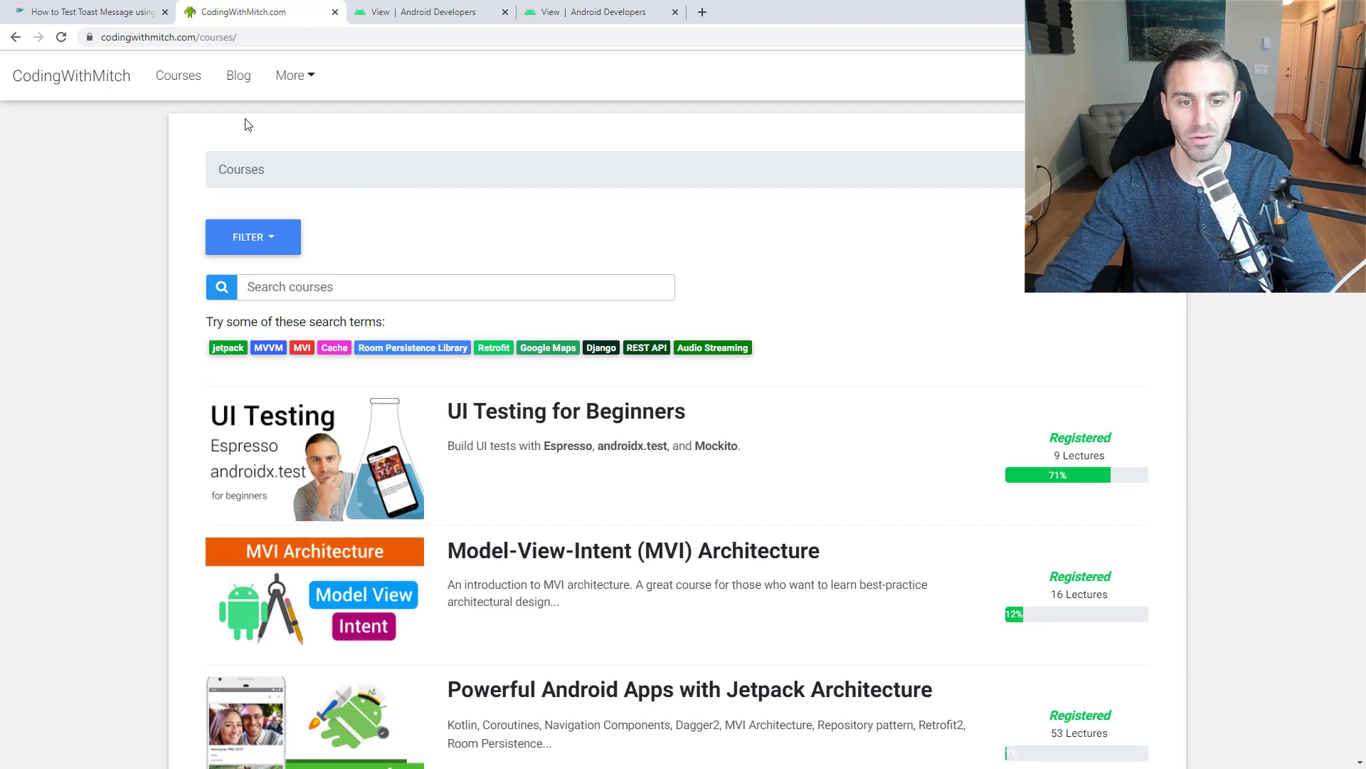
mouse_move(804, 261)
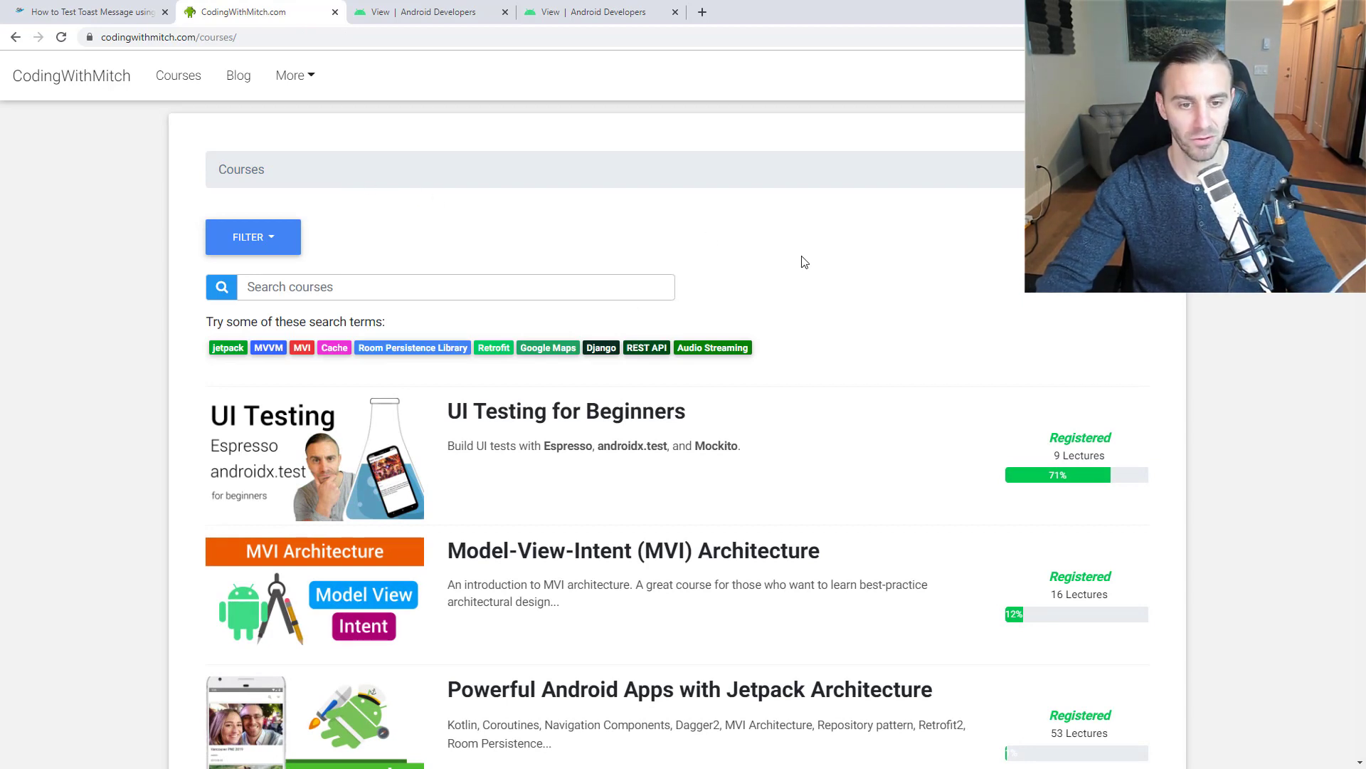
mouse_move(807, 328)
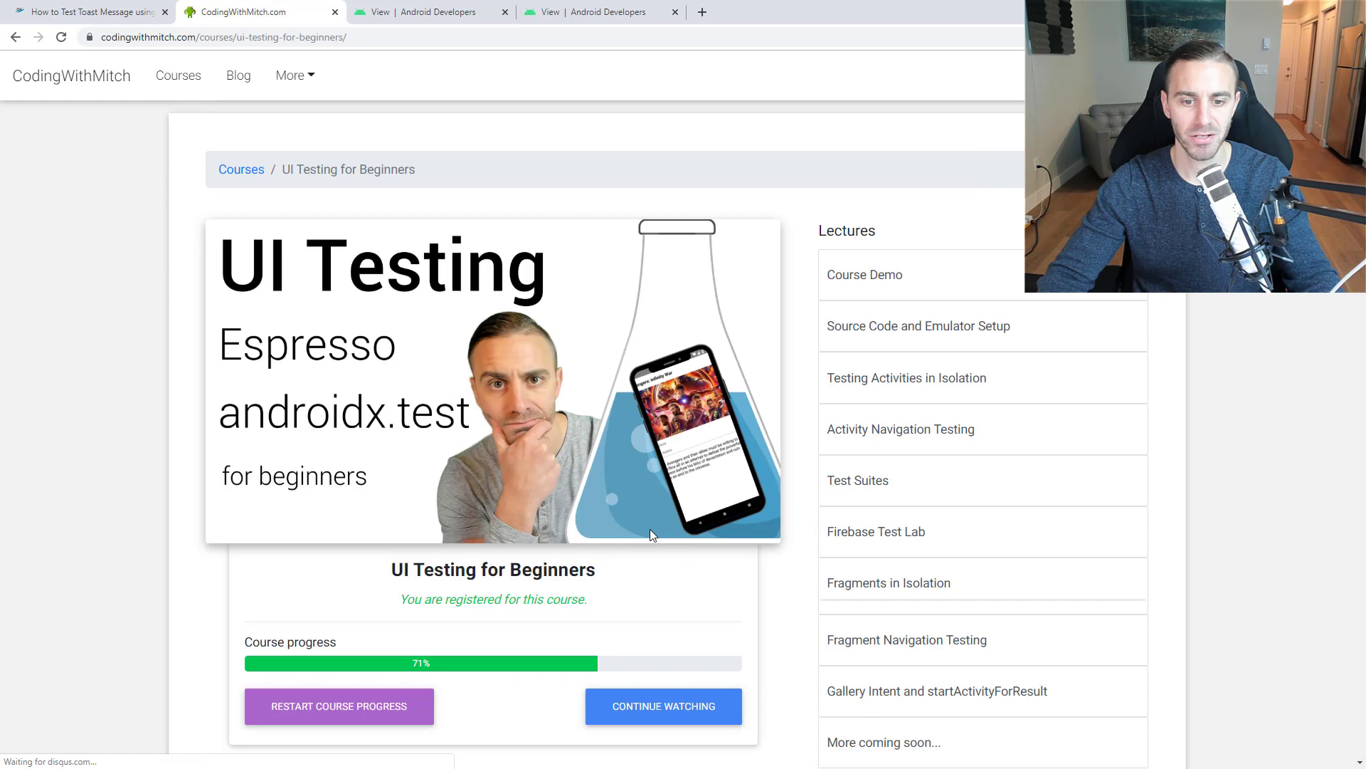
mouse_move(658, 557)
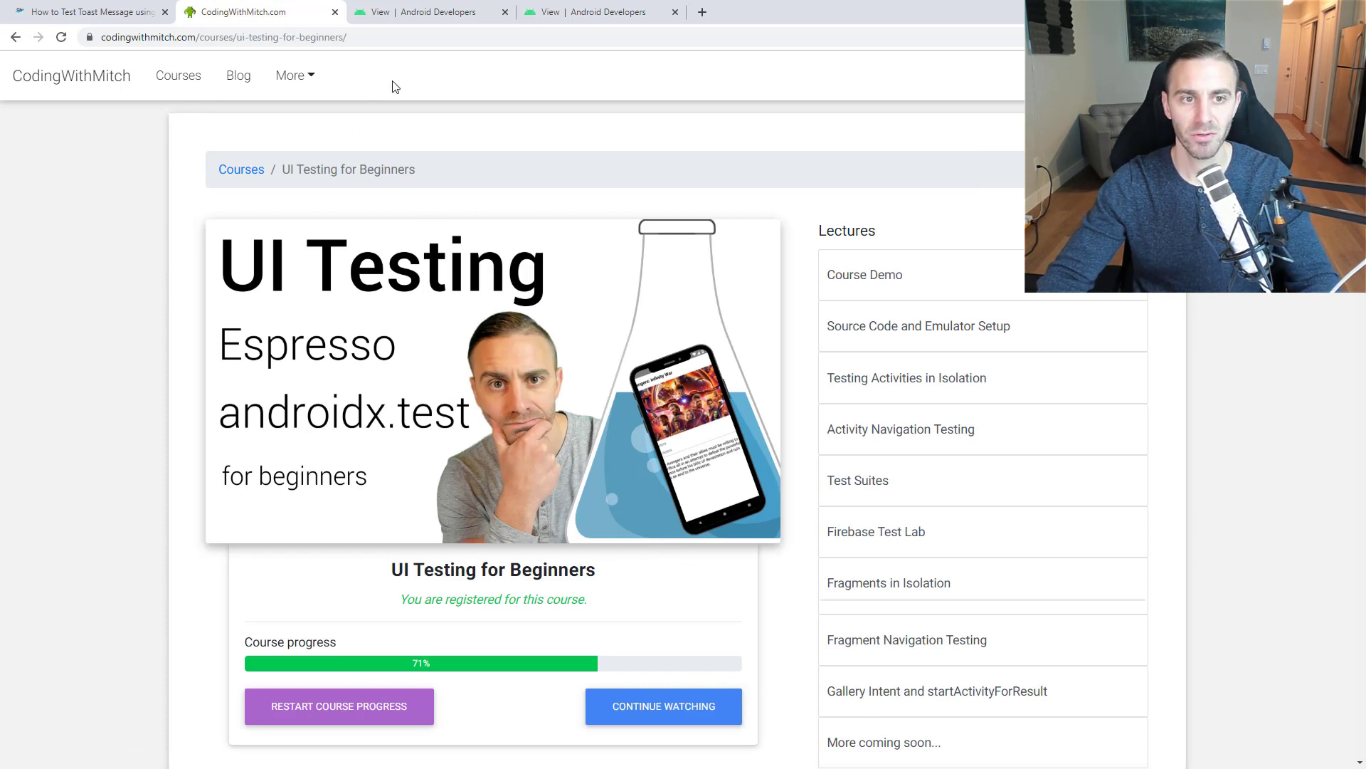
mouse_move(390, 132)
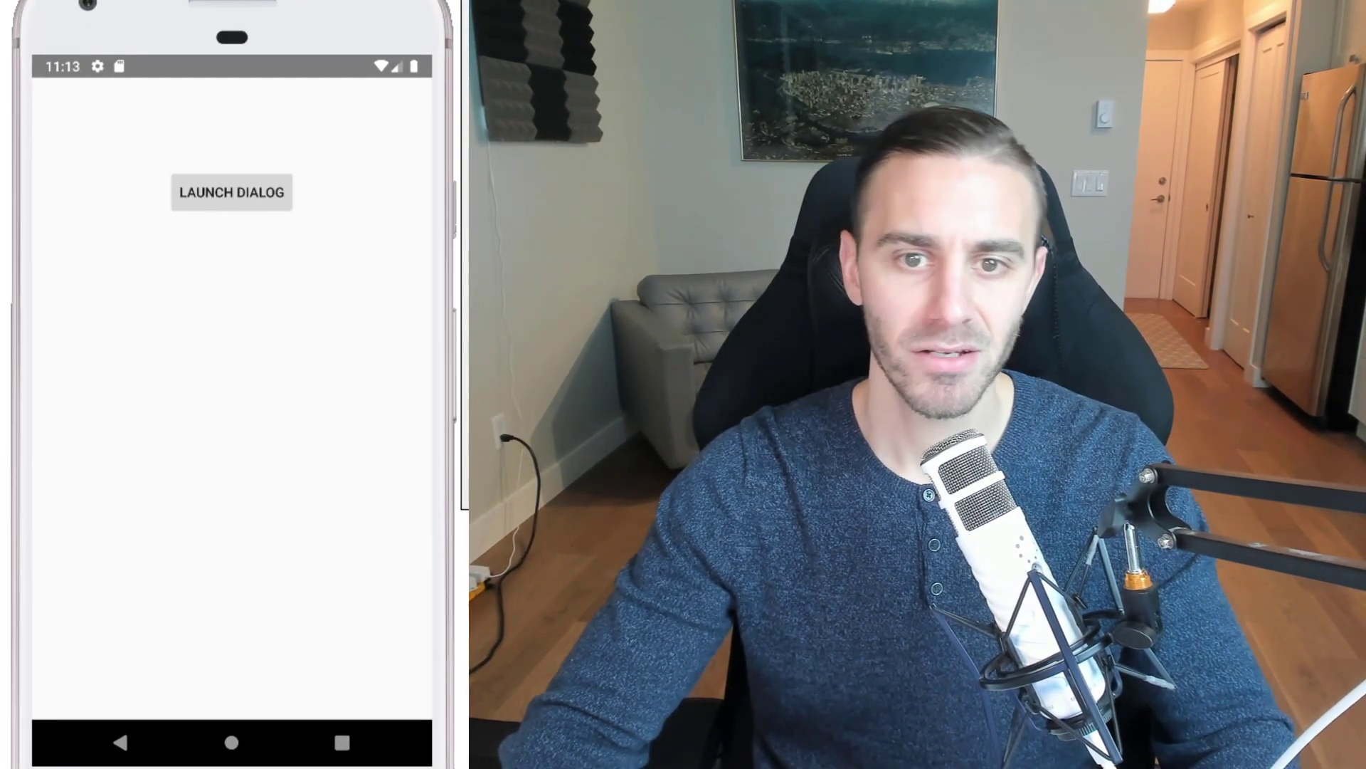
Enter the name 'mitch' in the app's name dialog, submit it, and reopen the dialog.
left_click(232, 195)
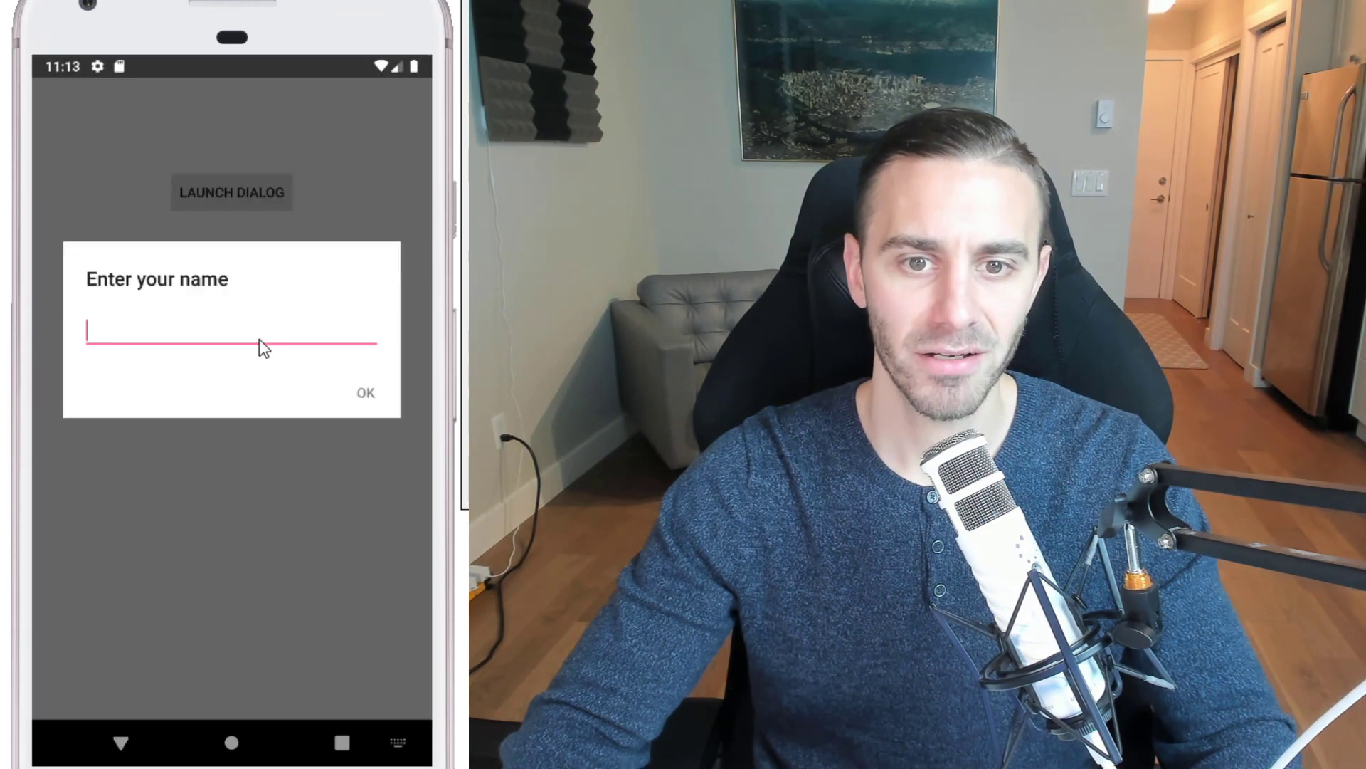
type("mitch")
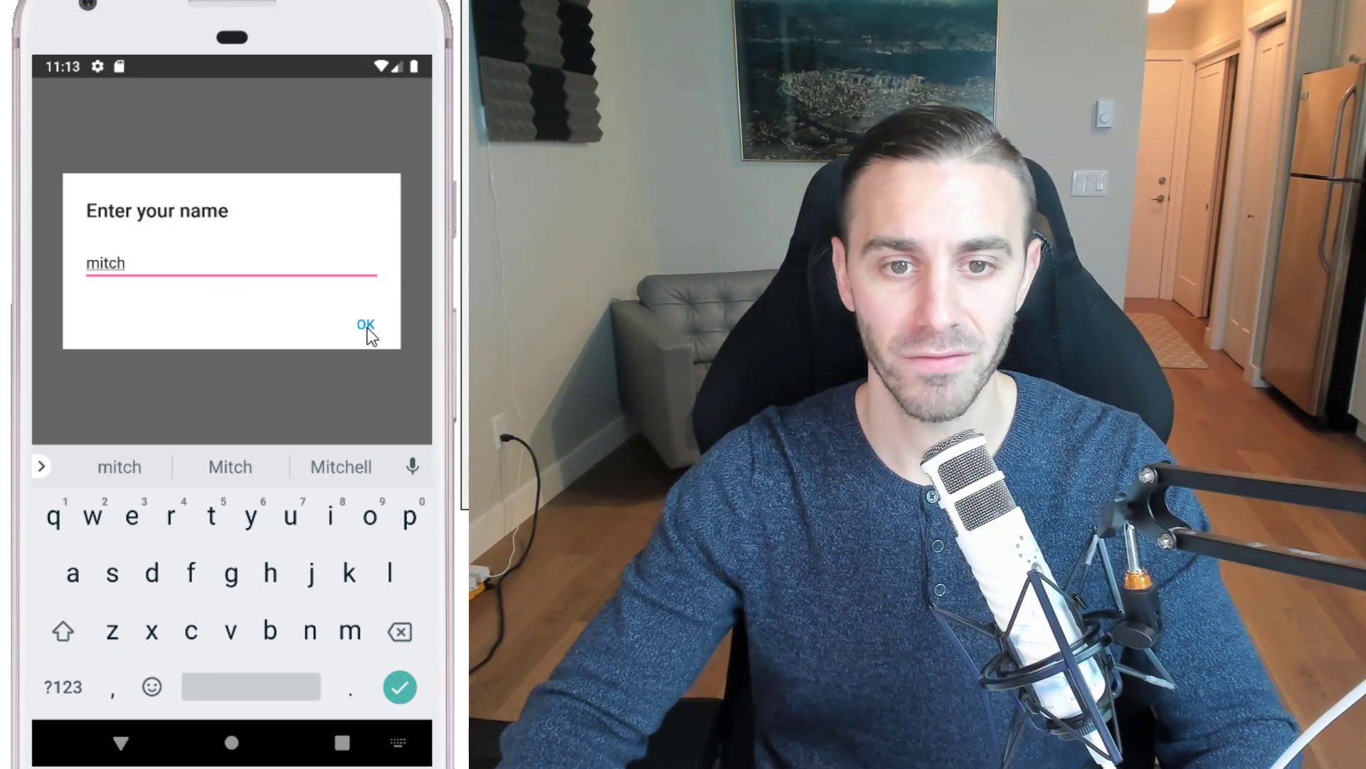
left_click(367, 324)
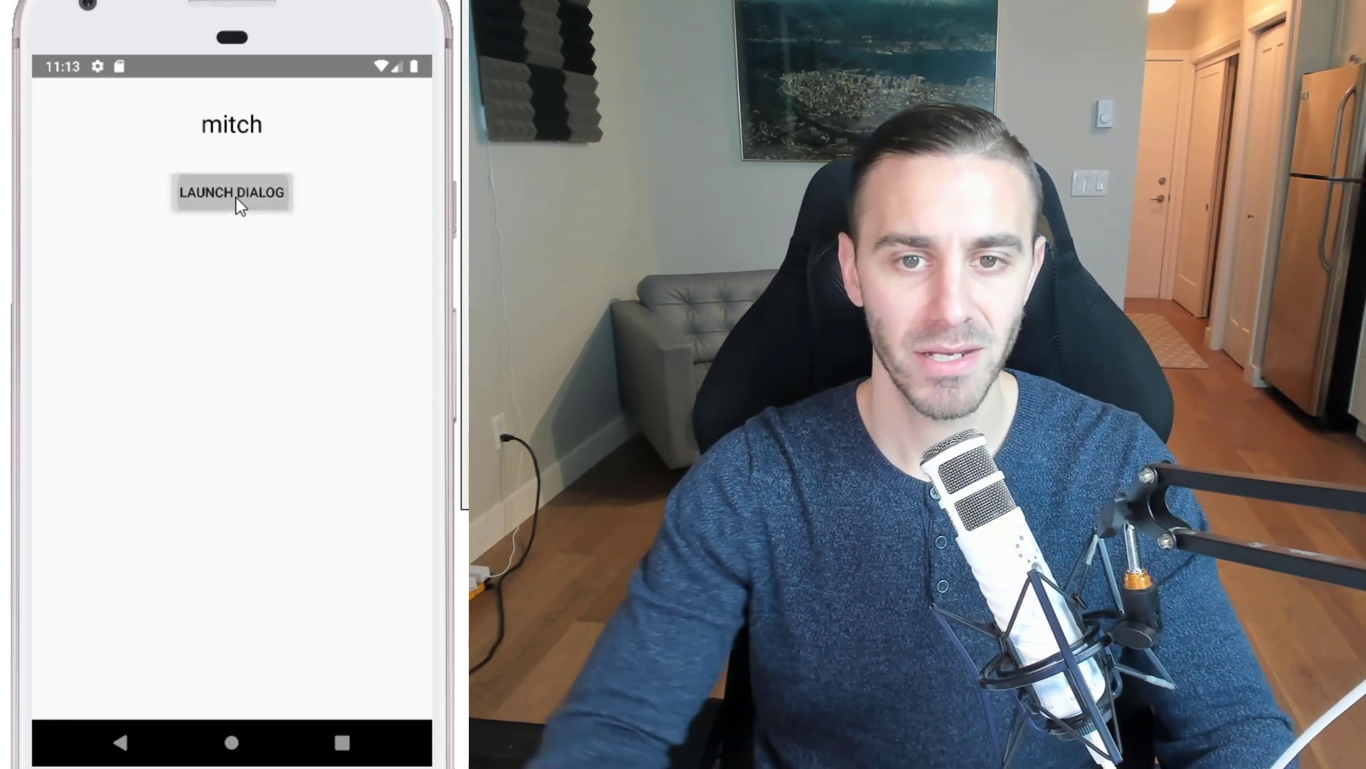
left_click(229, 193)
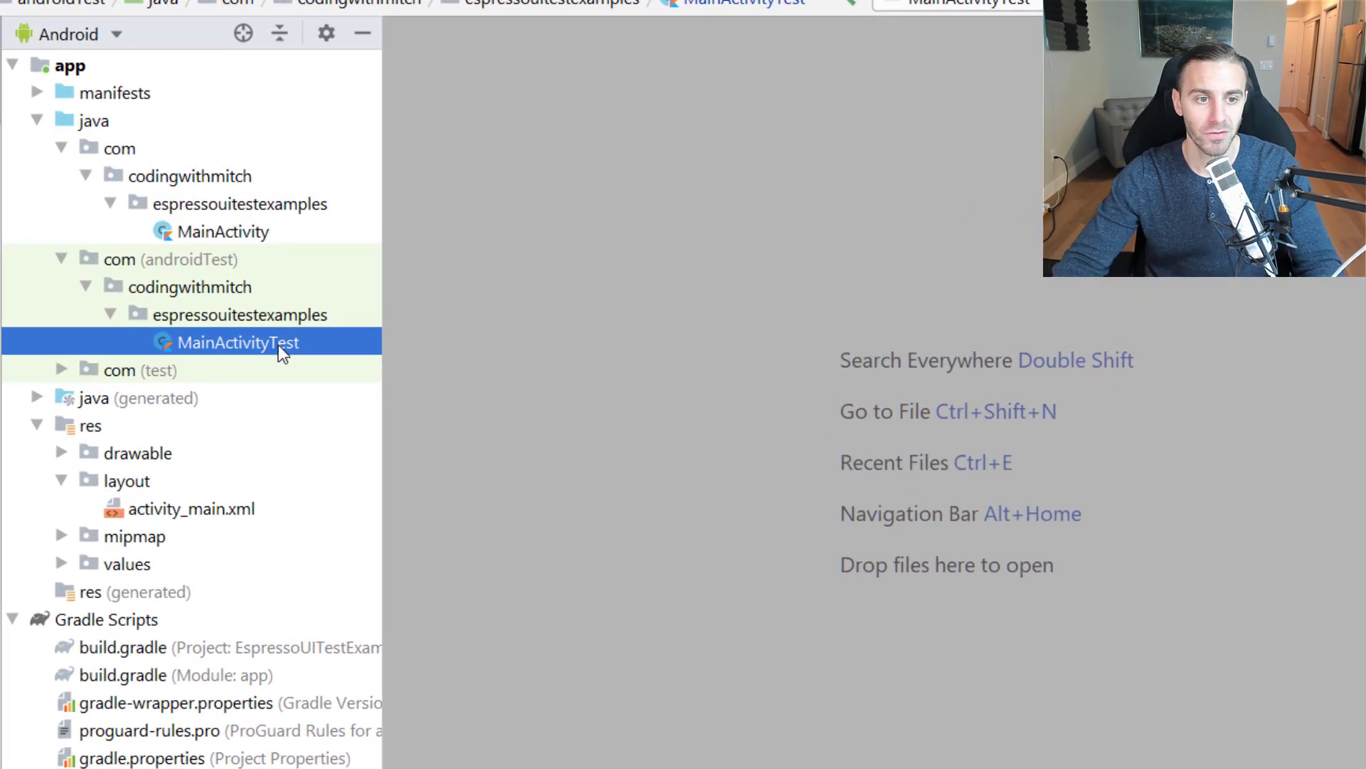
Open MainActivityTest.kt, review test_showDialog_captureNameInput, and place the cursor on empty line 46.
double_click(237, 343)
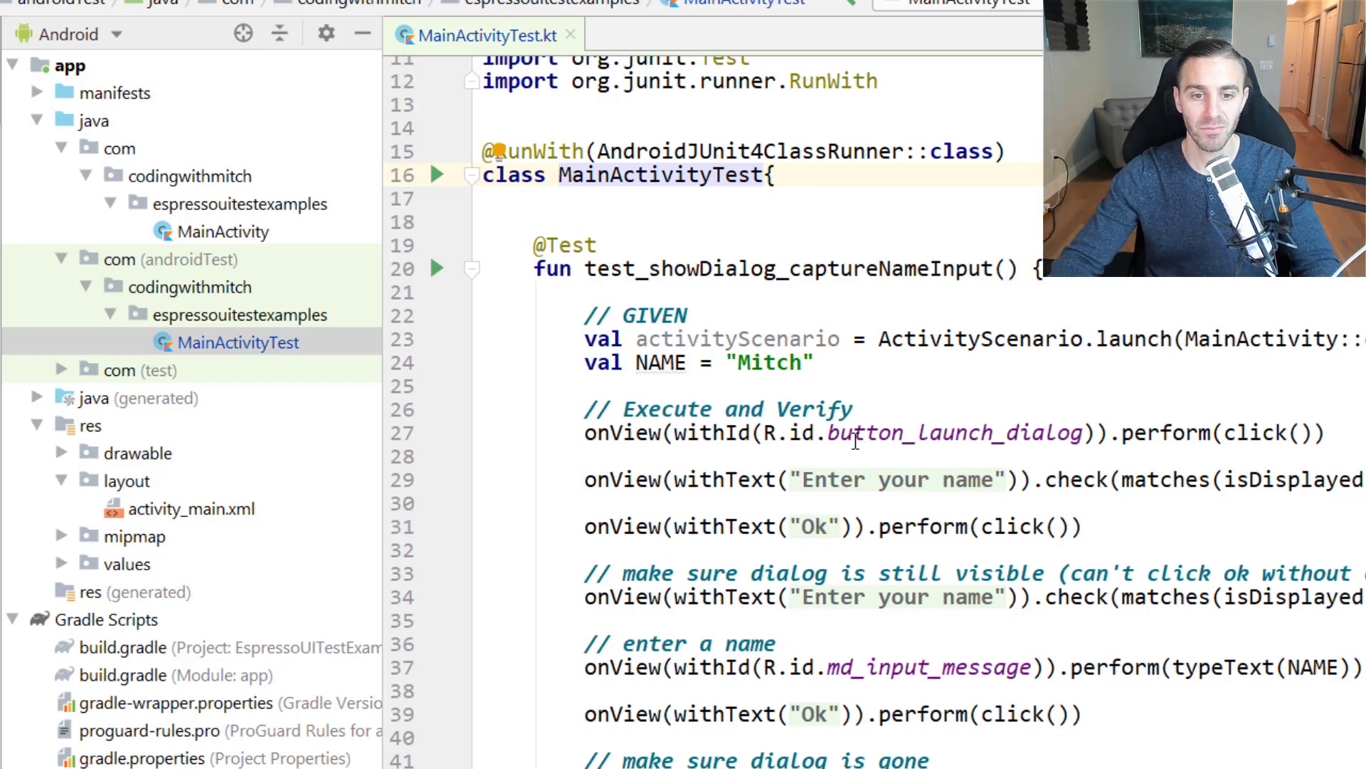
scroll("down", 3)
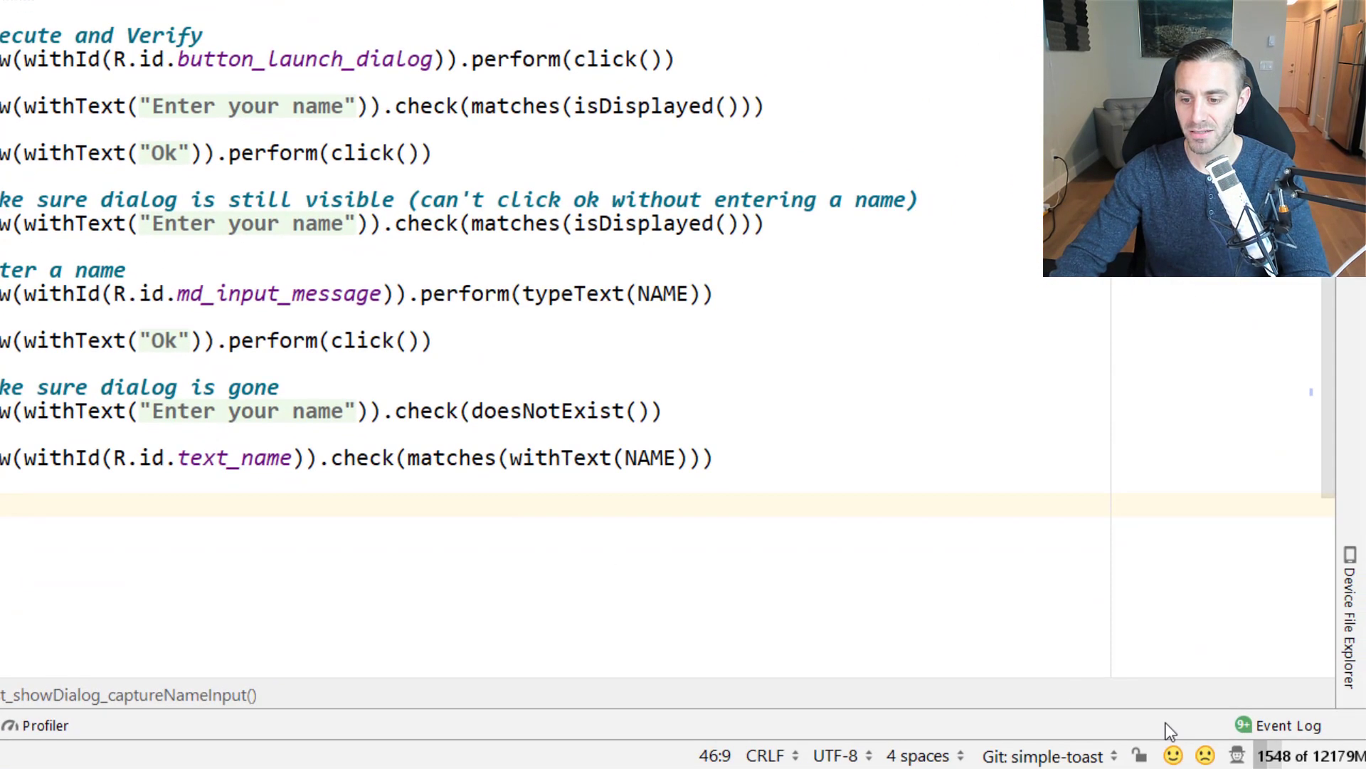
left_click(1038, 755)
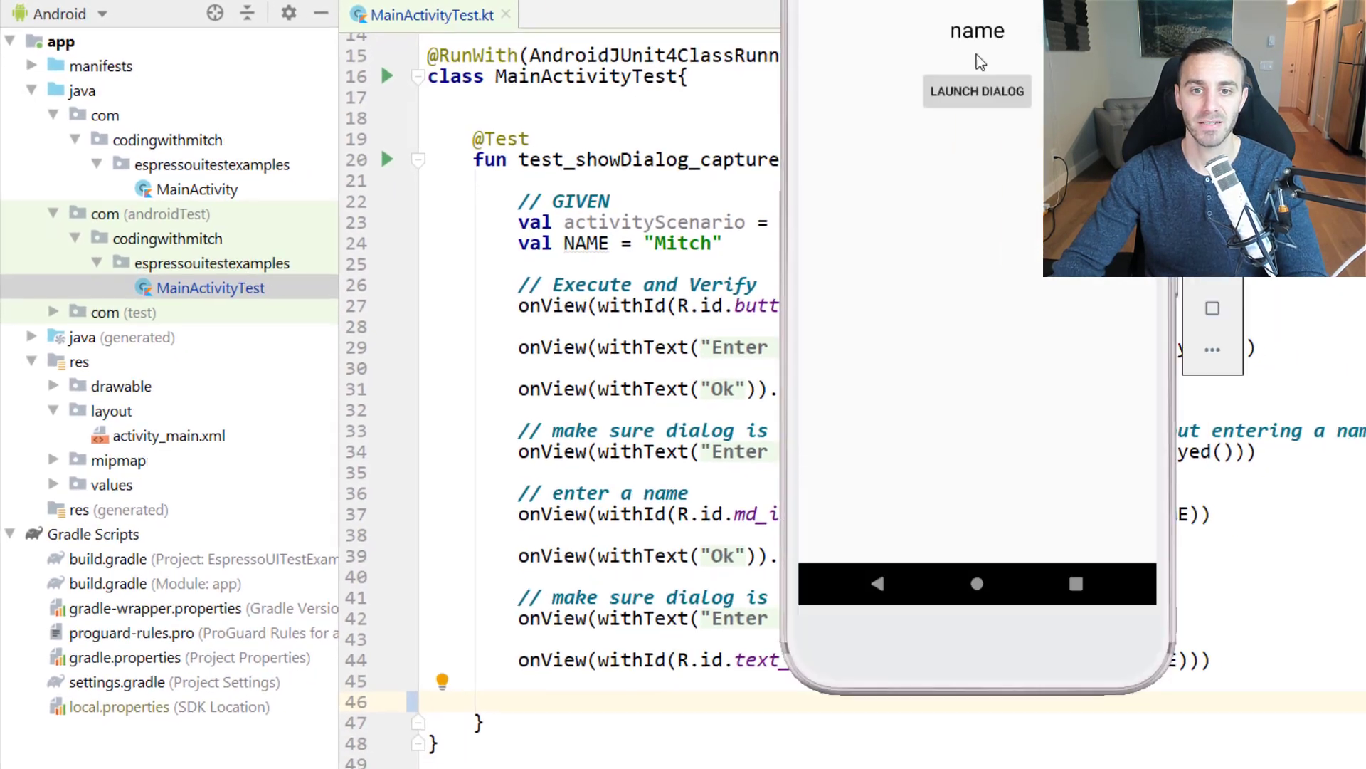
left_click(978, 91)
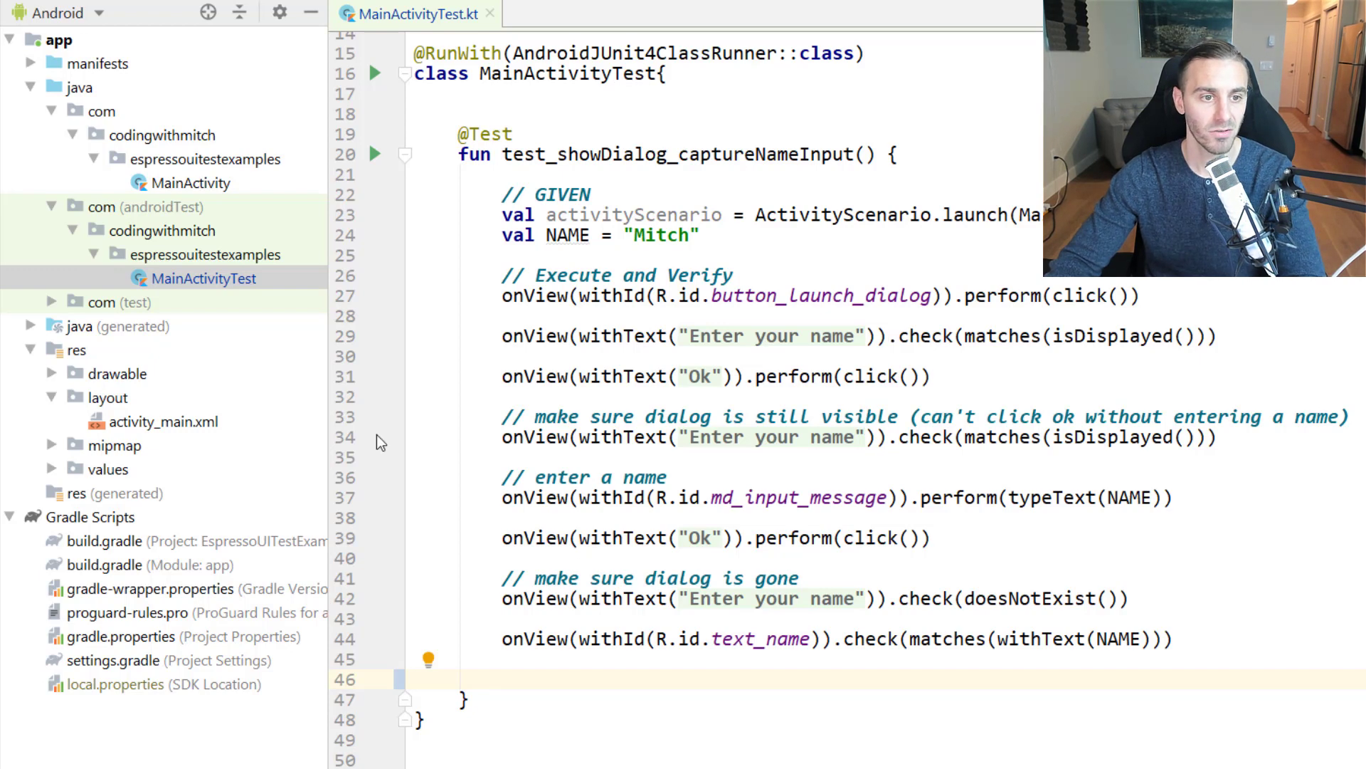
left_click(502, 677)
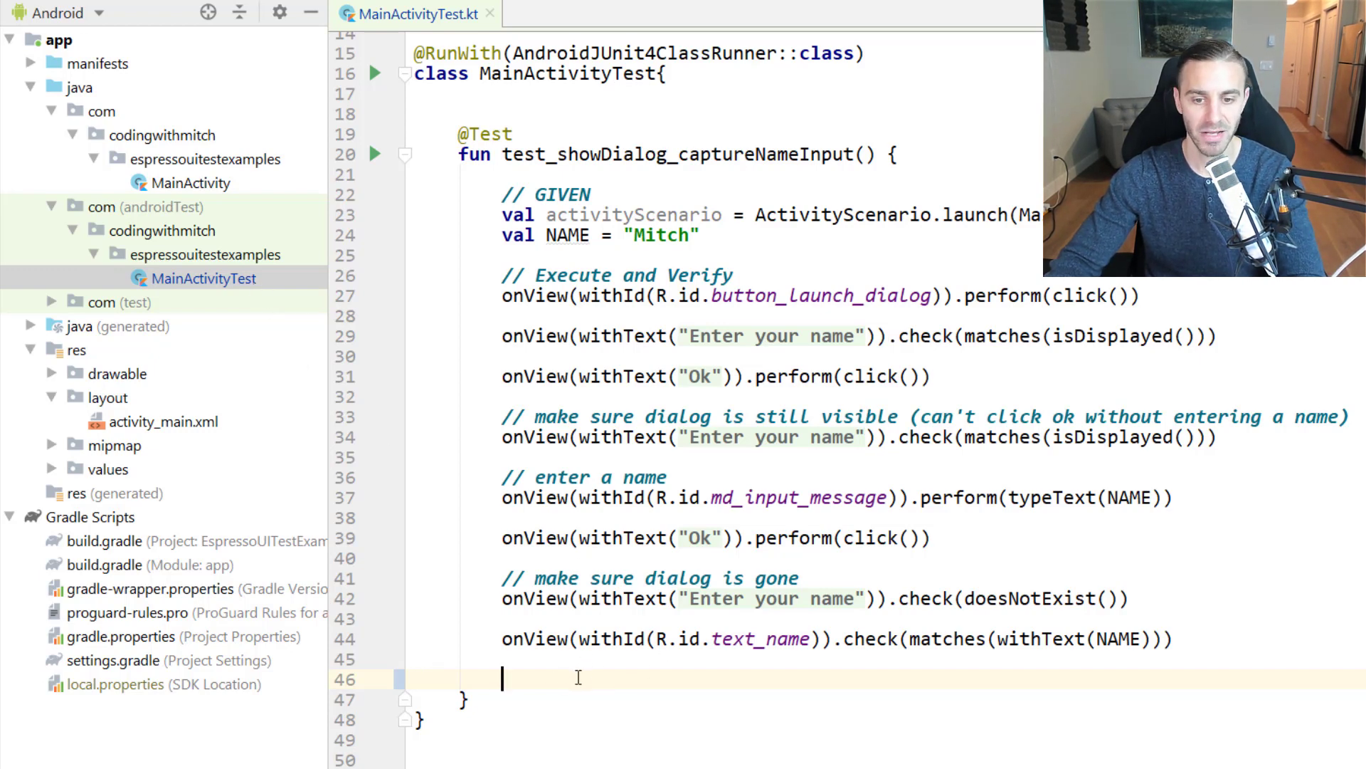
left_click(206, 254)
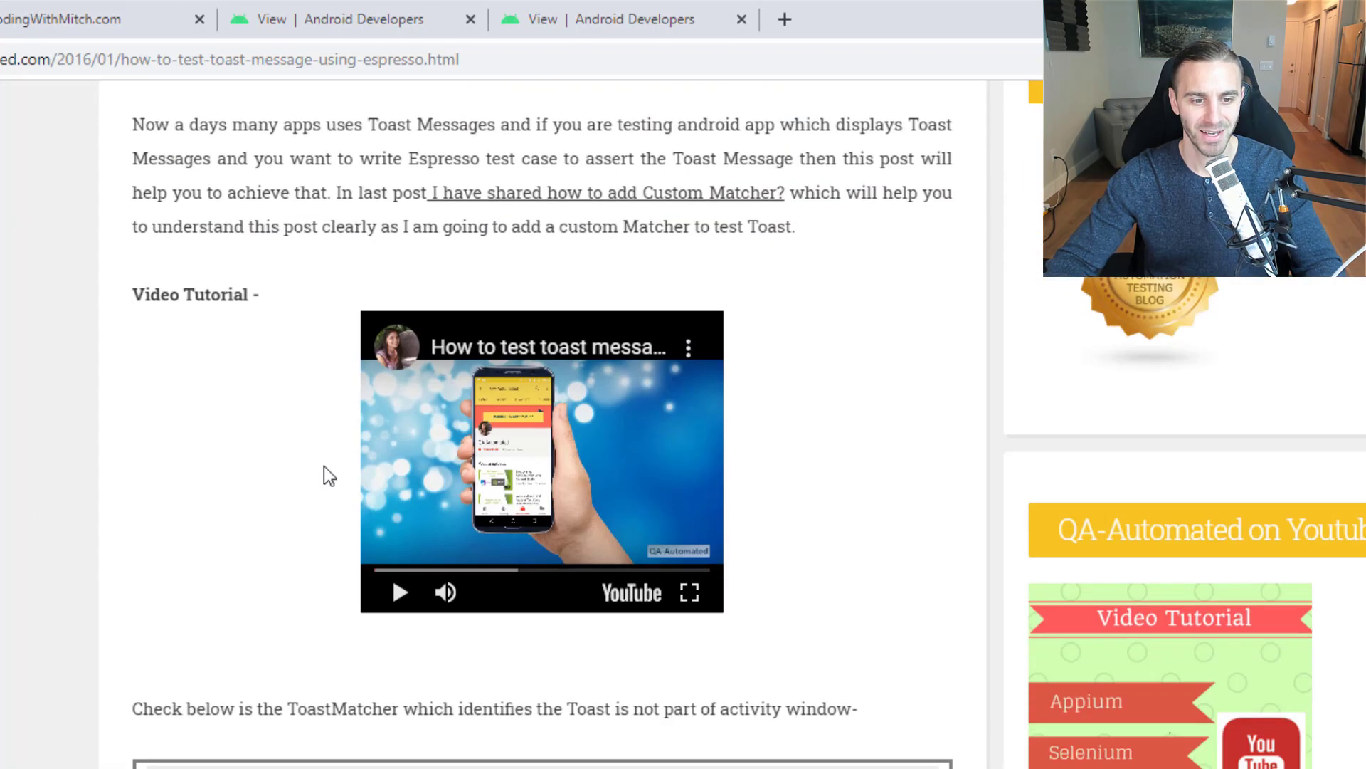
Scroll the toast article to the ToastMatcher code, then highlight and deselect the matchesSafely body.
scroll("down", 3)
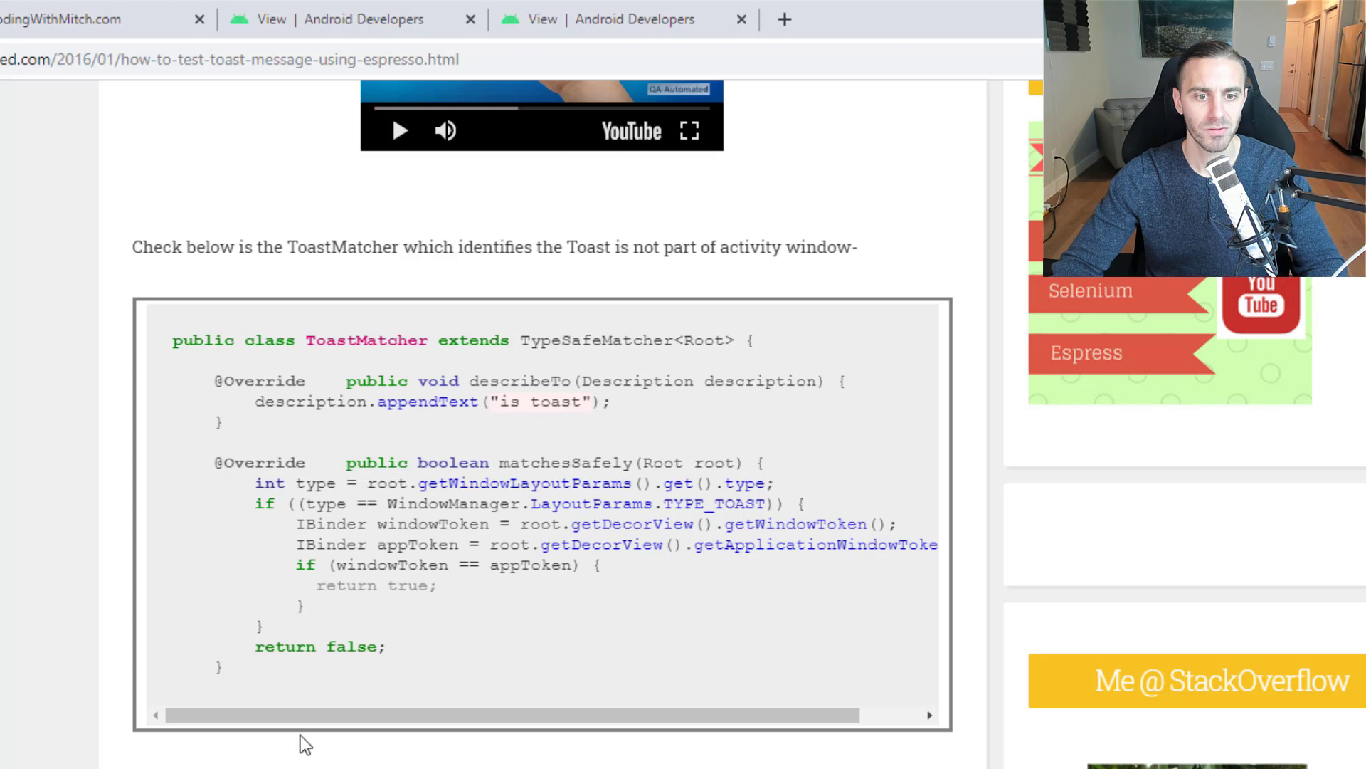
left_click_drag(256, 484, 222, 671)
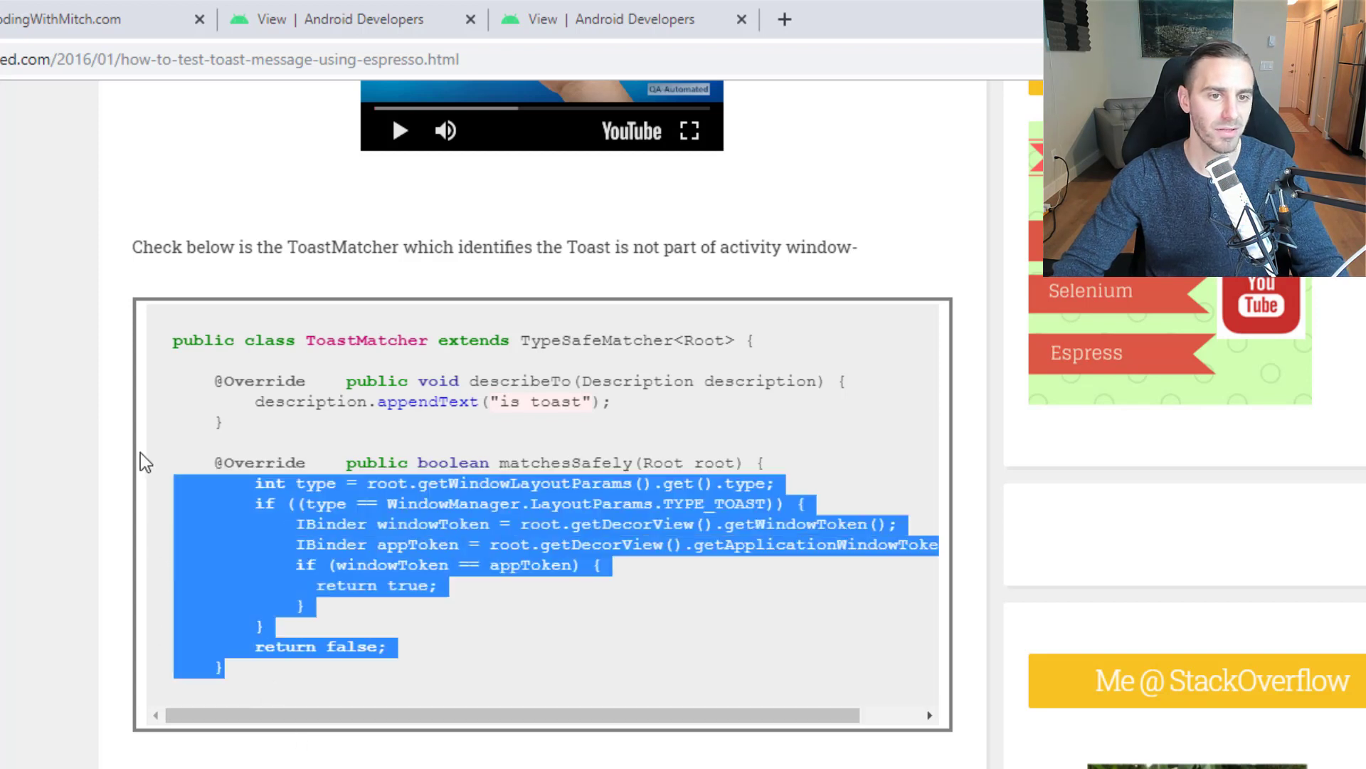
left_click(347, 341)
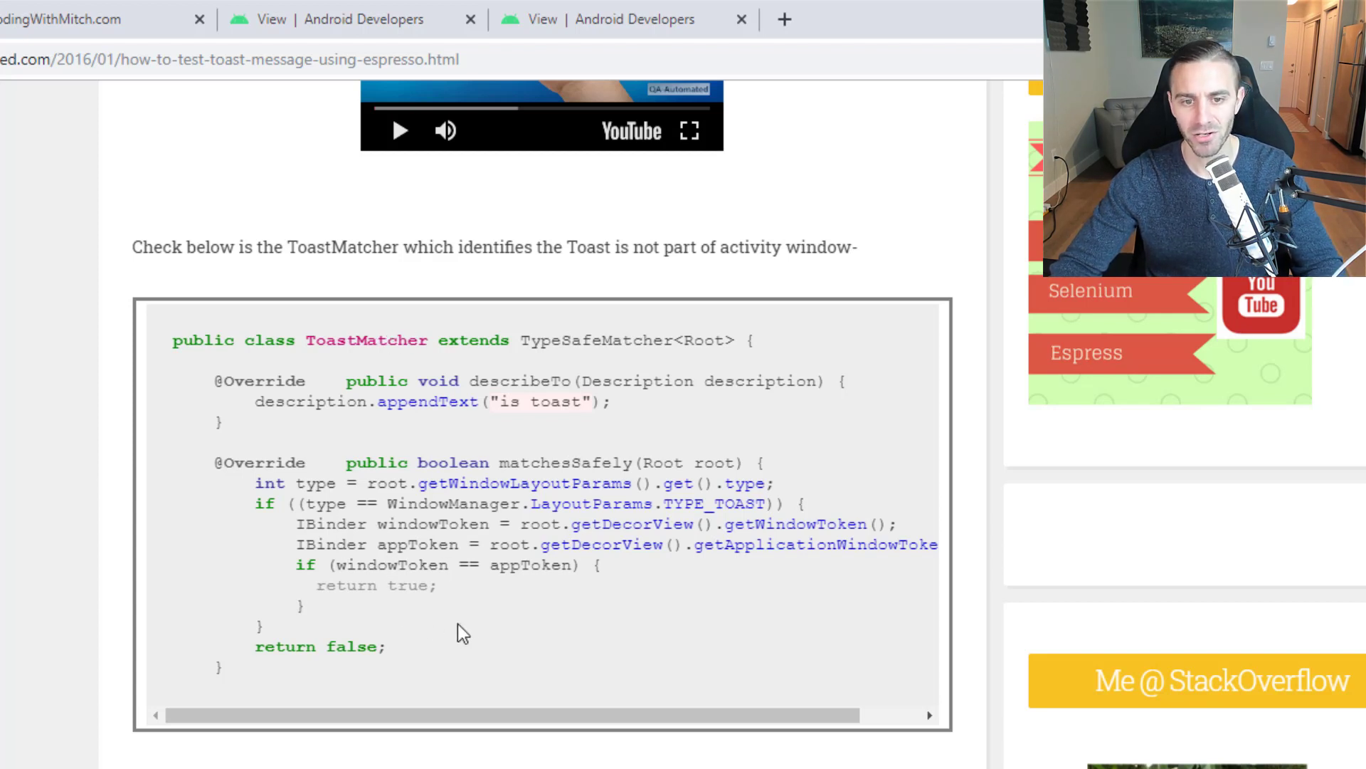
mouse_move(499, 635)
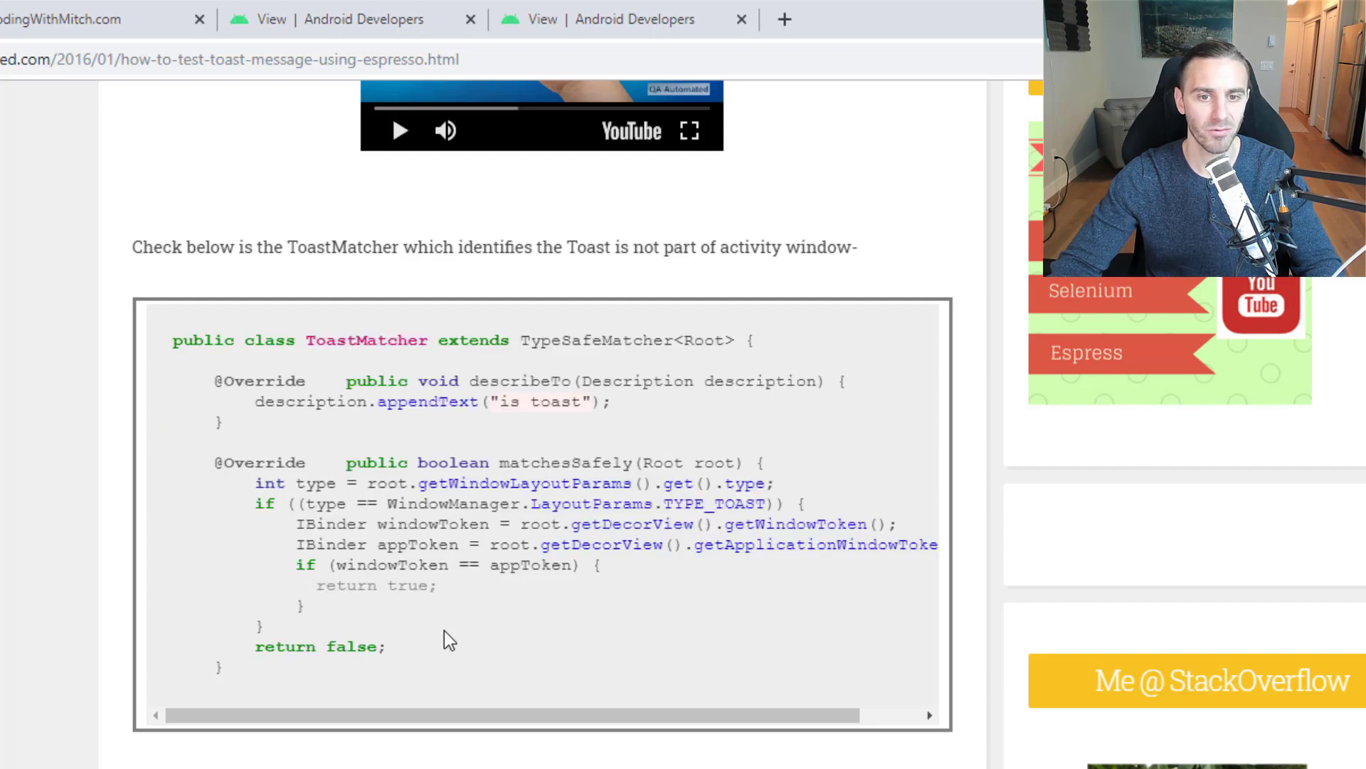
mouse_move(627, 321)
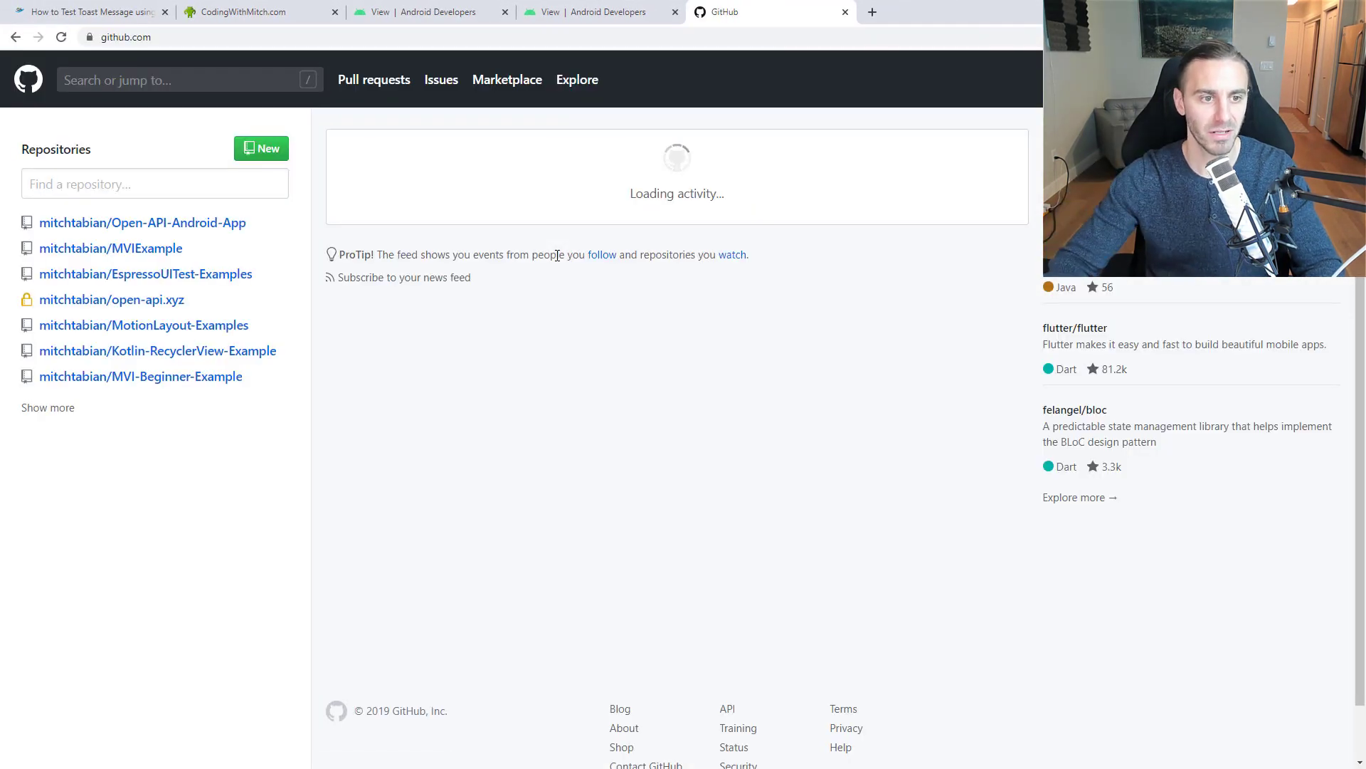
Browse EspressoUITest-Examples' simple-toast branch through app/src to MainActivityTest.kt.
left_click(145, 274)
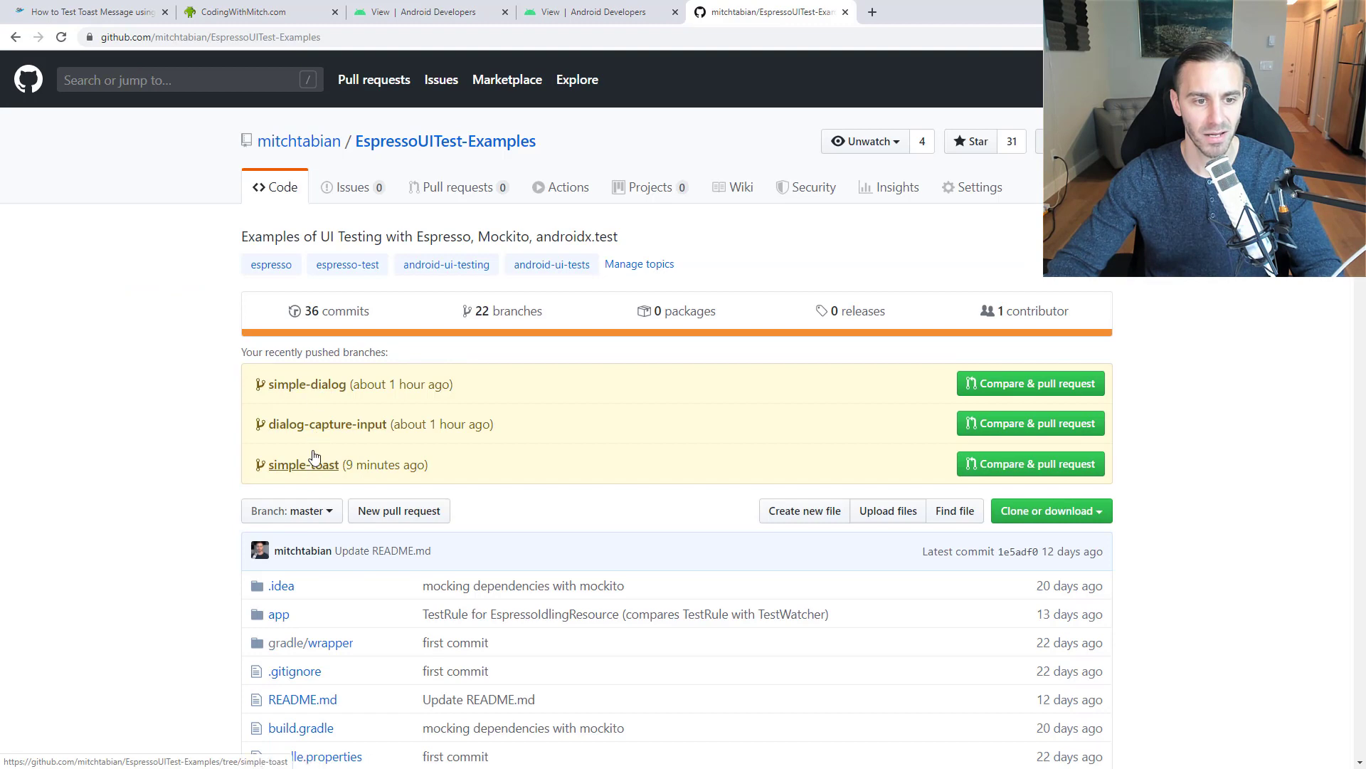
left_click(303, 464)
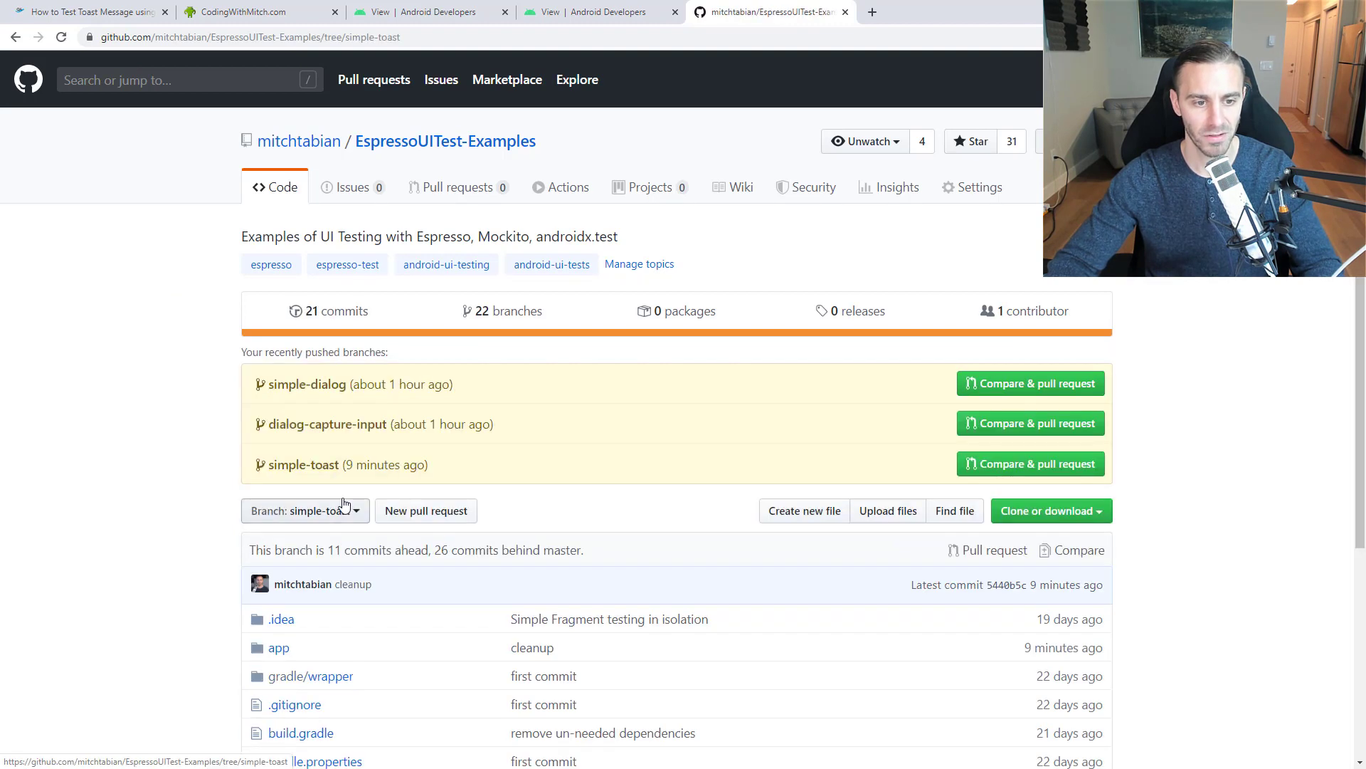
left_click(278, 647)
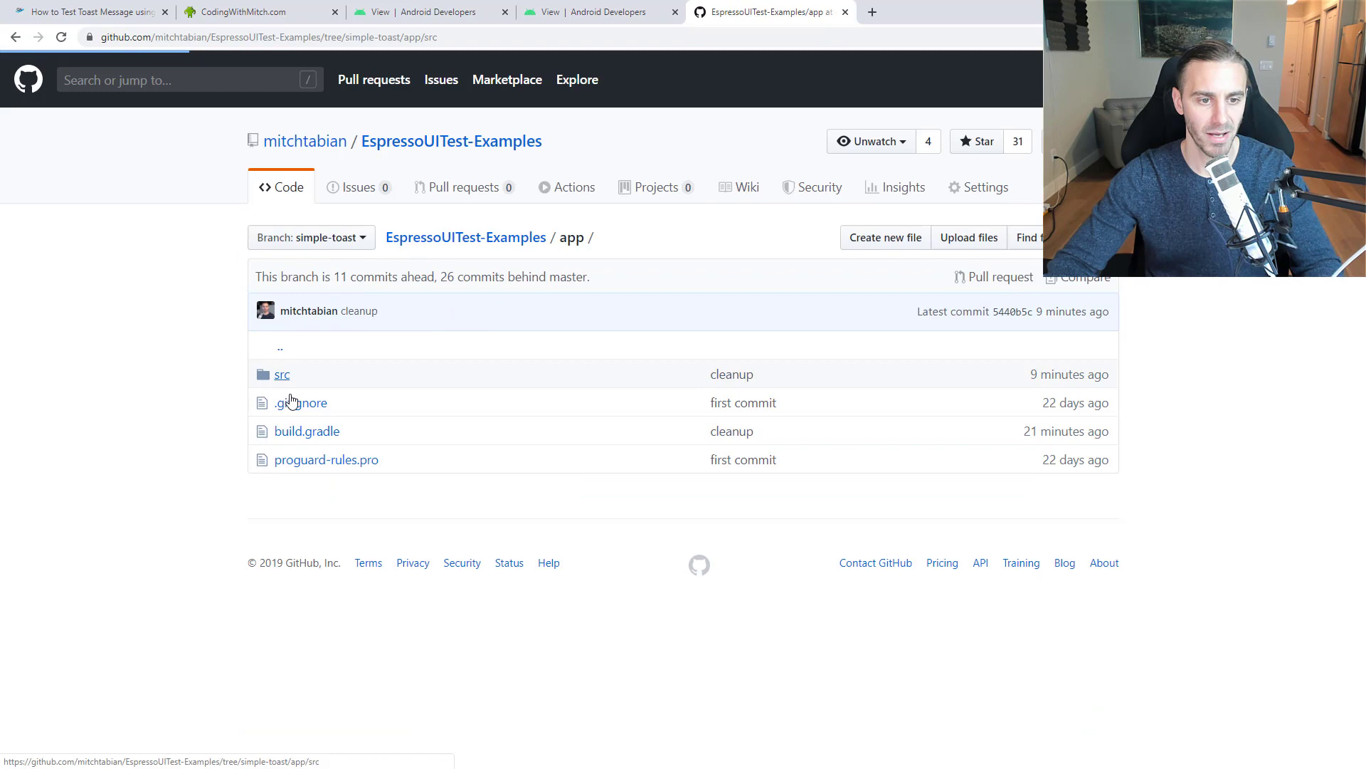
left_click(281, 375)
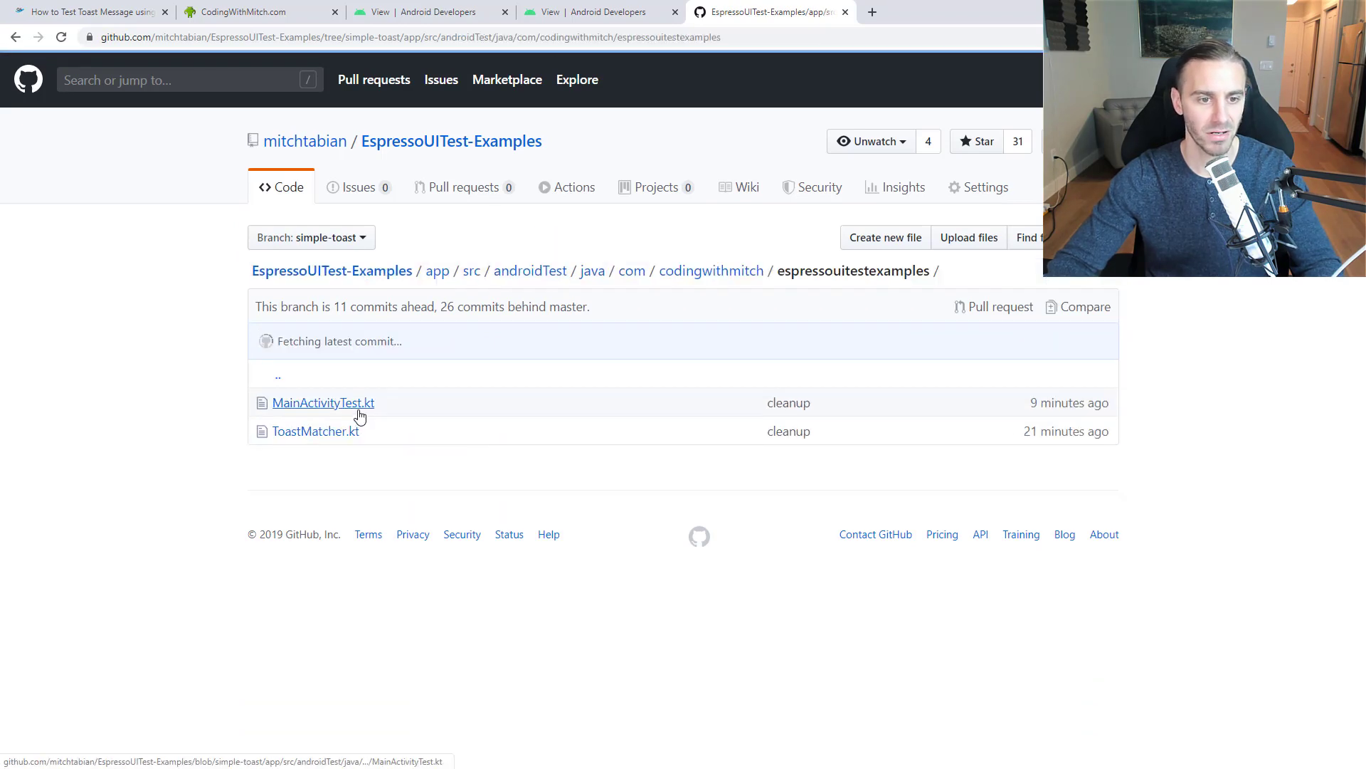
left_click(316, 430)
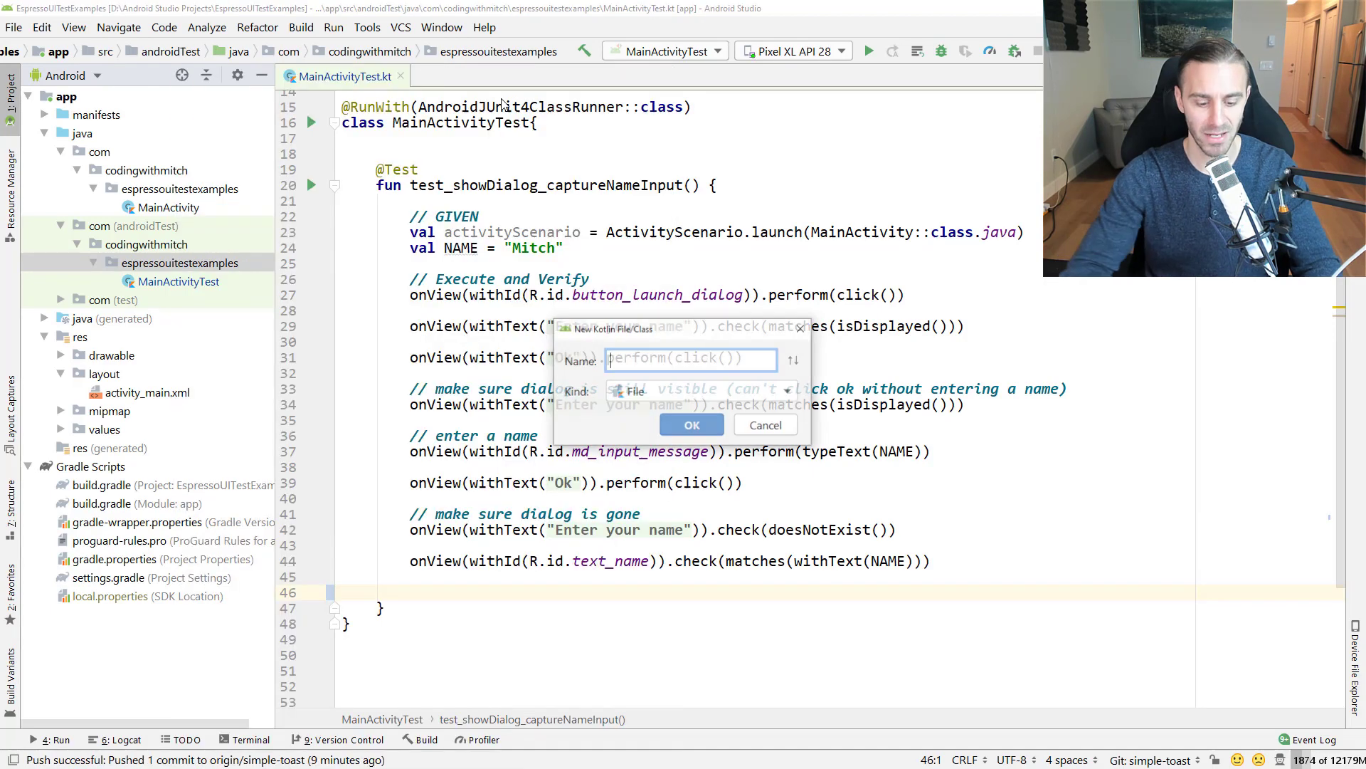
Name the new Kotlin file ToastMatcher and create it.
type("ToastMa")
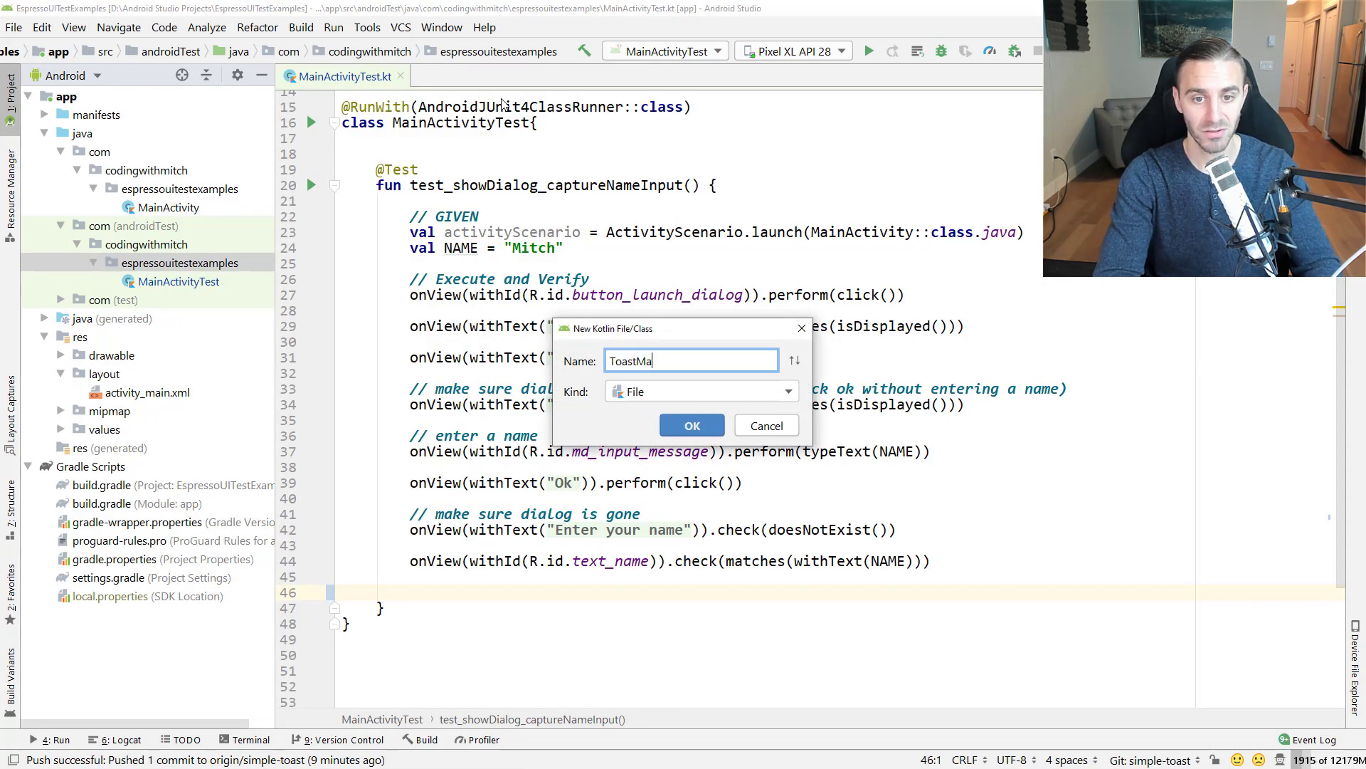
left_click(692, 425)
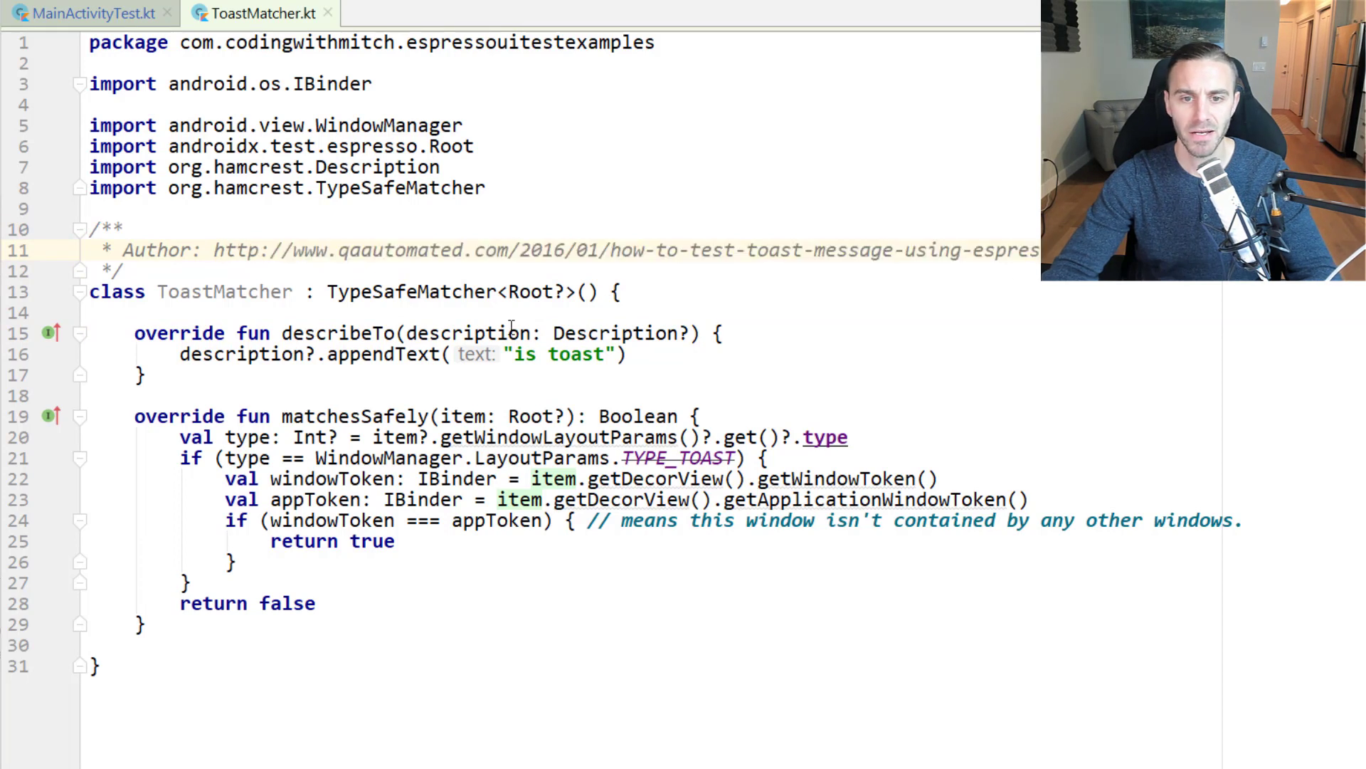
double_click(411, 291)
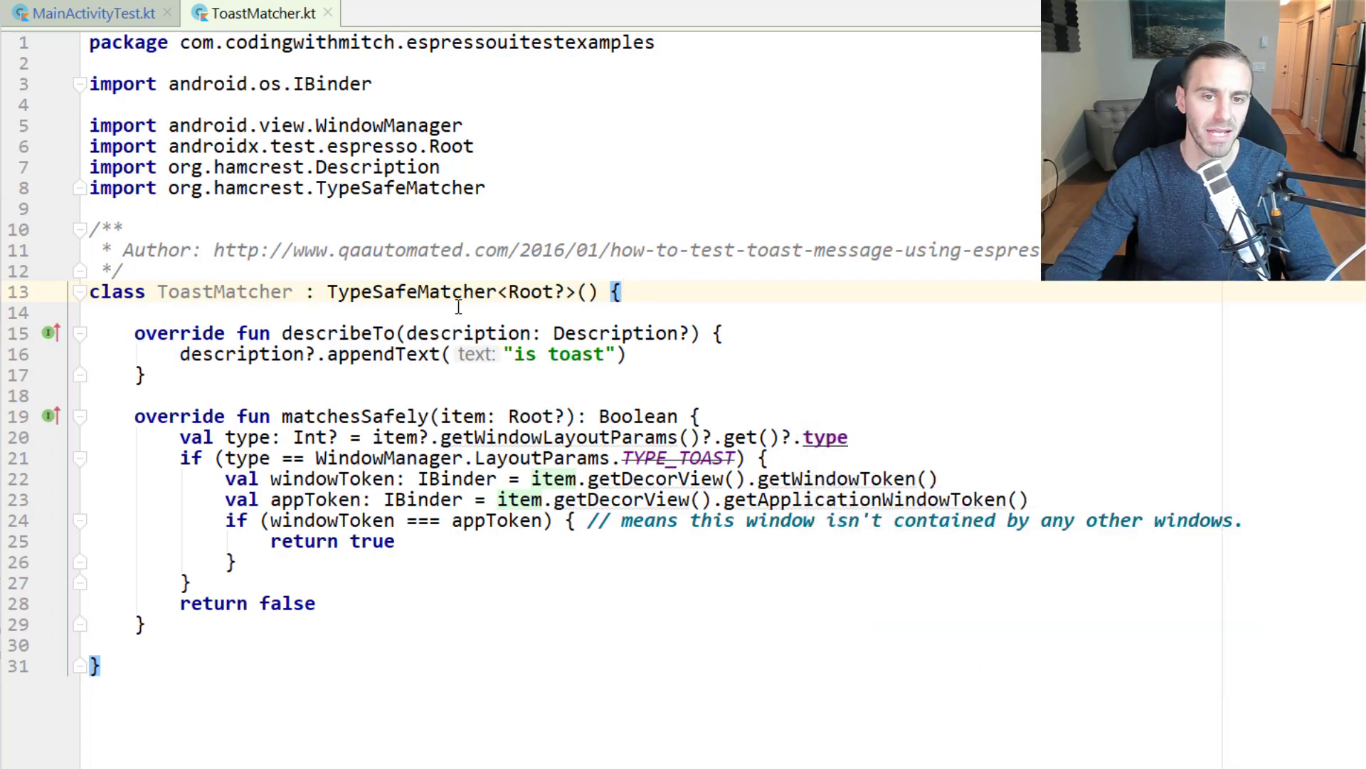
type("Bounde")
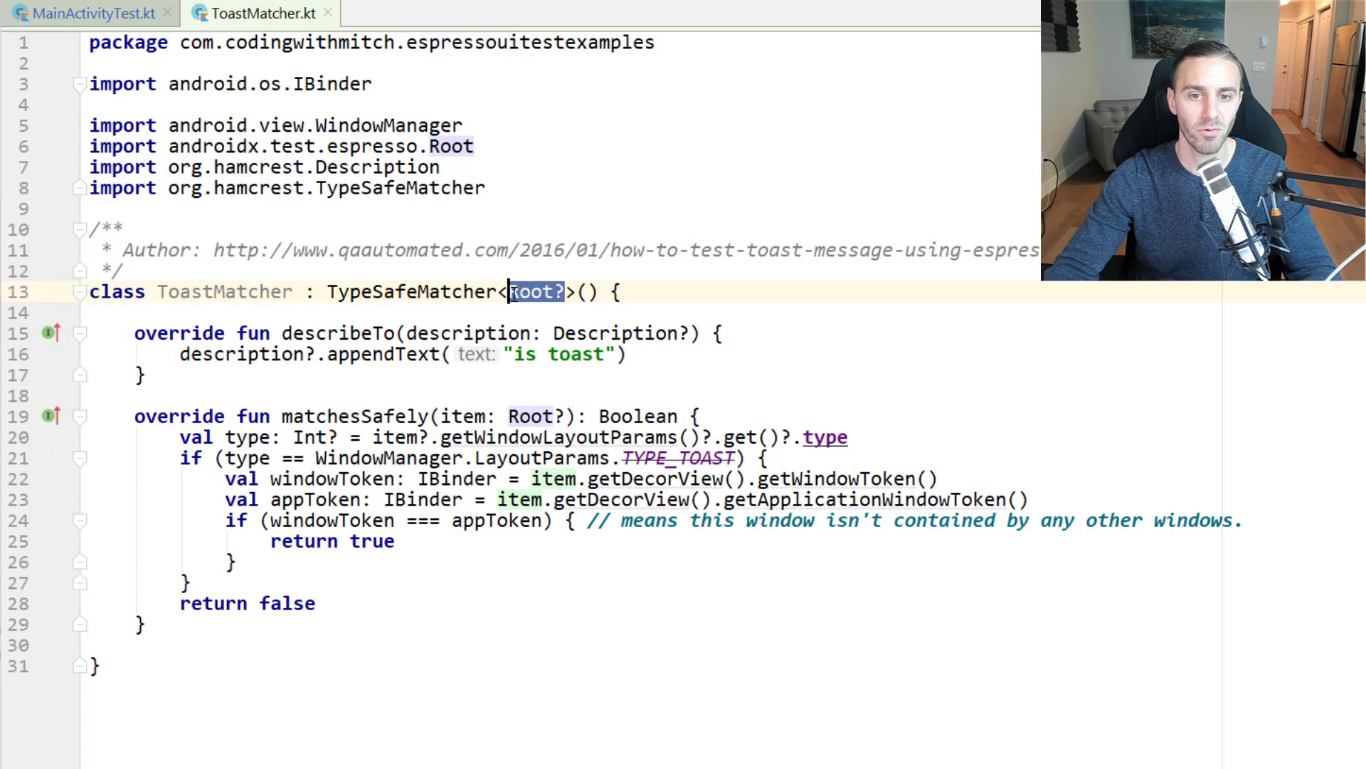
left_click(626, 291)
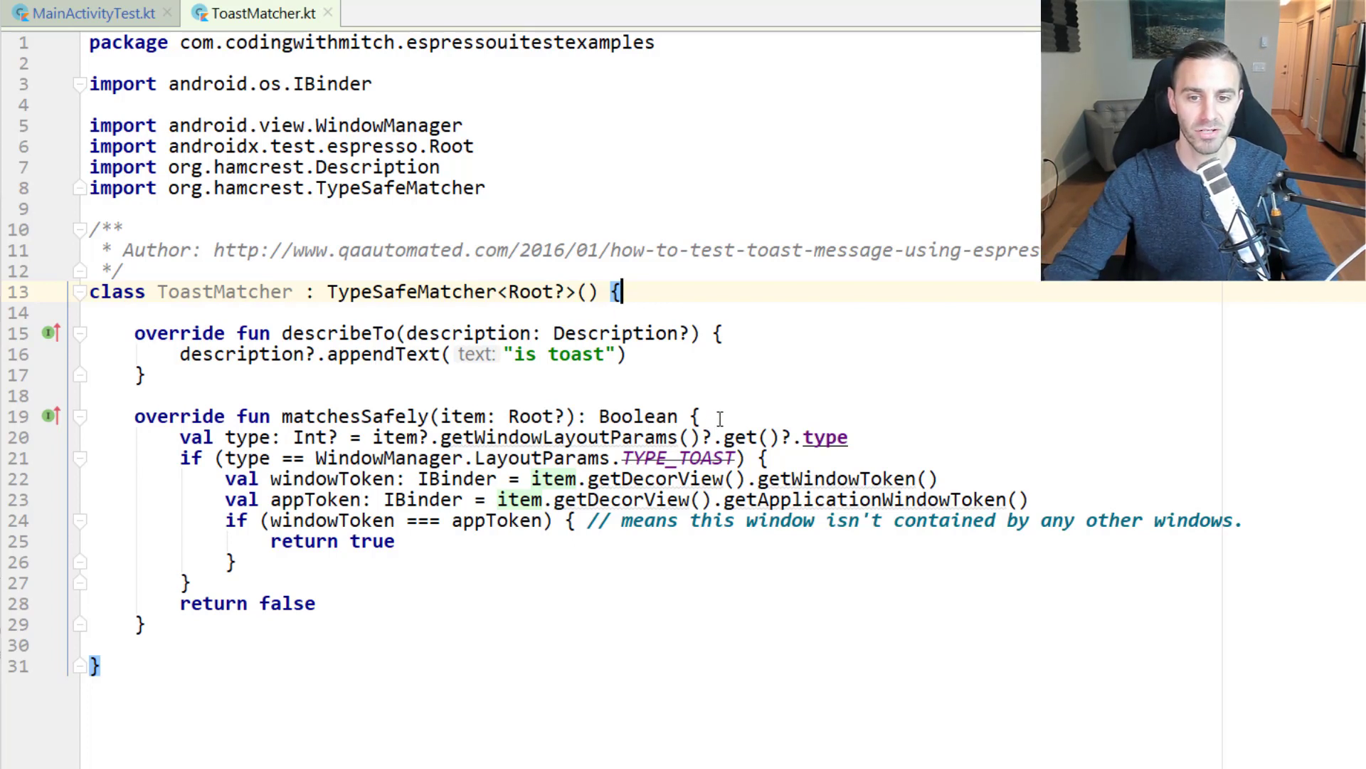
mouse_move(437, 727)
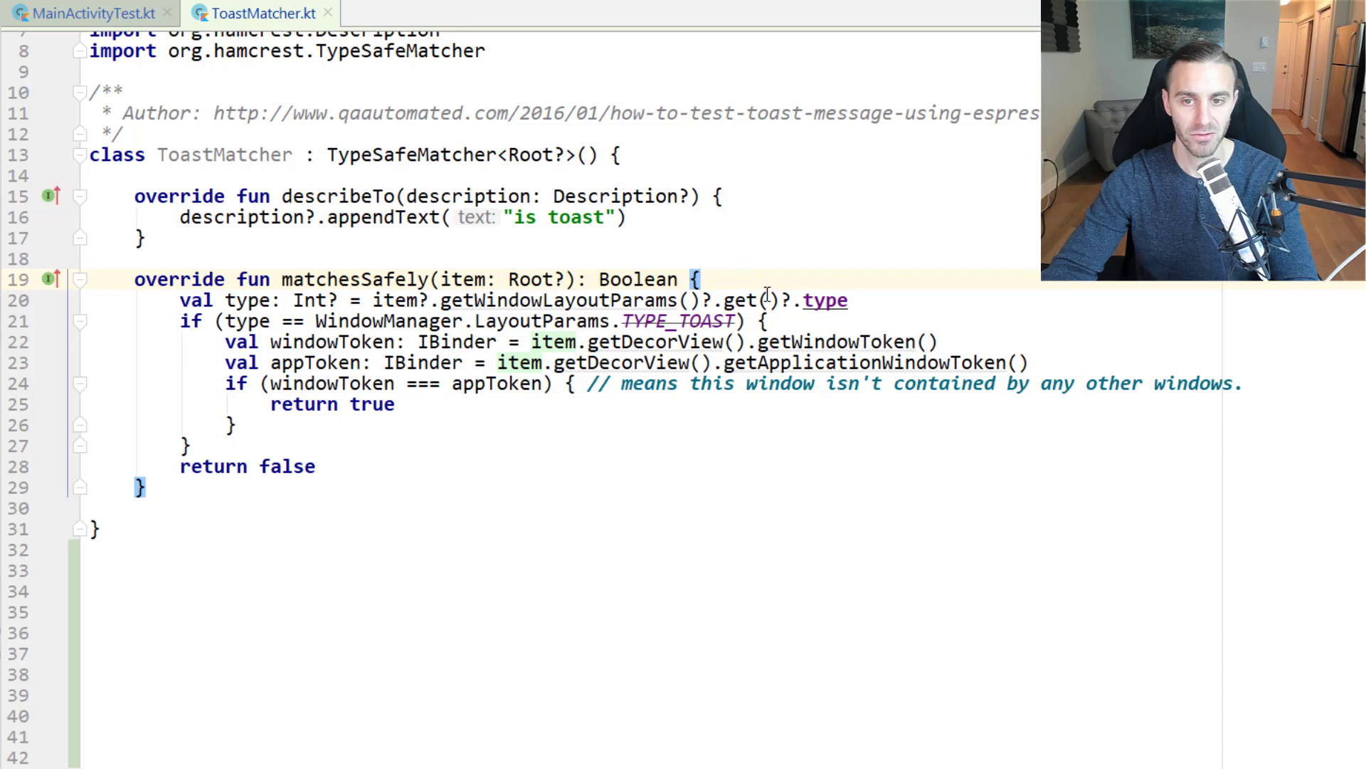
double_click(249, 300)
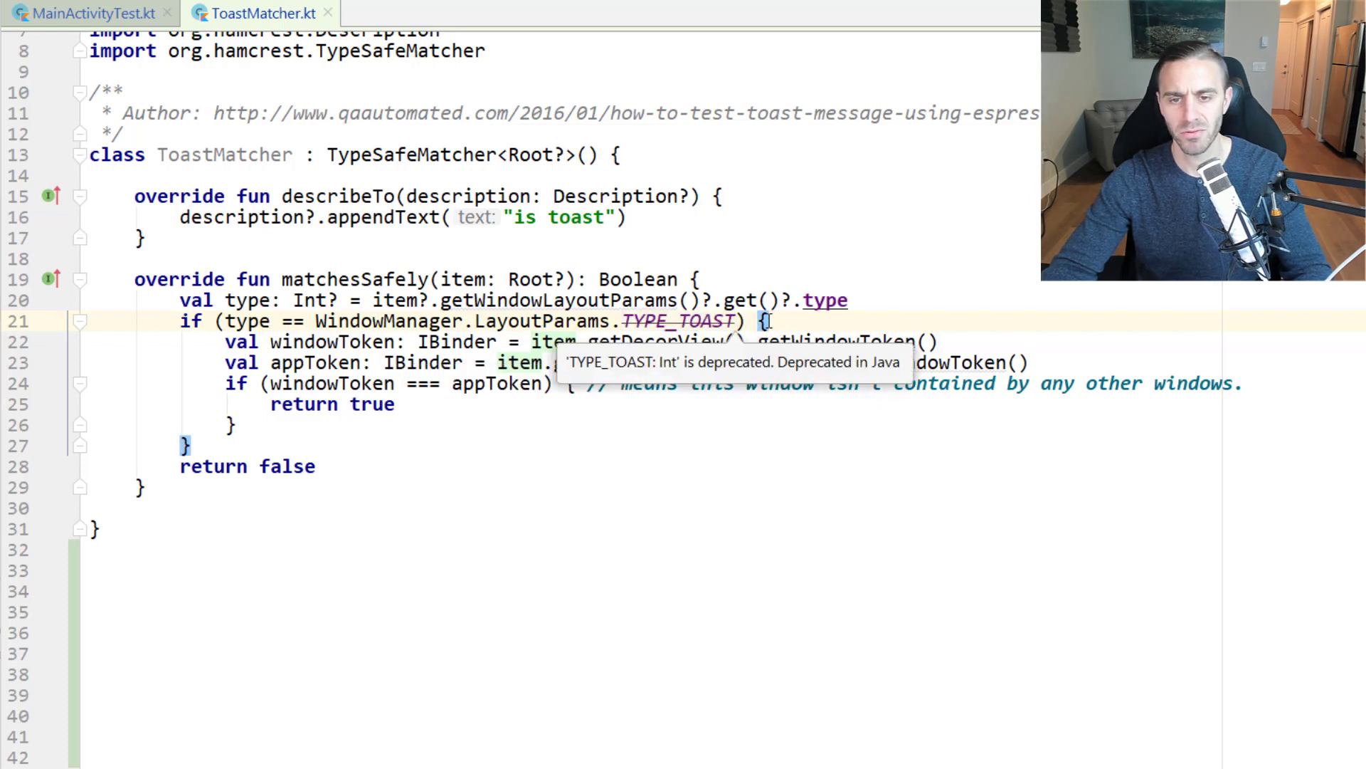
mouse_move(808, 327)
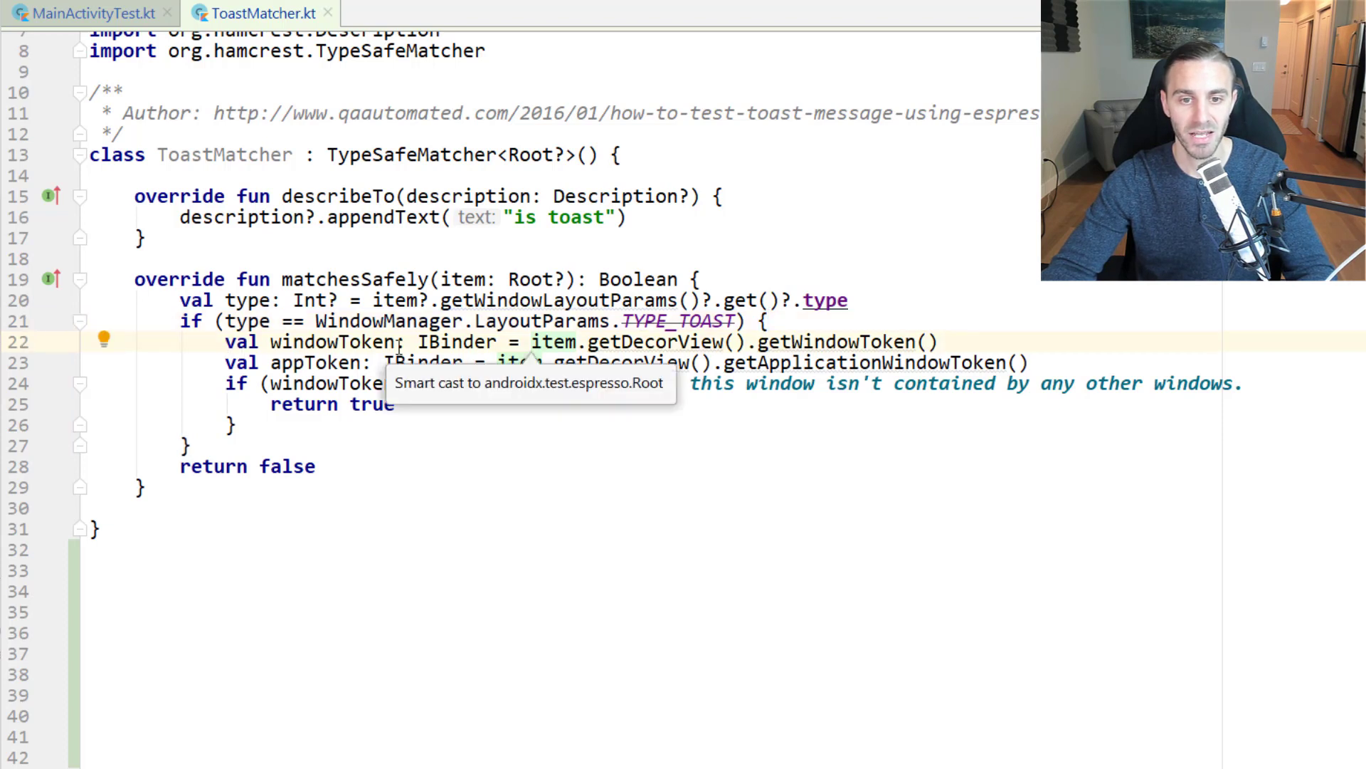
double_click(314, 362)
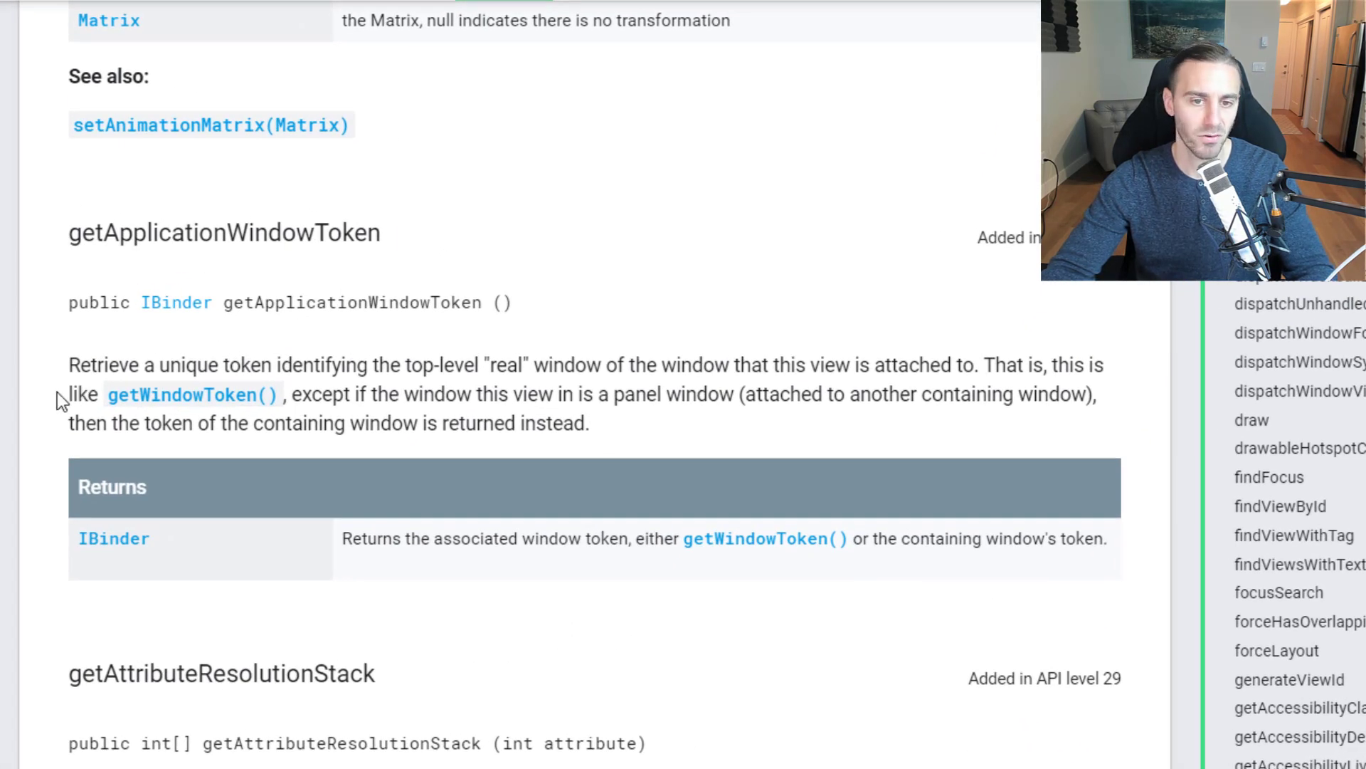
mouse_move(43, 431)
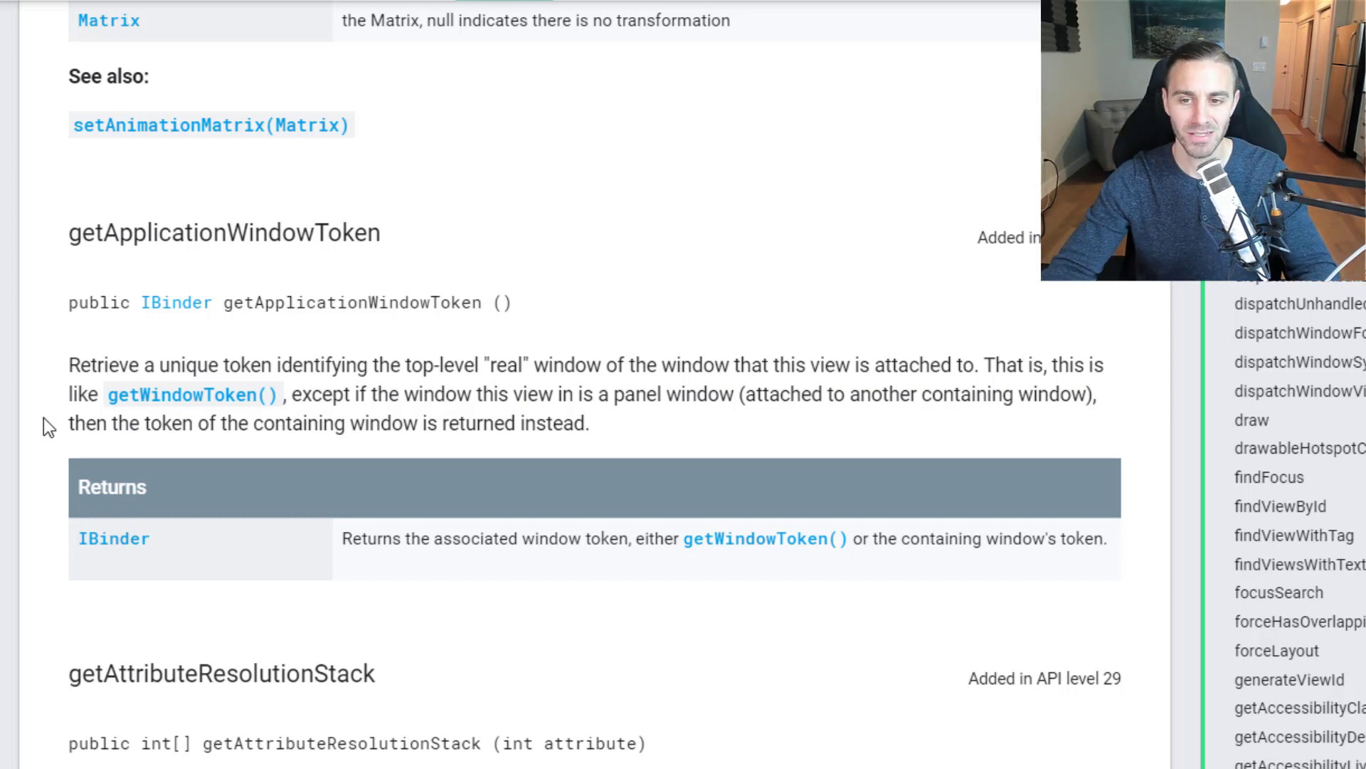
mouse_move(205, 404)
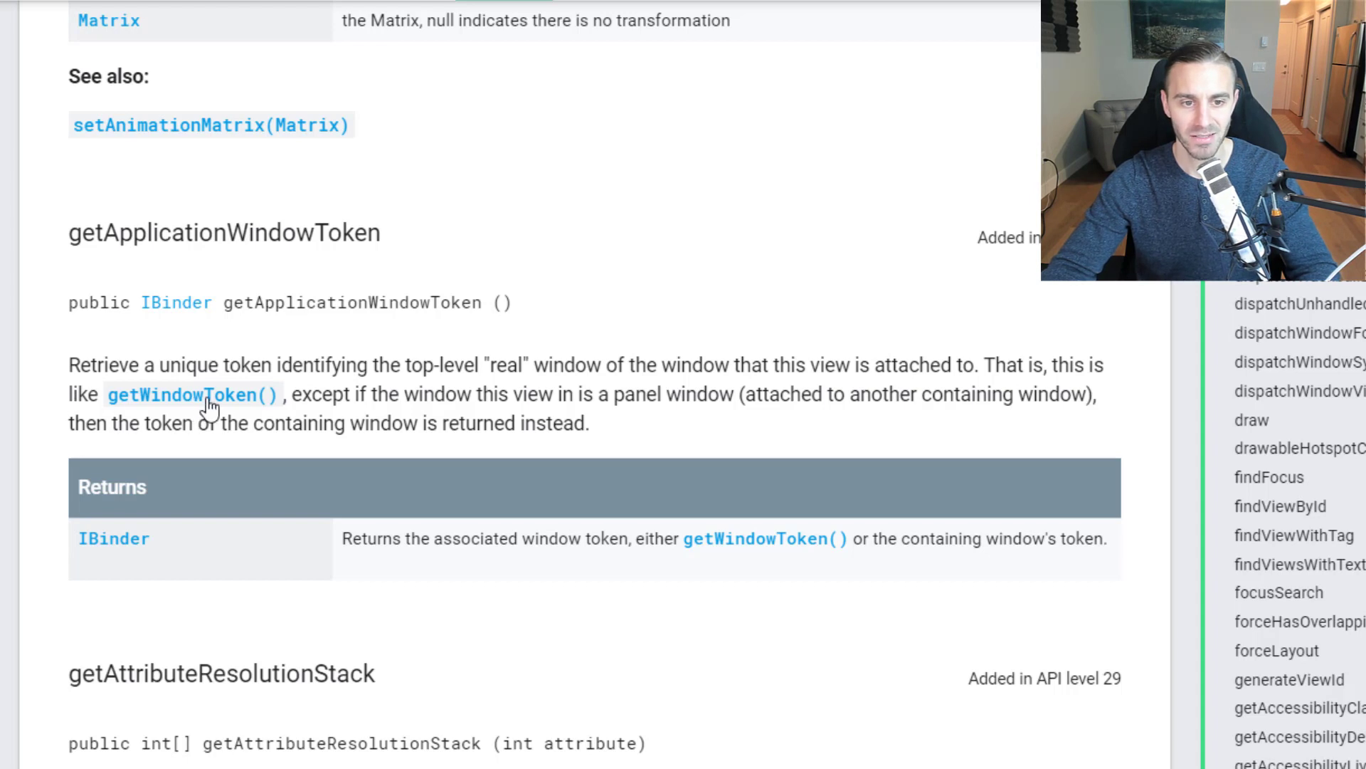
mouse_move(477, 406)
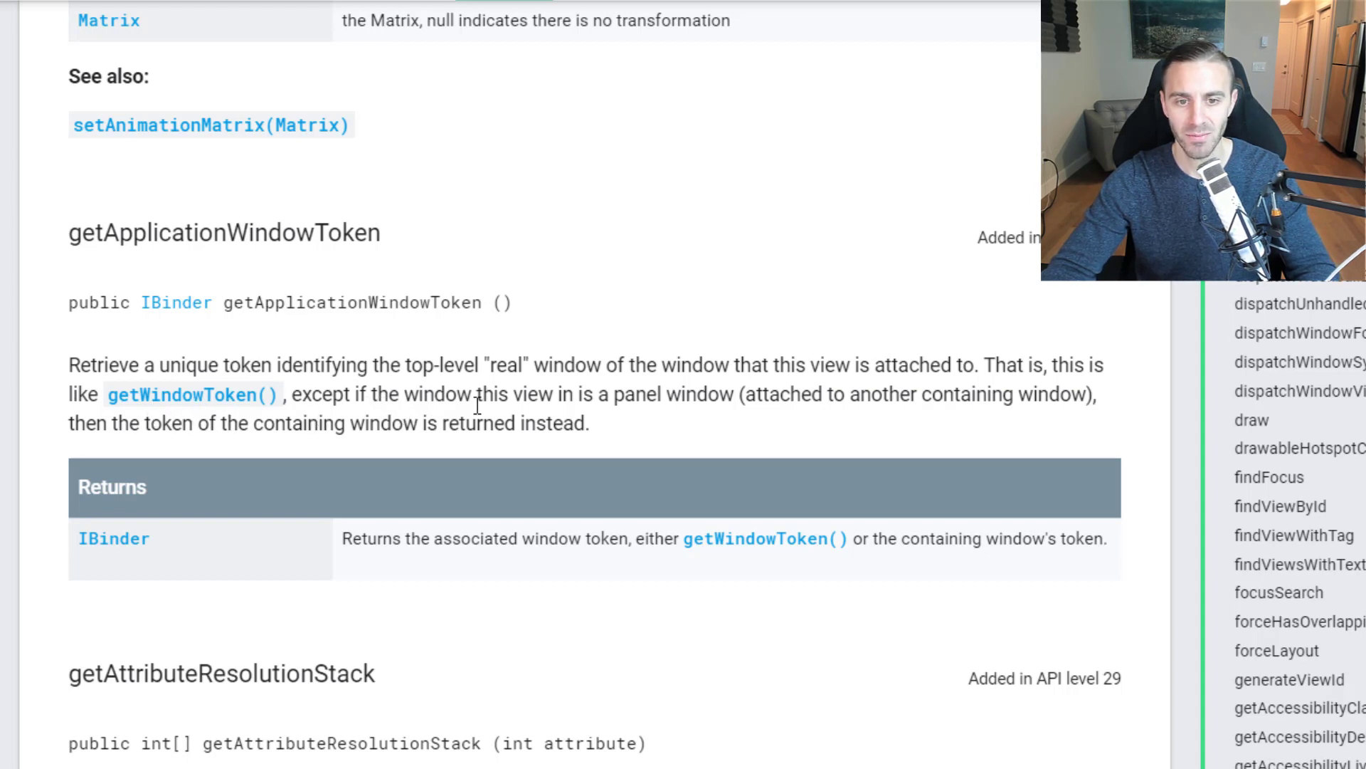
mouse_move(587, 420)
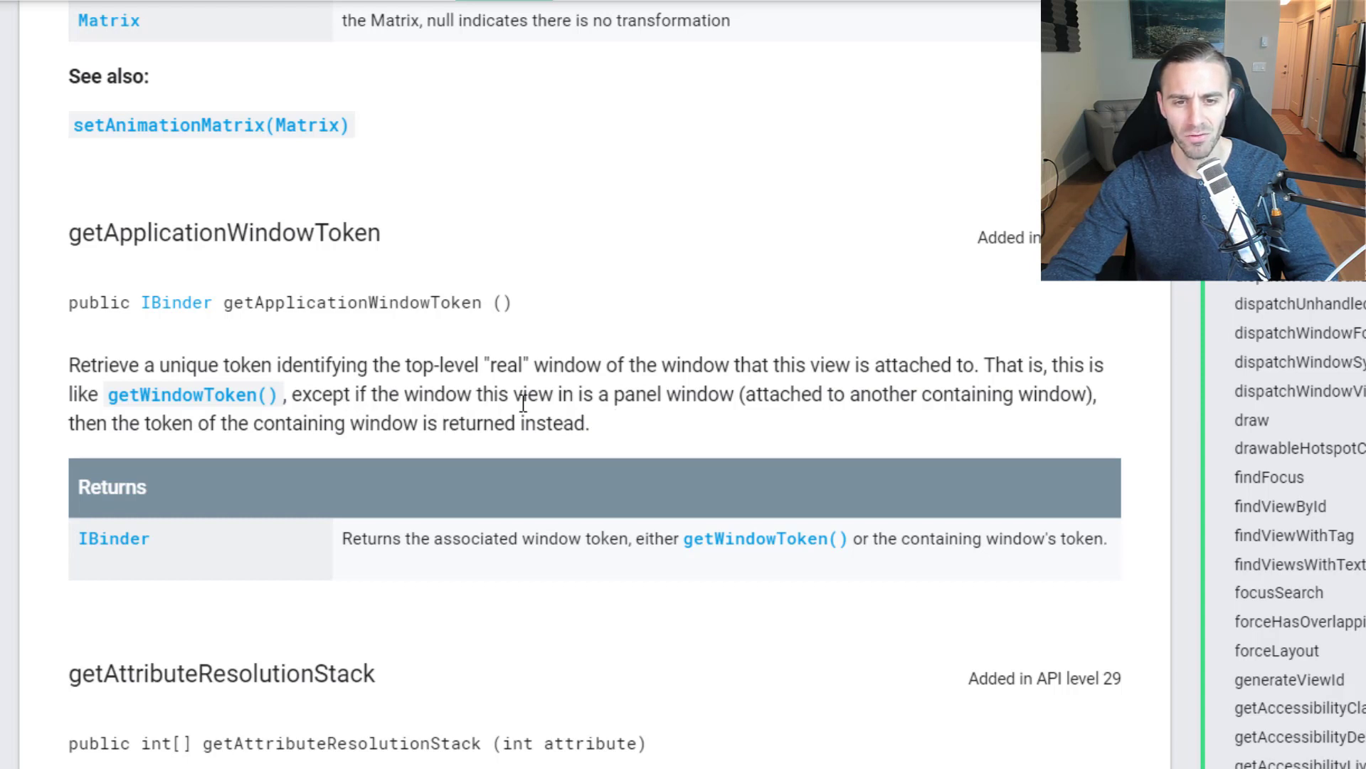
mouse_move(626, 420)
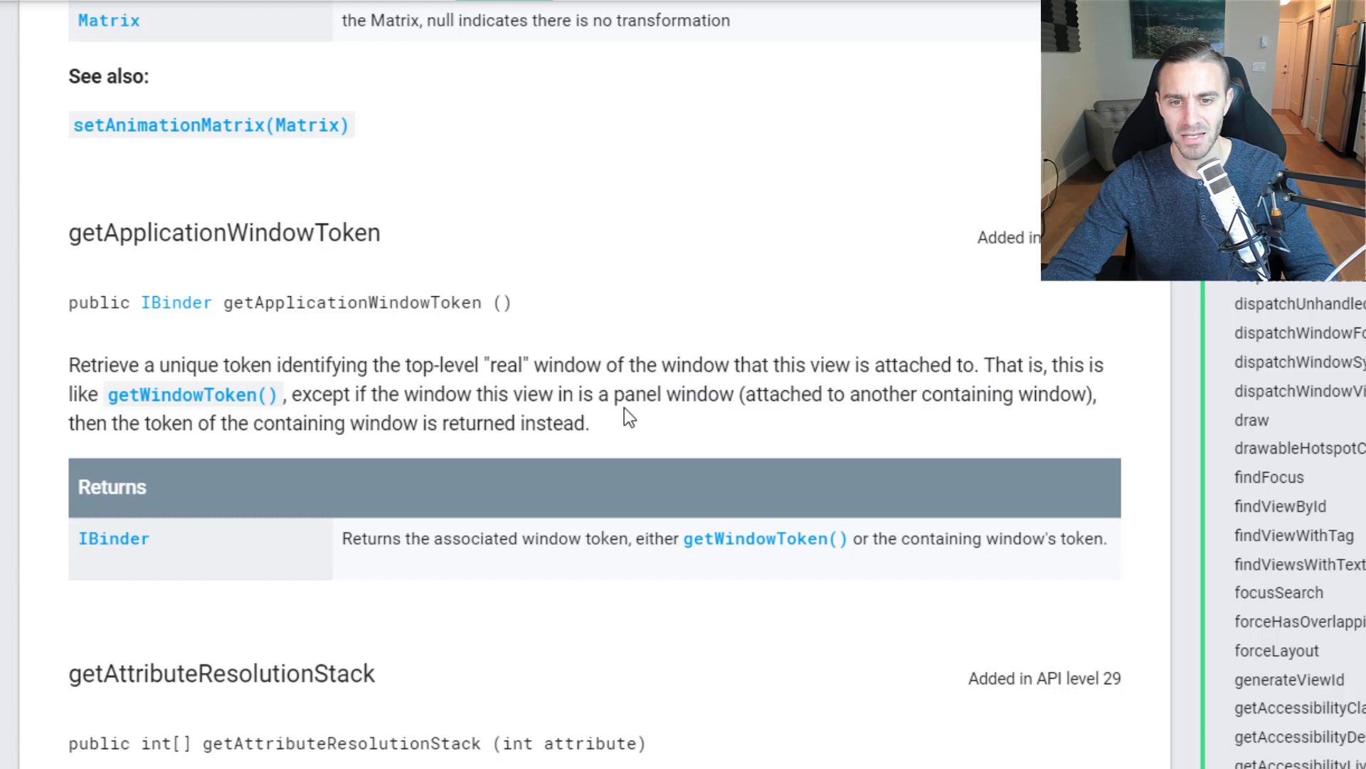
mouse_move(972, 429)
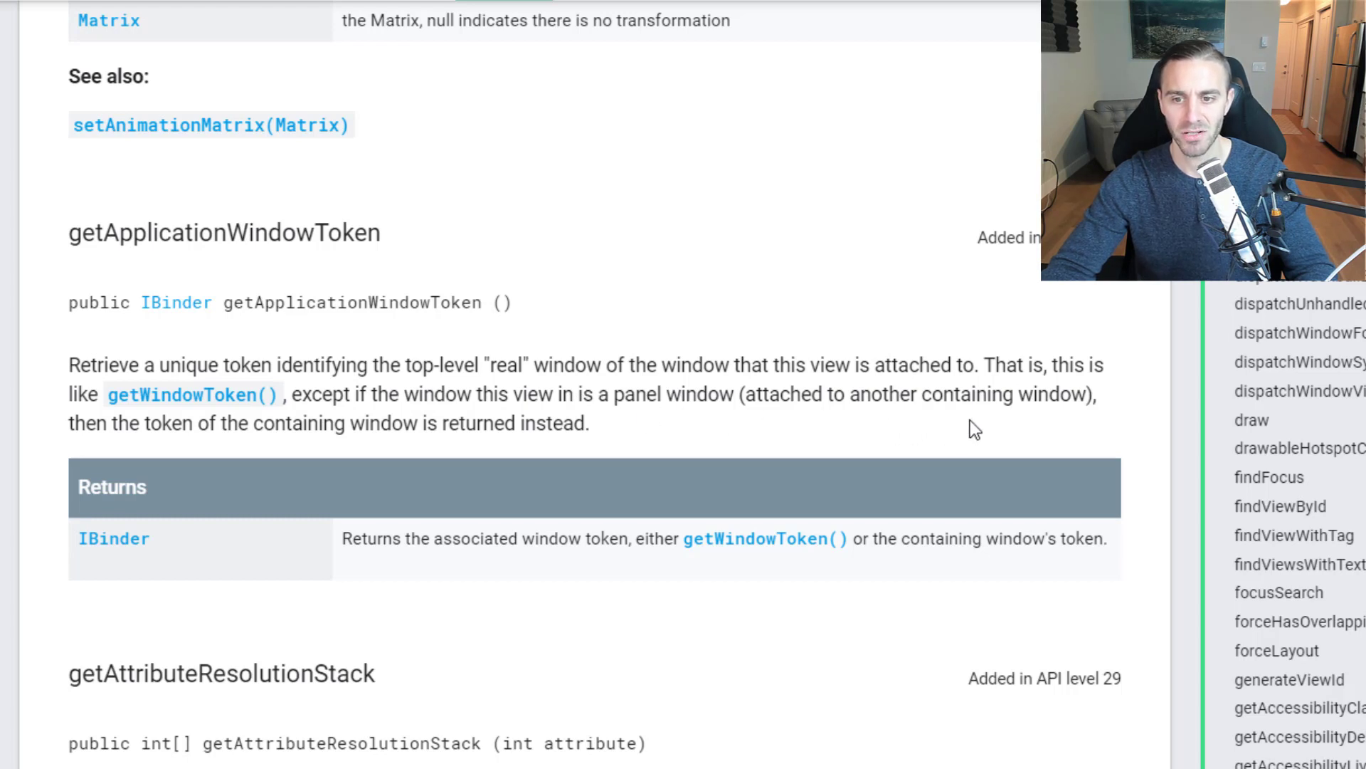
mouse_move(422, 449)
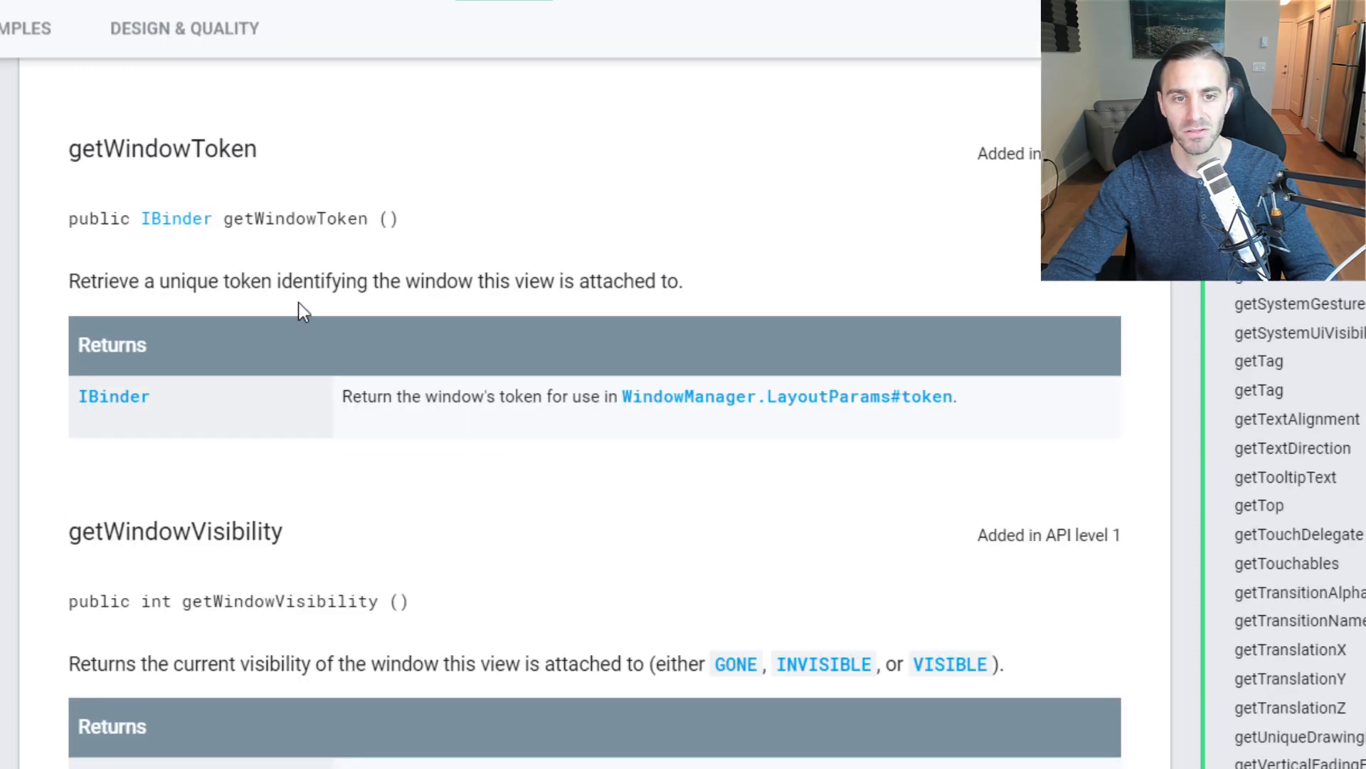
mouse_move(688, 311)
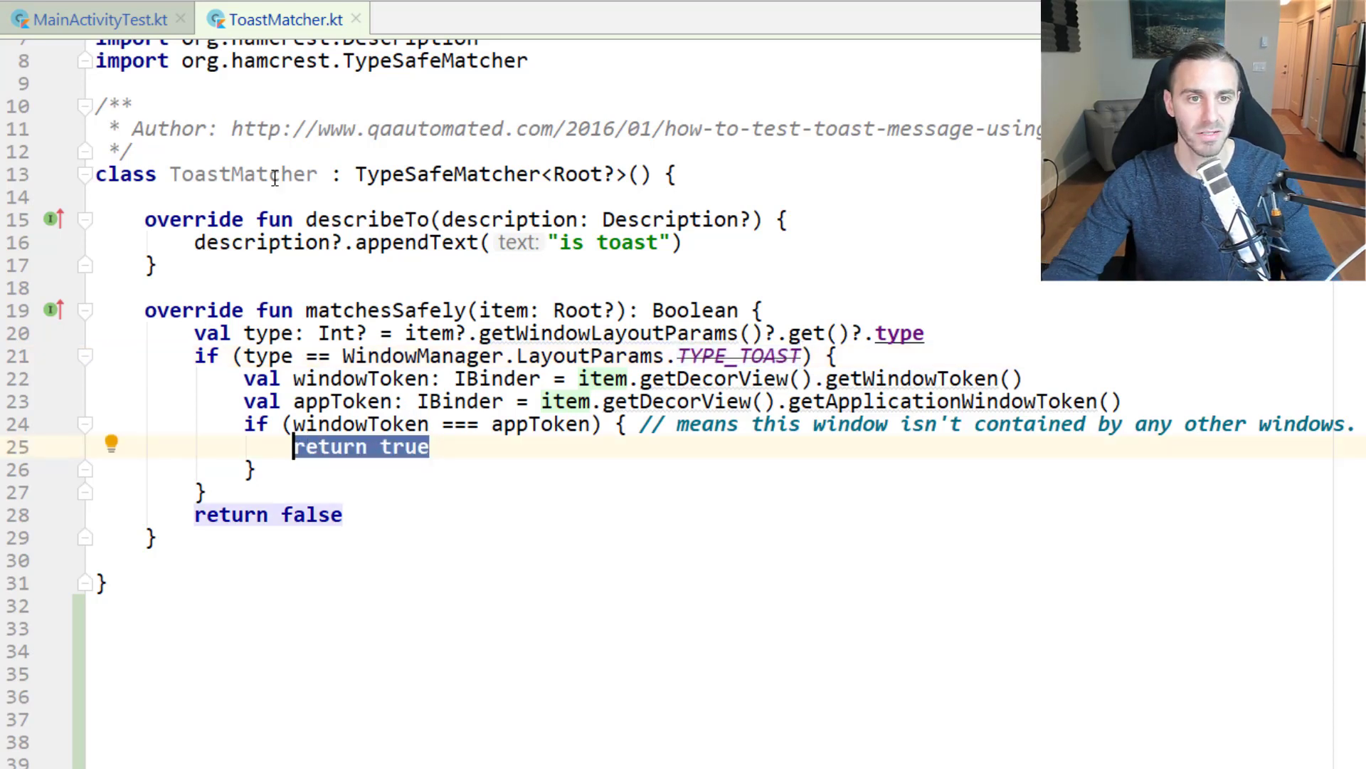
Add a '// test if toast is displayed' comment and start onView(withText(buildToastMessage(NAME))).
left_click(93, 16)
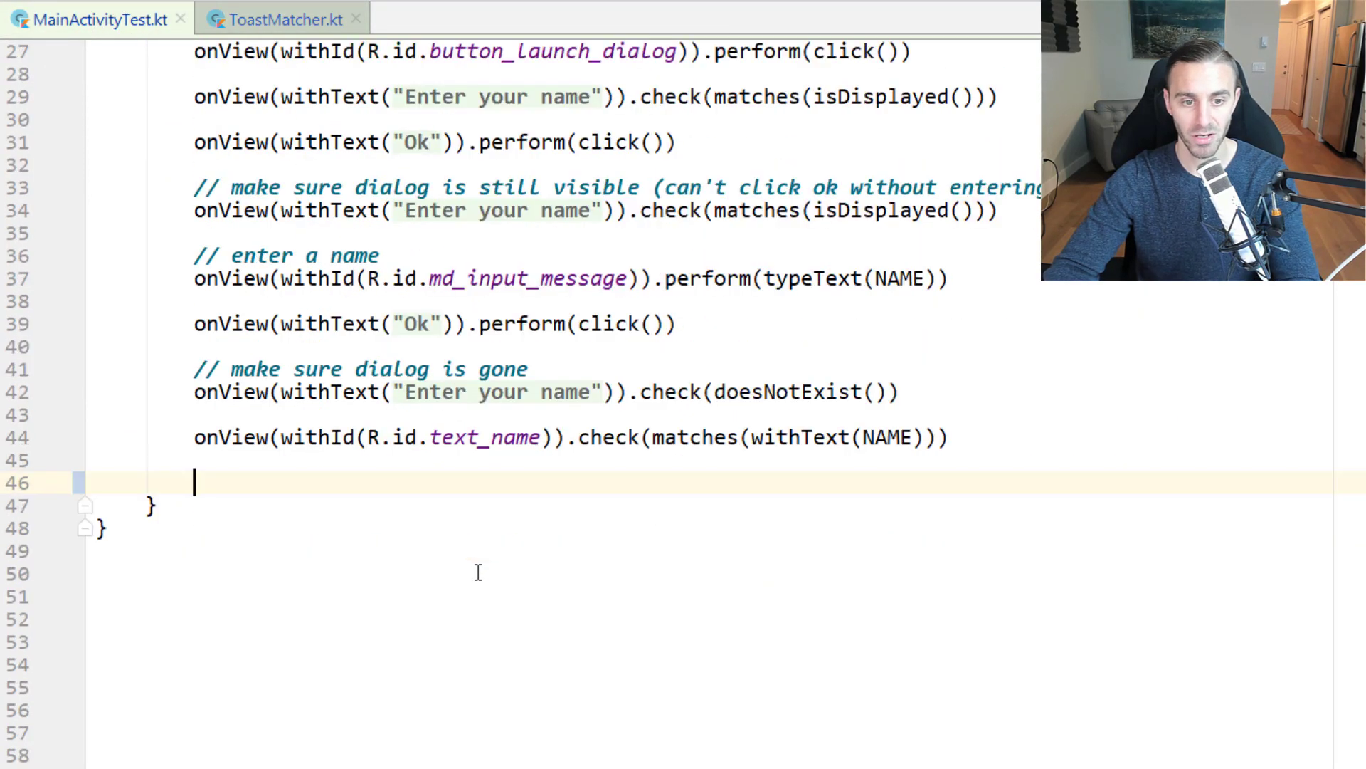
type("// test")
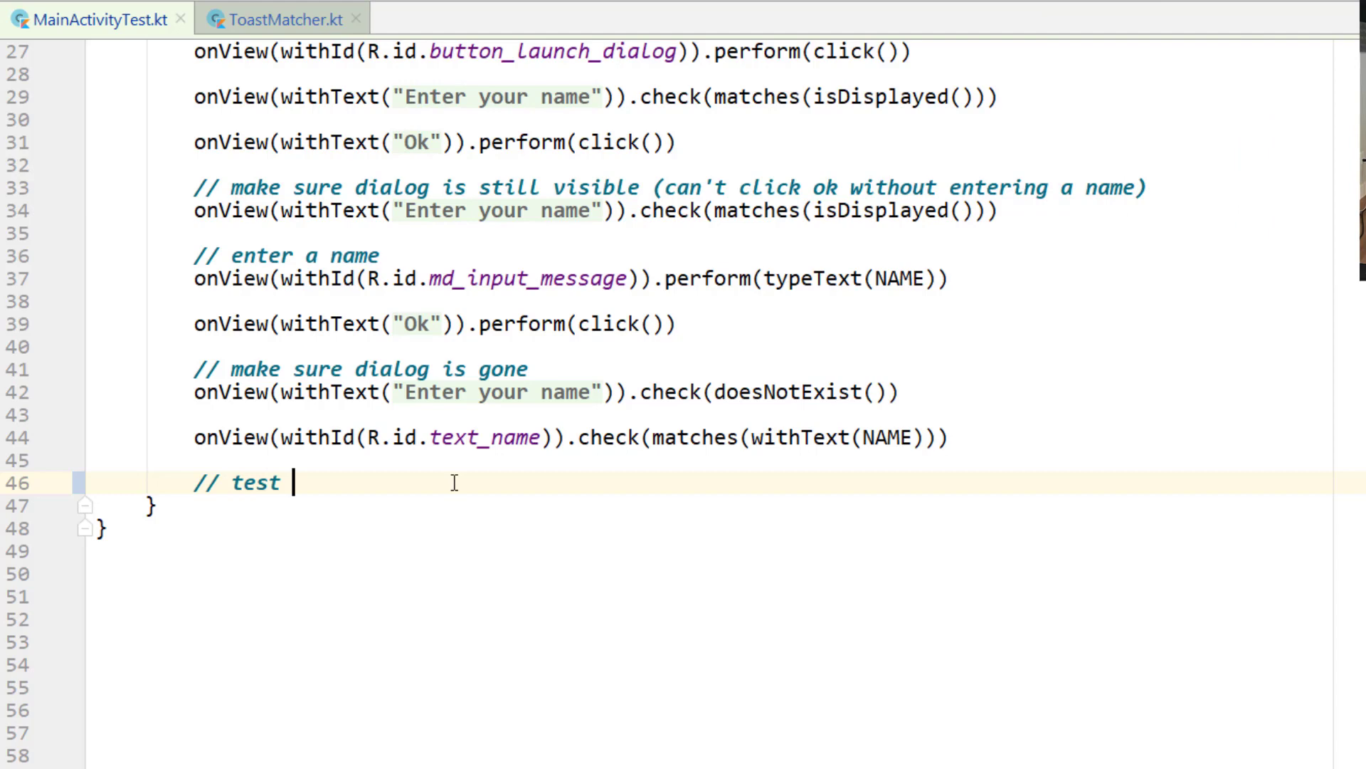
type("if toast is displayed")
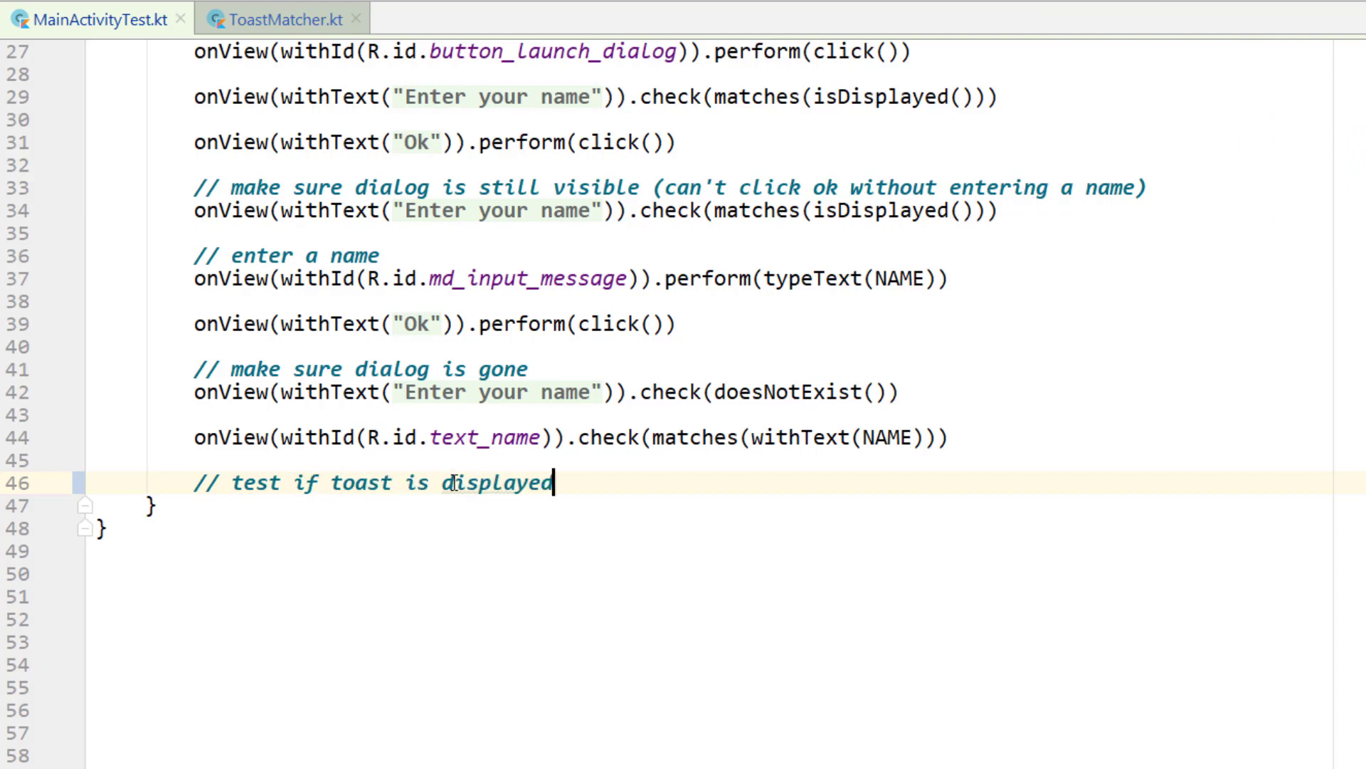
type("onView(")
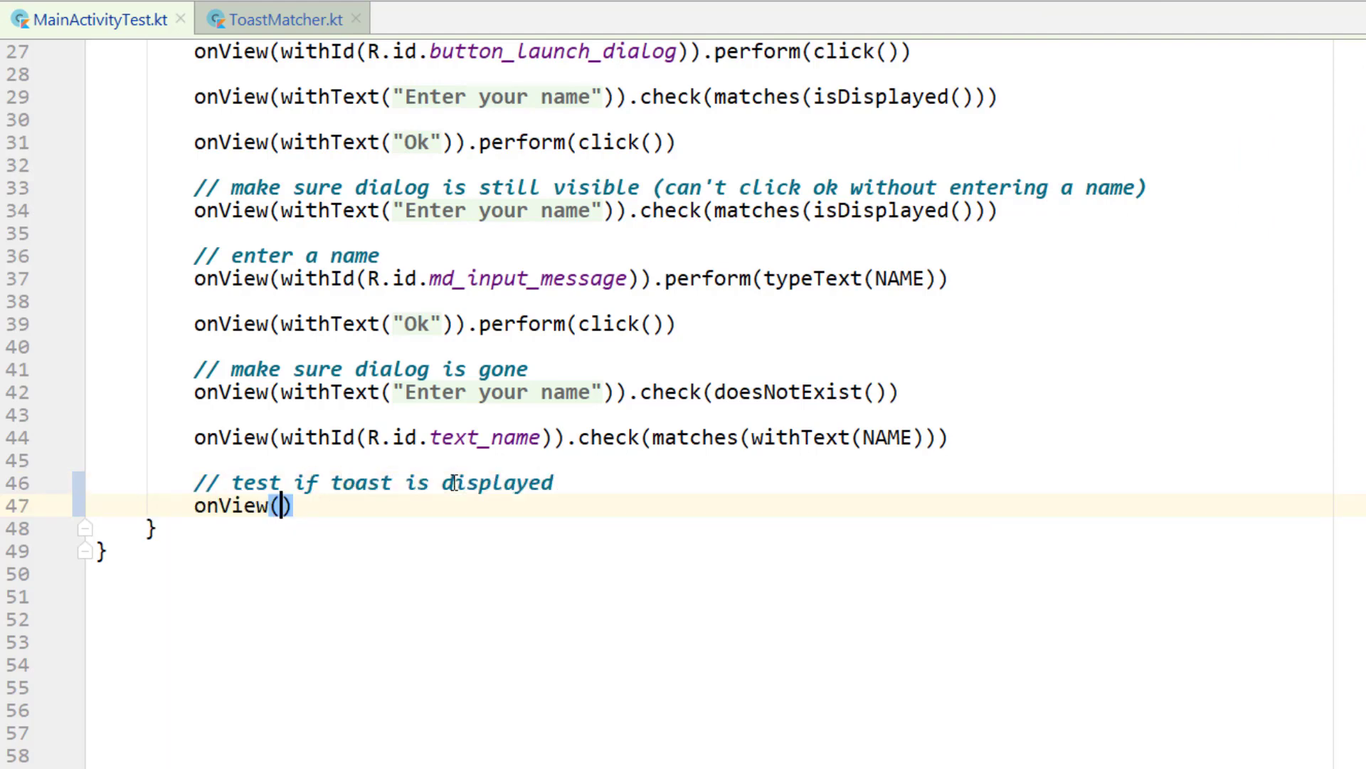
type("withText(")
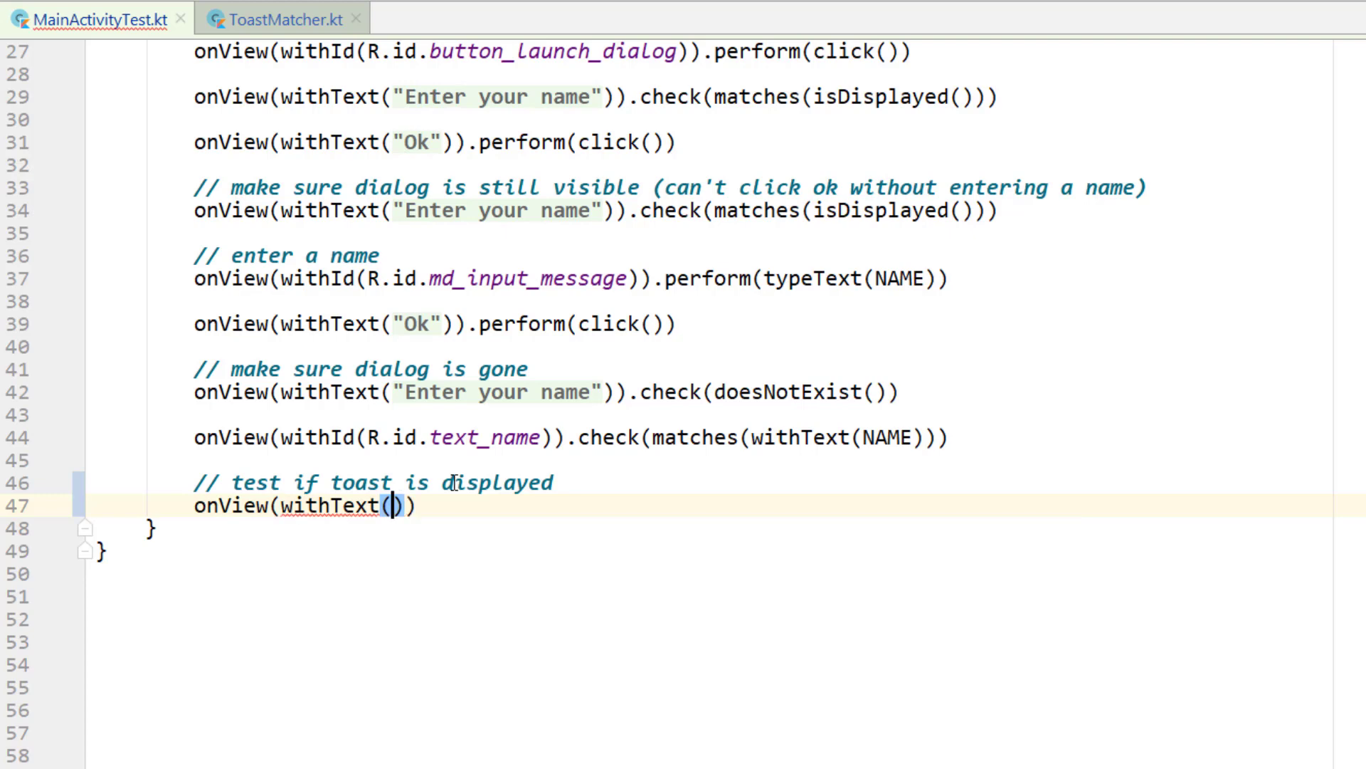
left_click(388, 506)
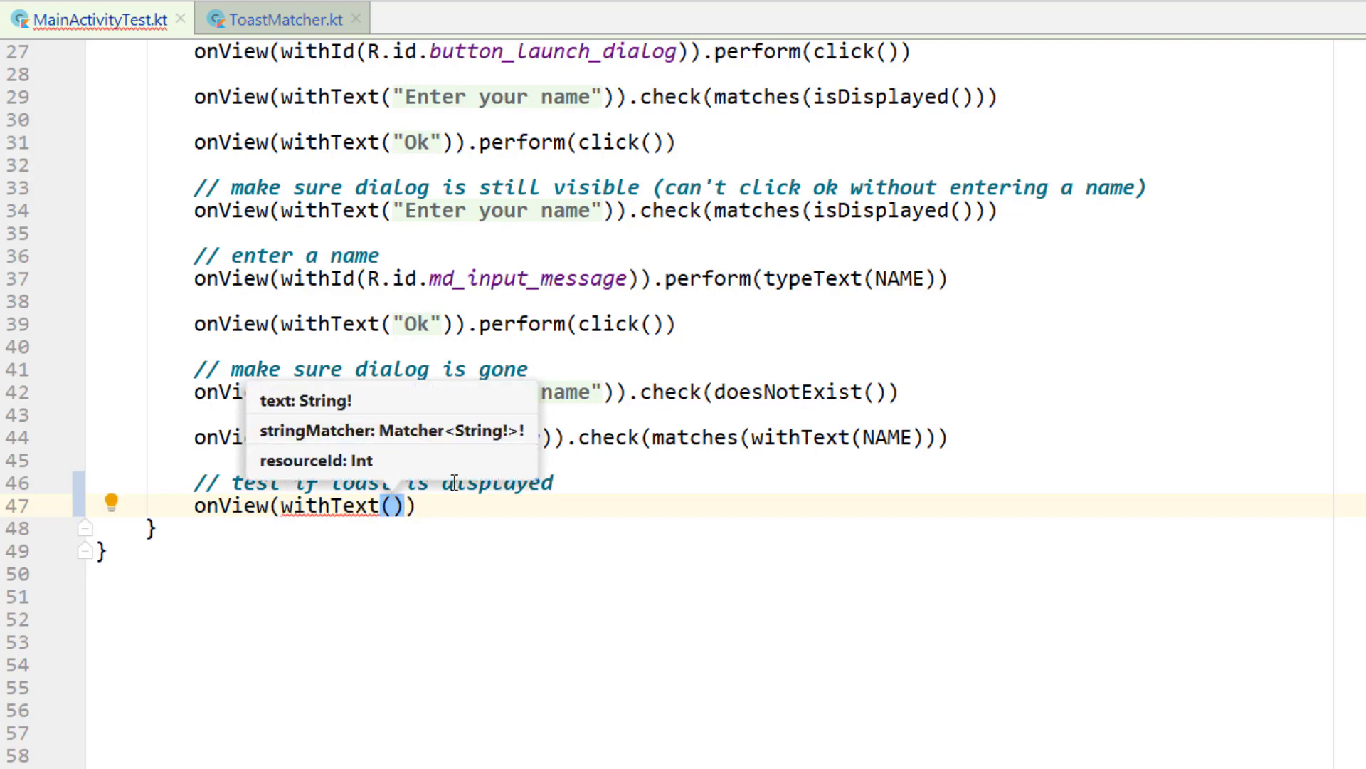
type("buildToastMessage")
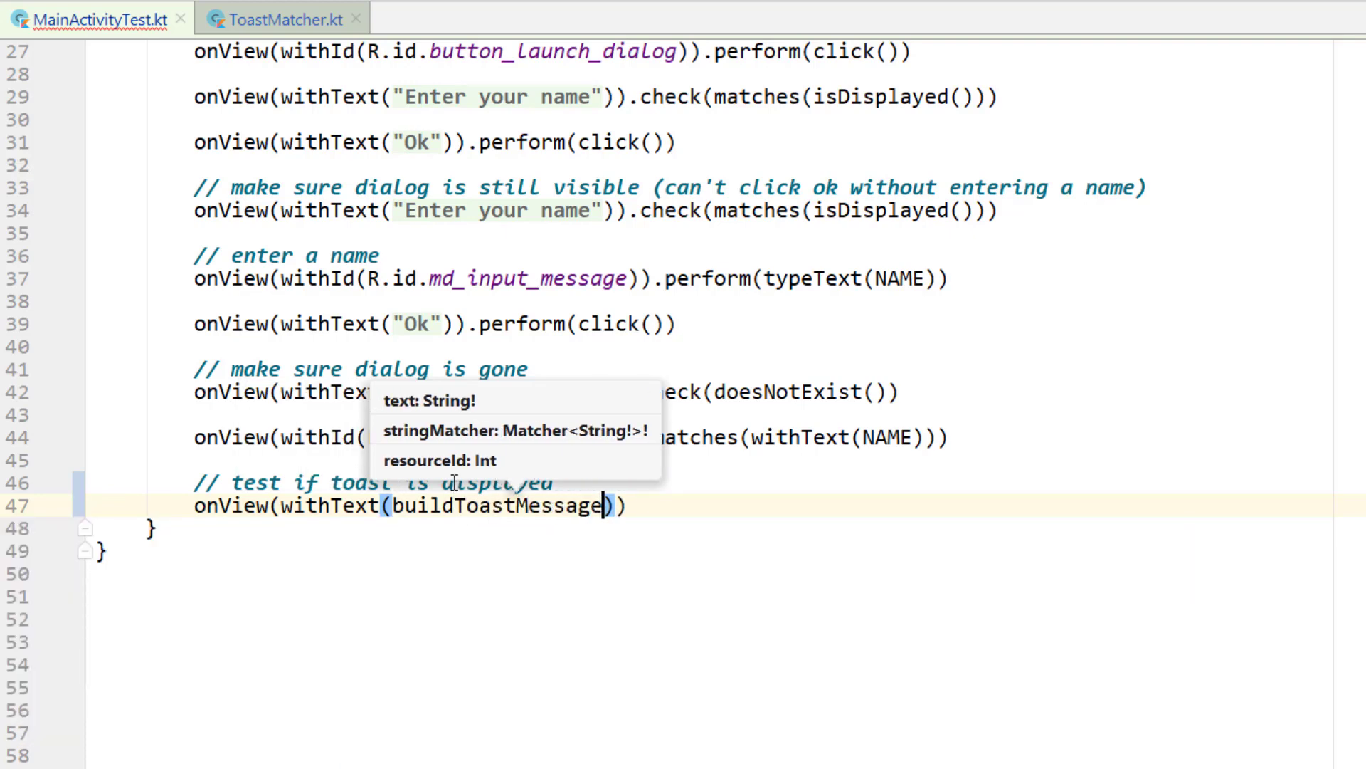
type("(NAME)")
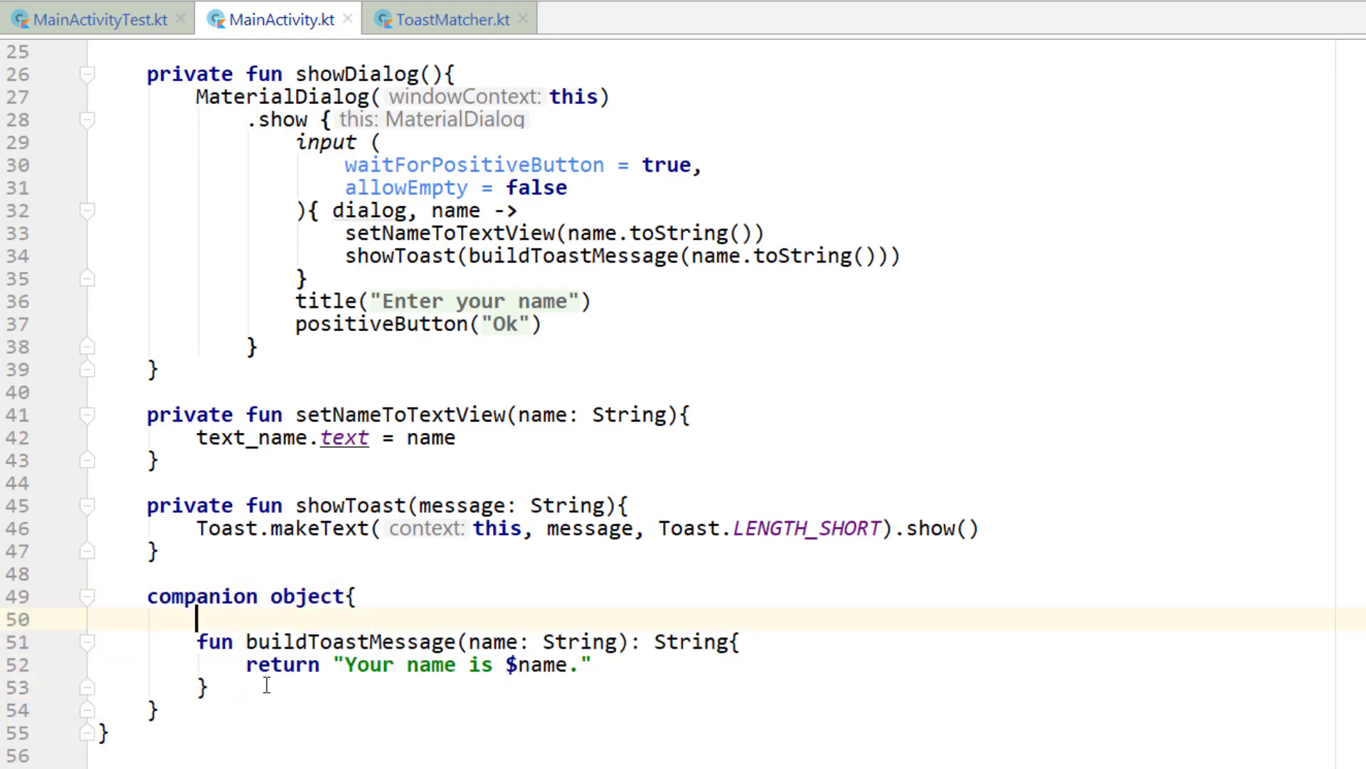
Put the literal string "Your name is $name." inside withText, briefly checking ToastMatcher.kt.
scroll("down", 3)
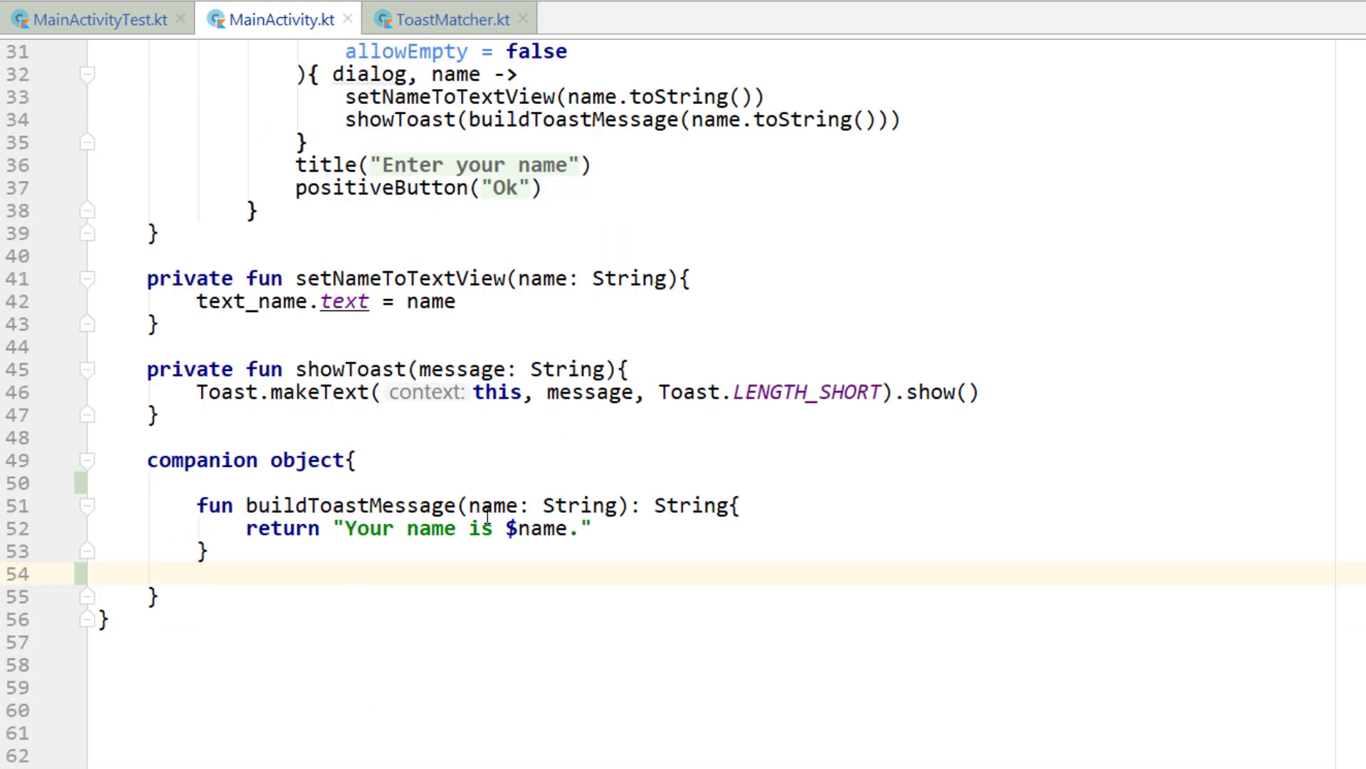
mouse_move(611, 534)
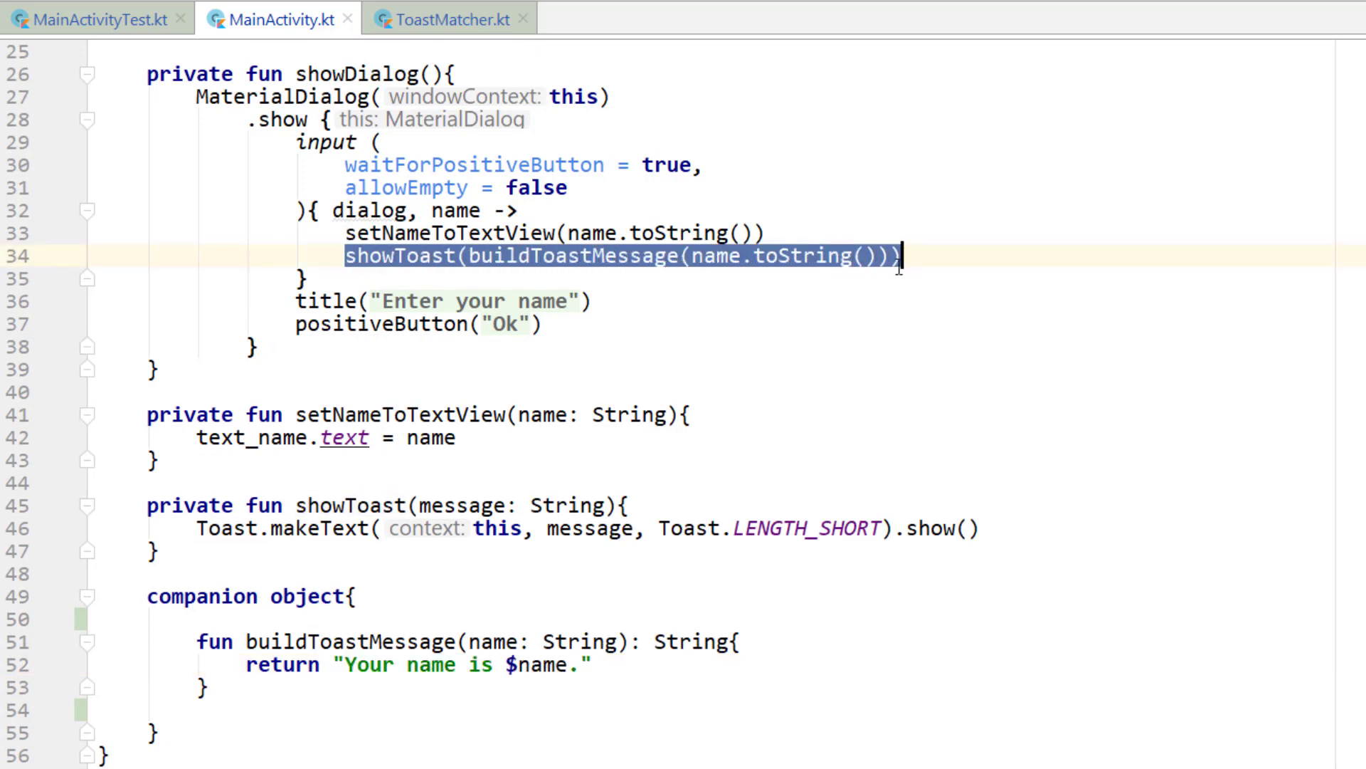
double_click(570, 256)
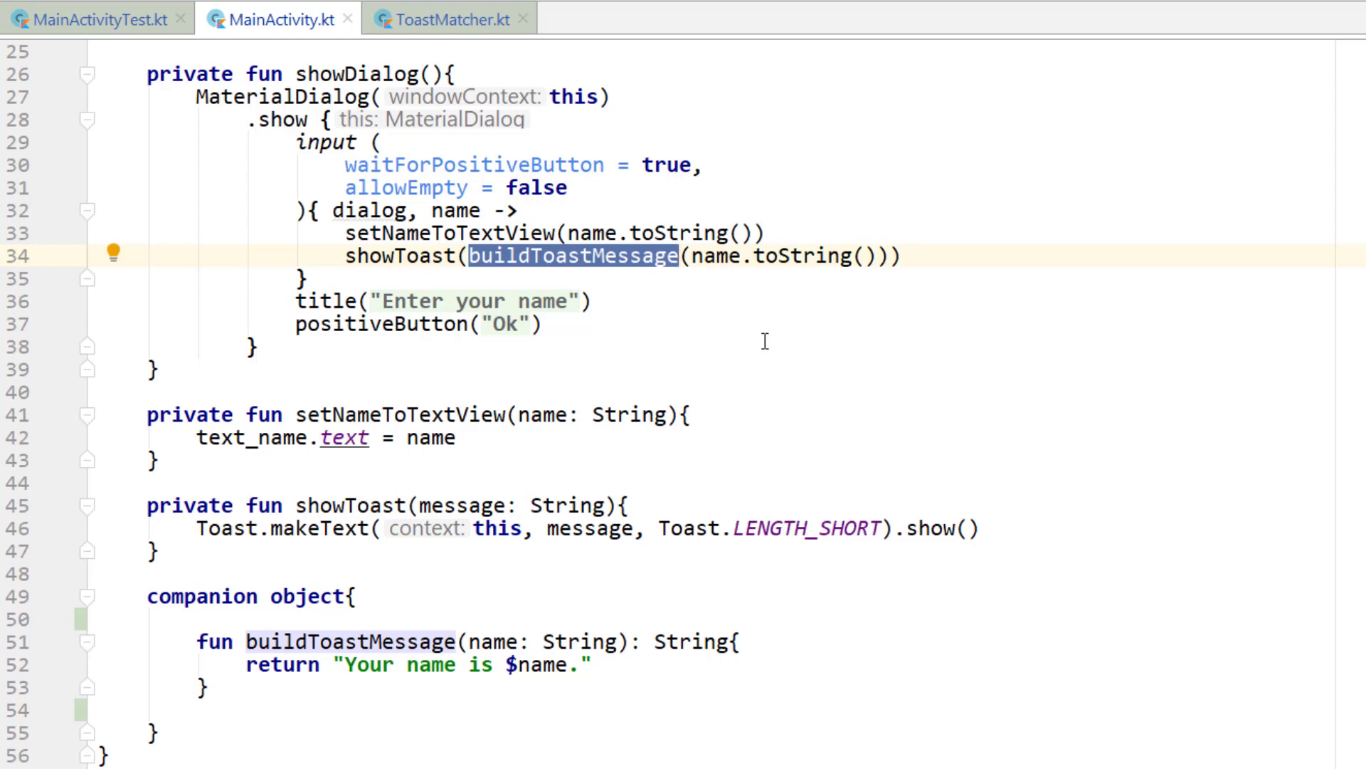
scroll("down", 3)
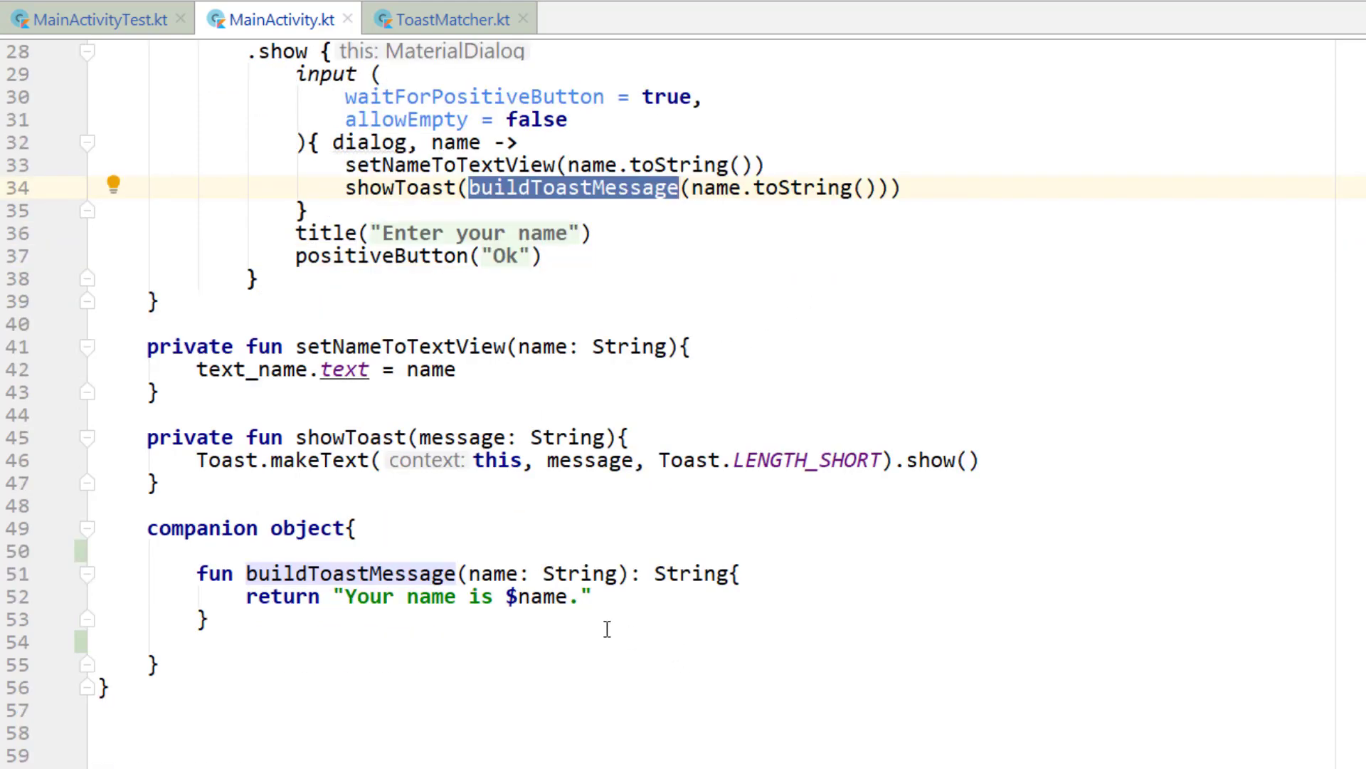
mouse_move(608, 597)
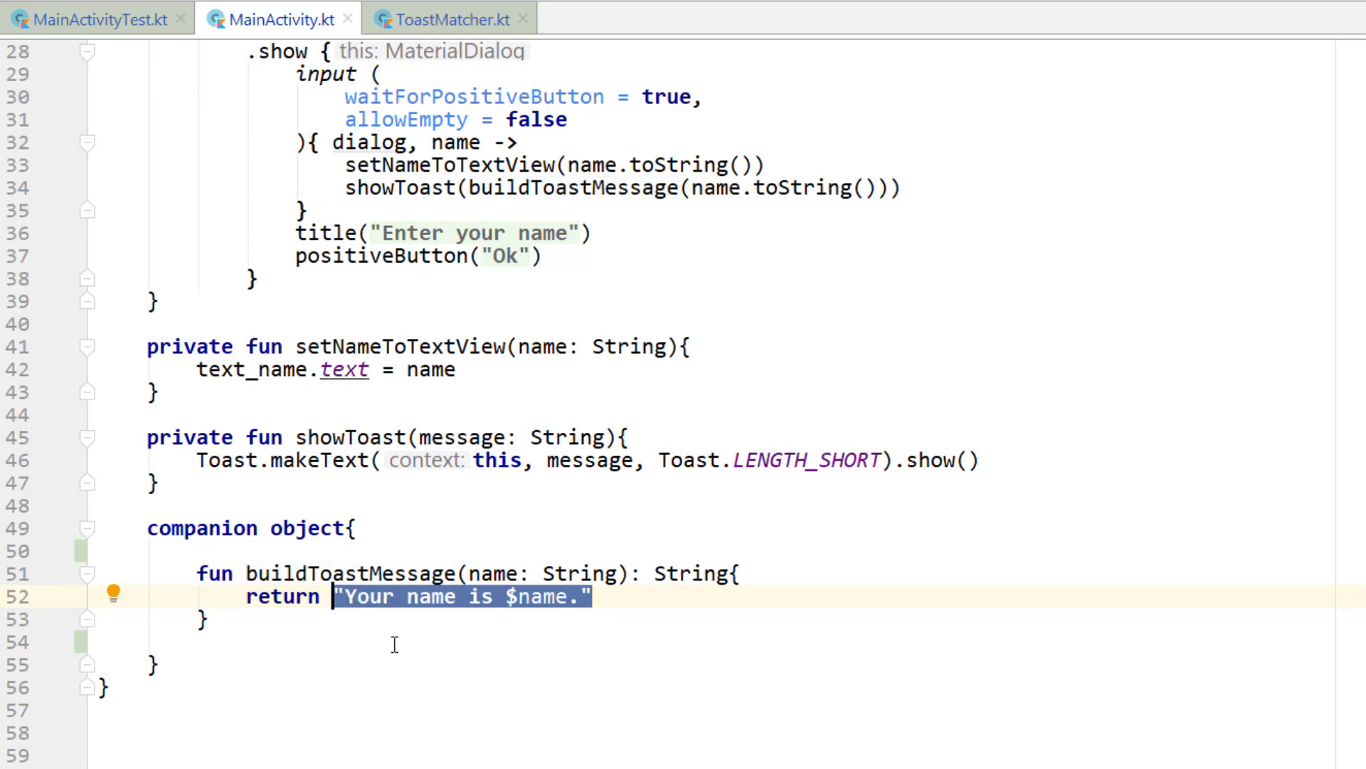
mouse_move(692, 343)
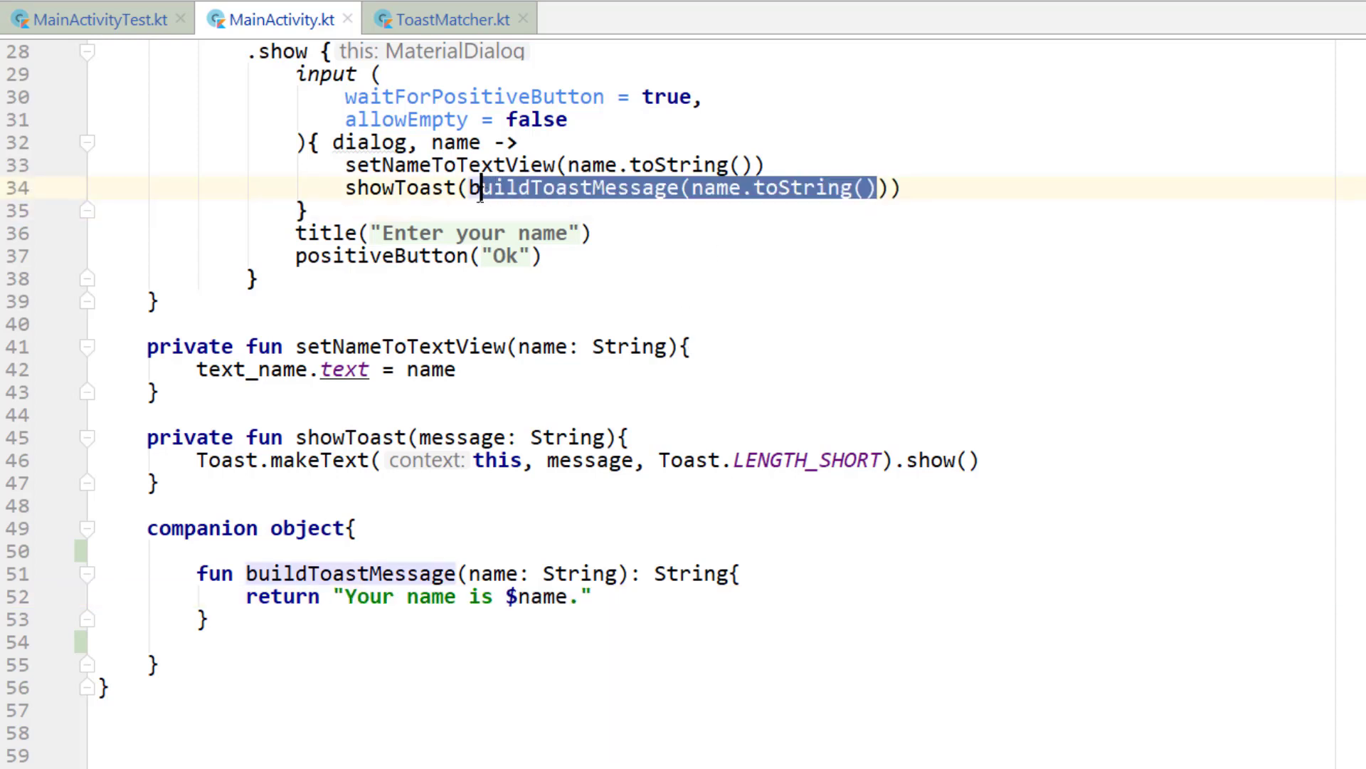
type("\"\"))")
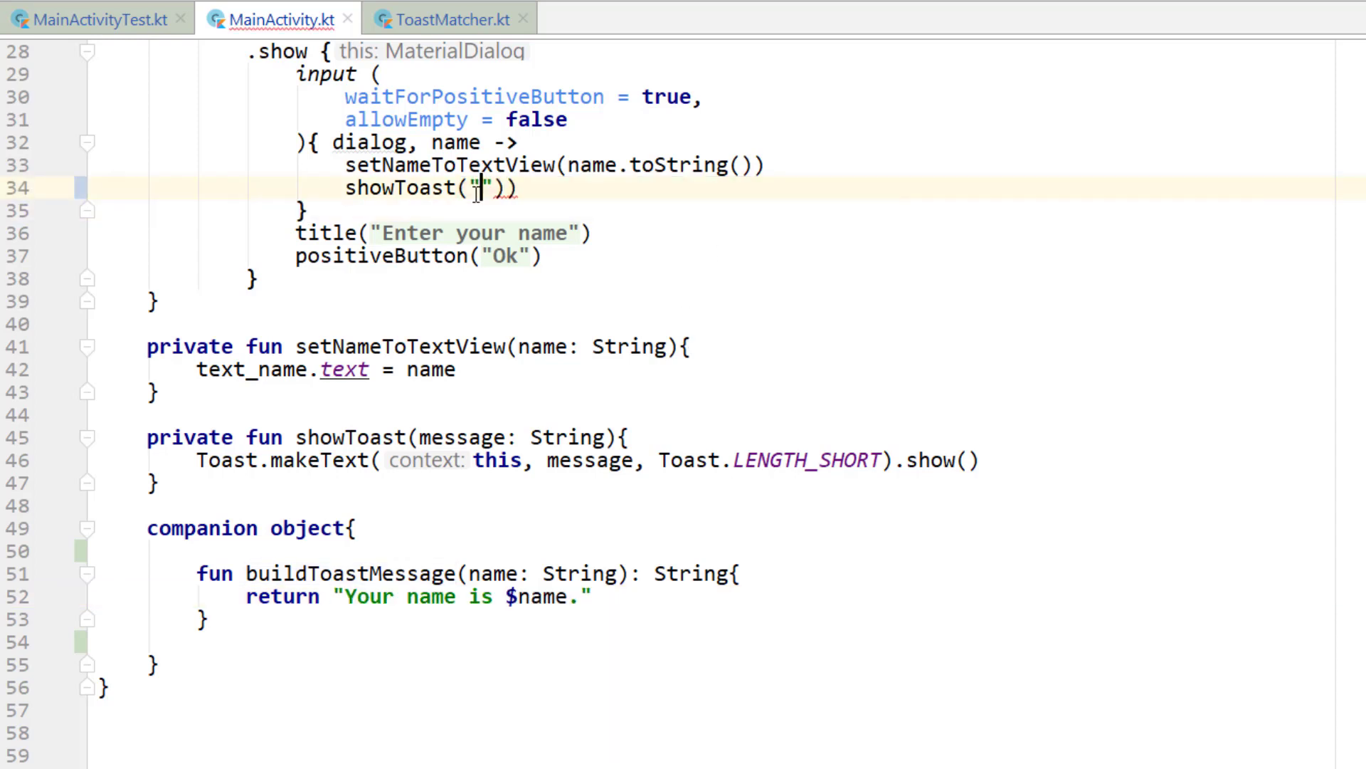
type("Your name is $name.")
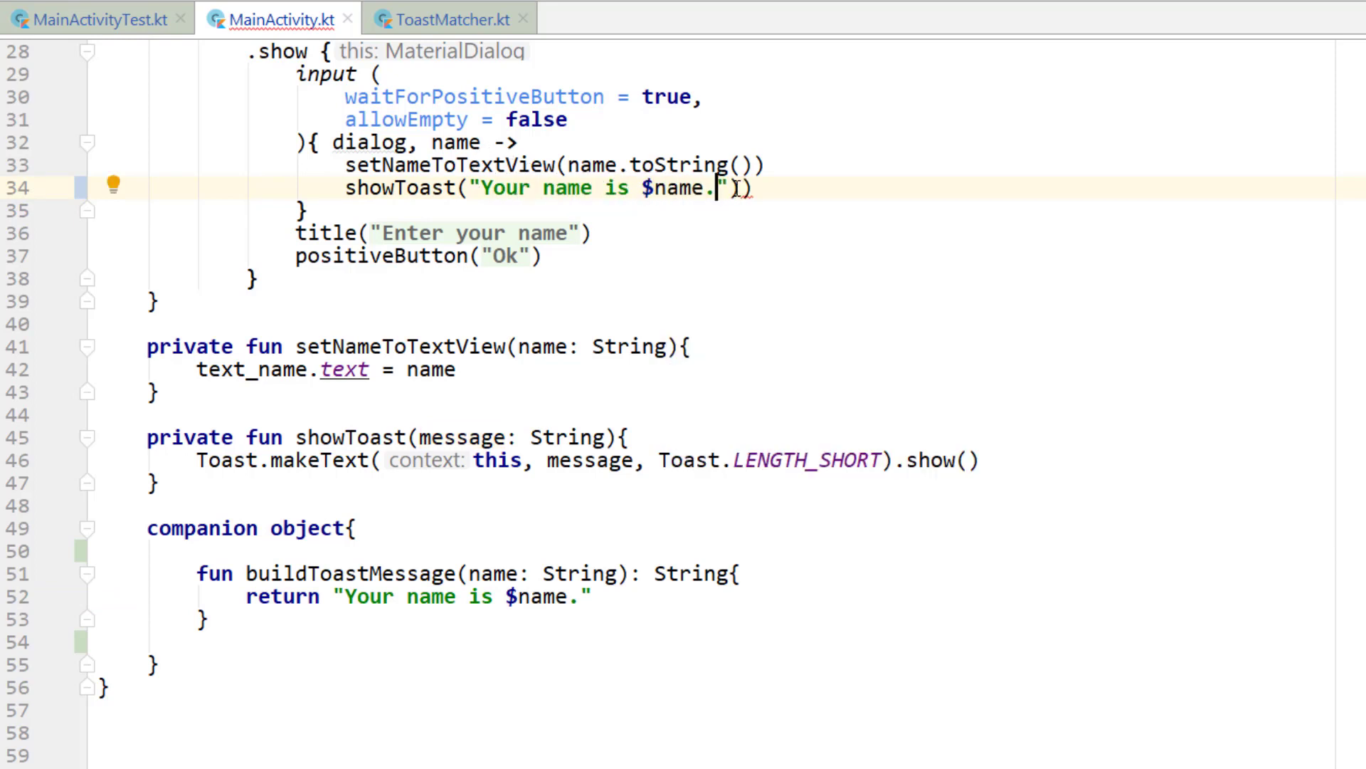
left_click(454, 19)
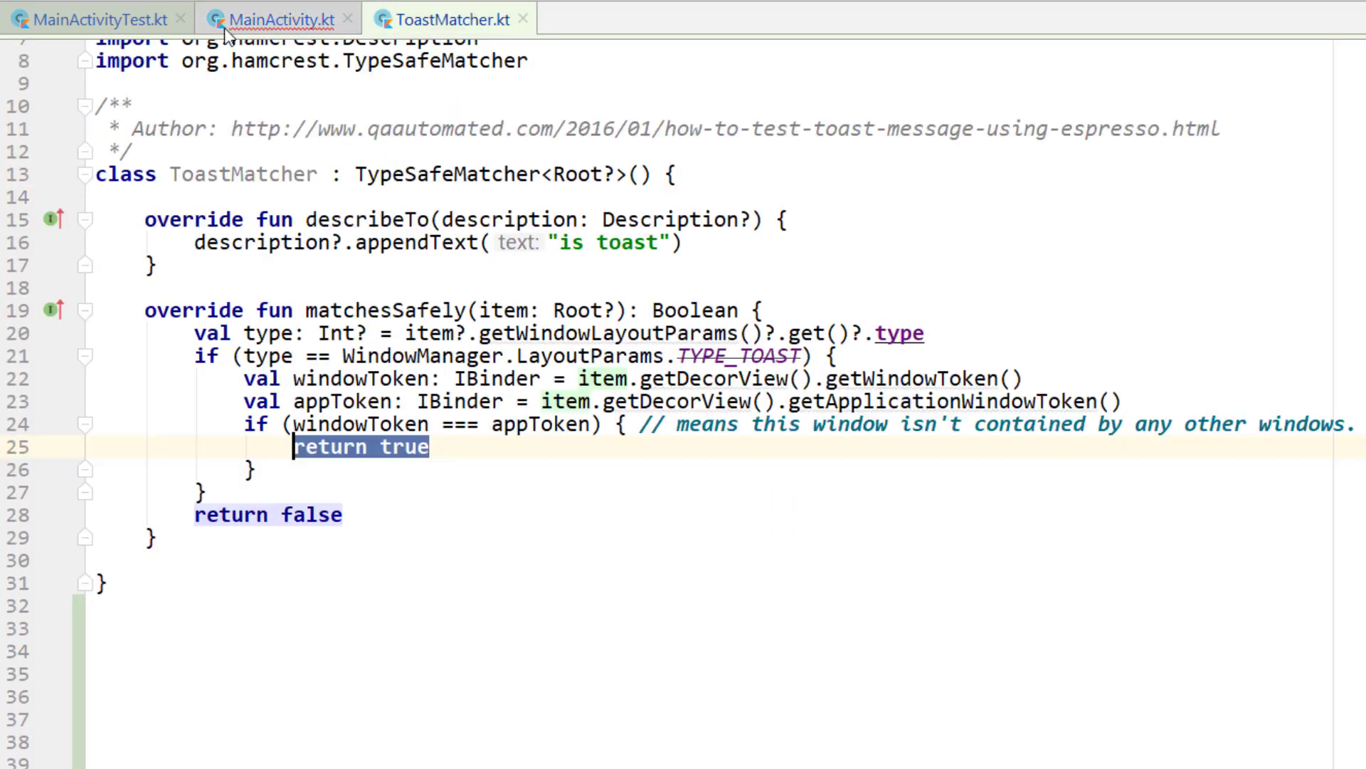
left_click(99, 18)
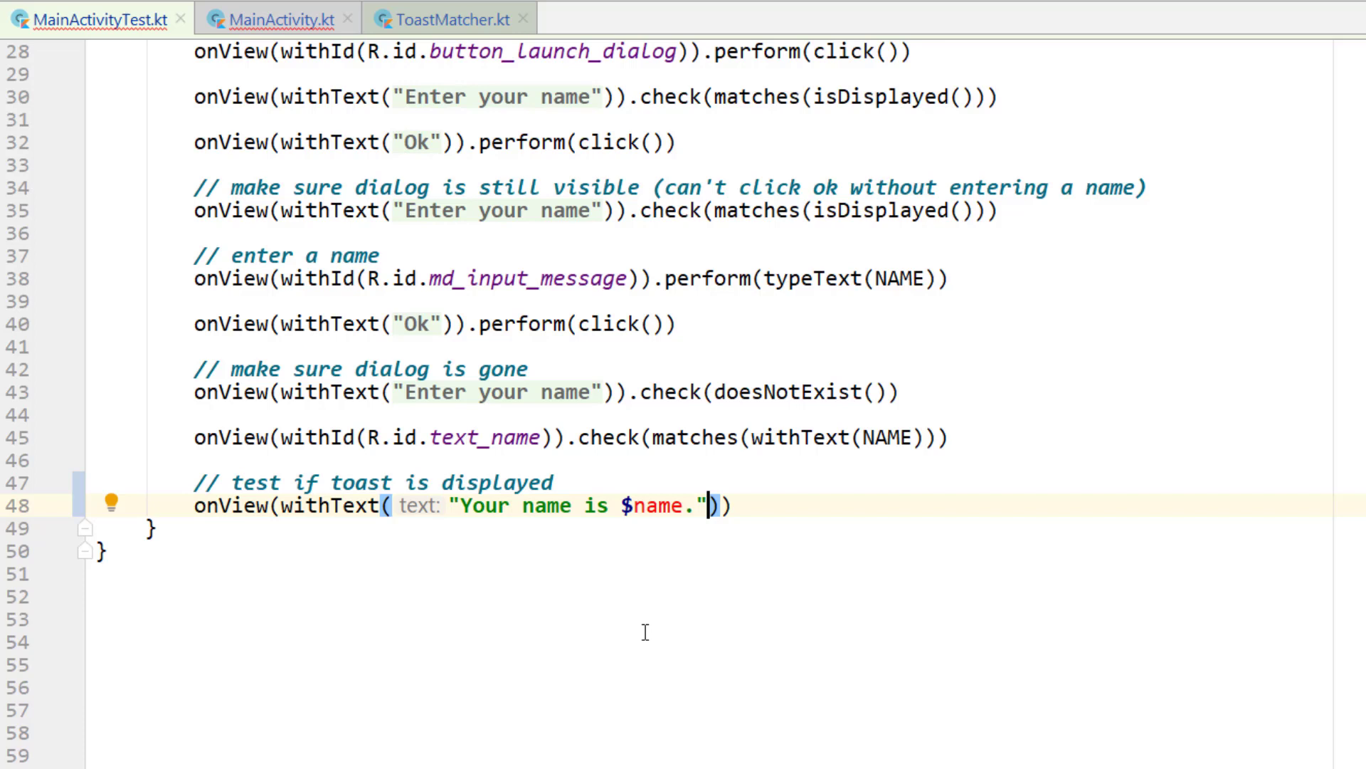
Replace the literal withText string on line 48 with buildToastMessage(NAME).
type("NAME")
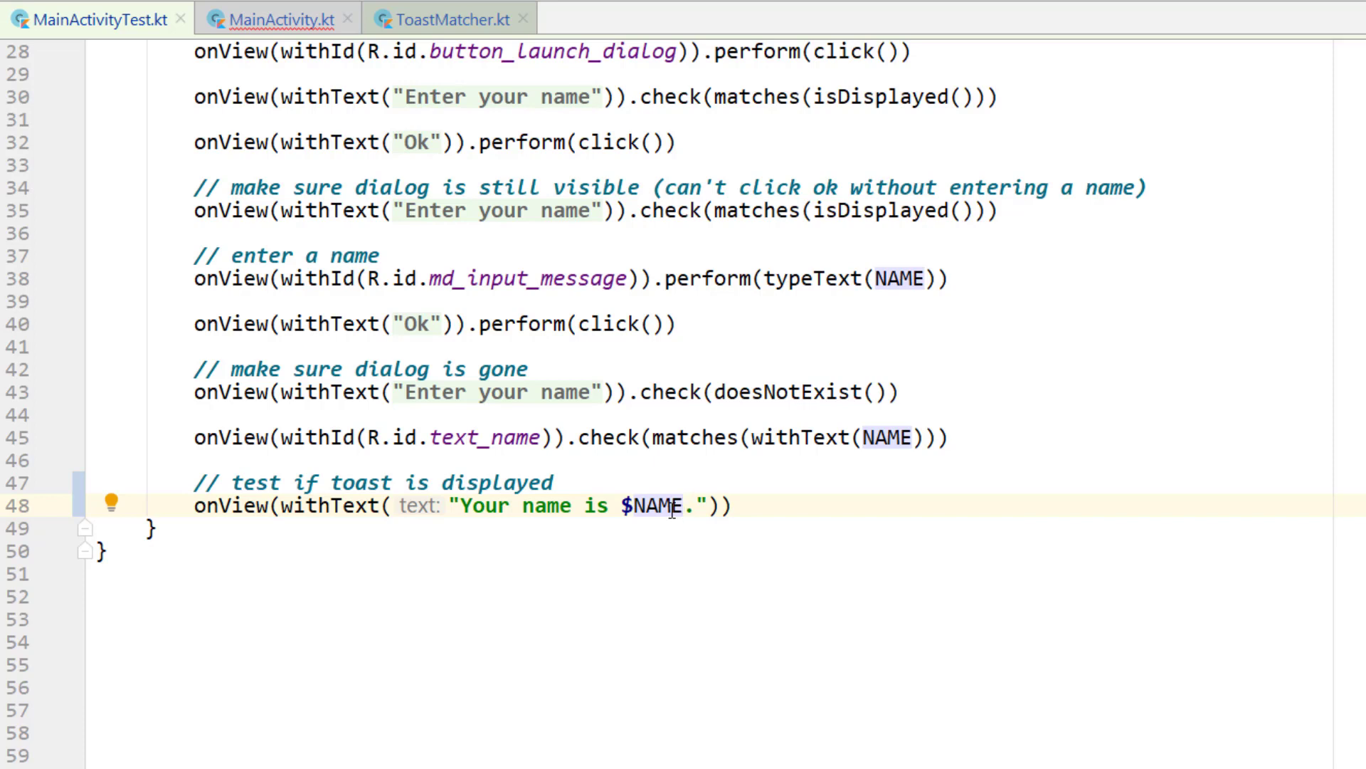
mouse_move(738, 591)
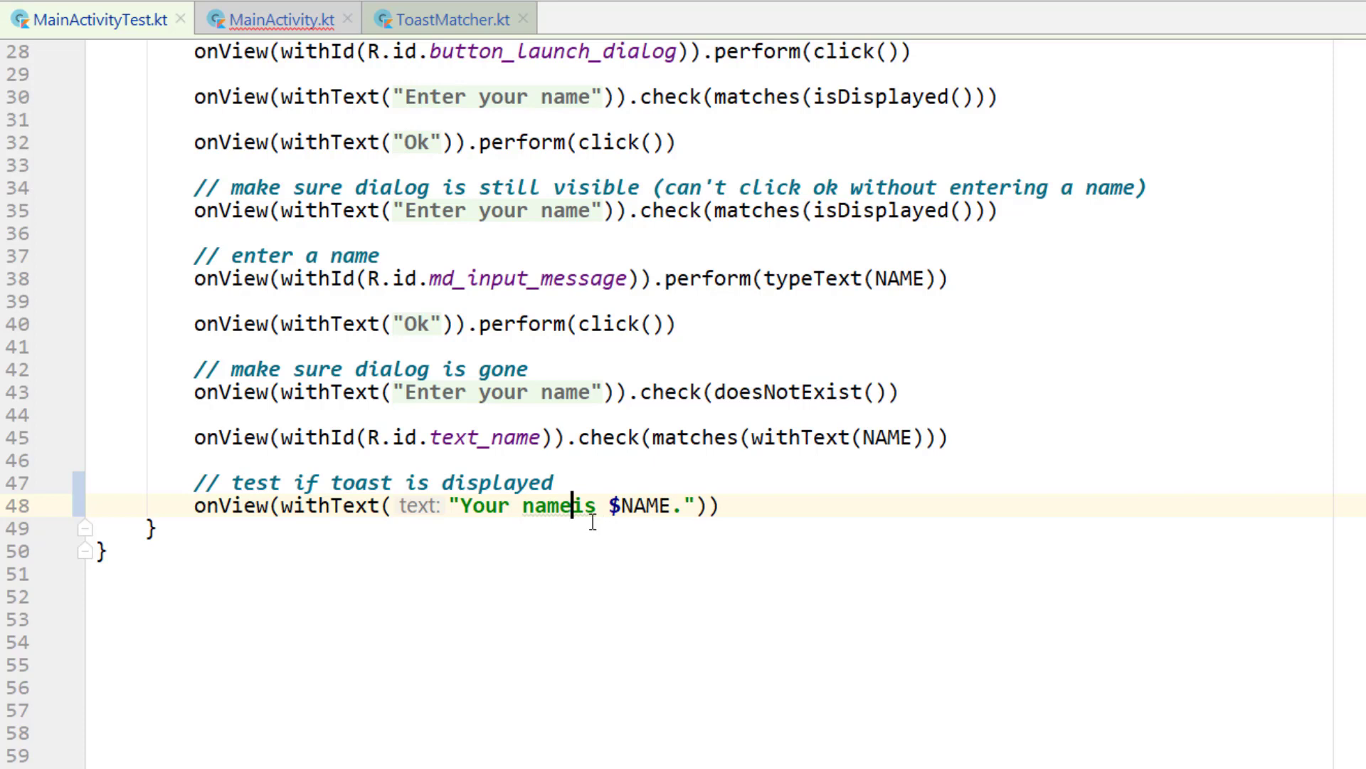
type("e")
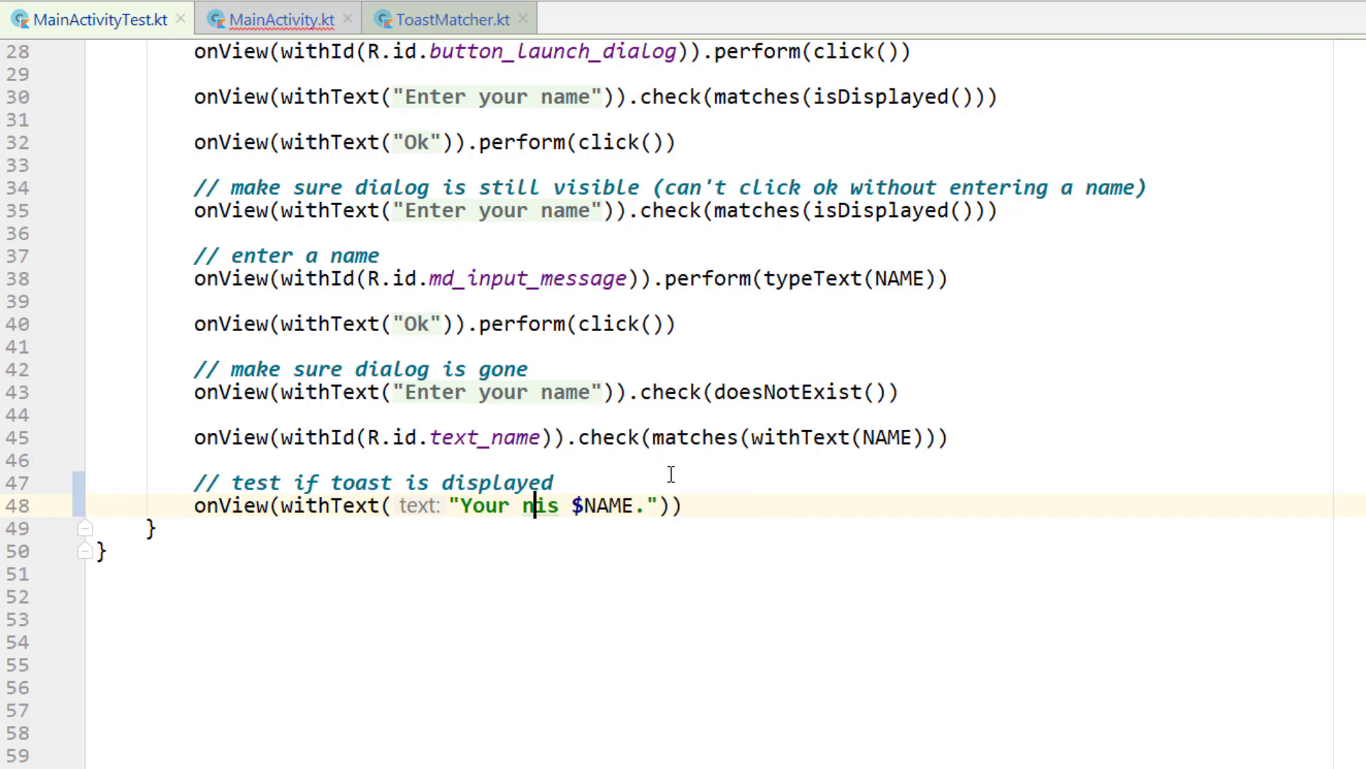
type("buildToastMessage(NAME)")
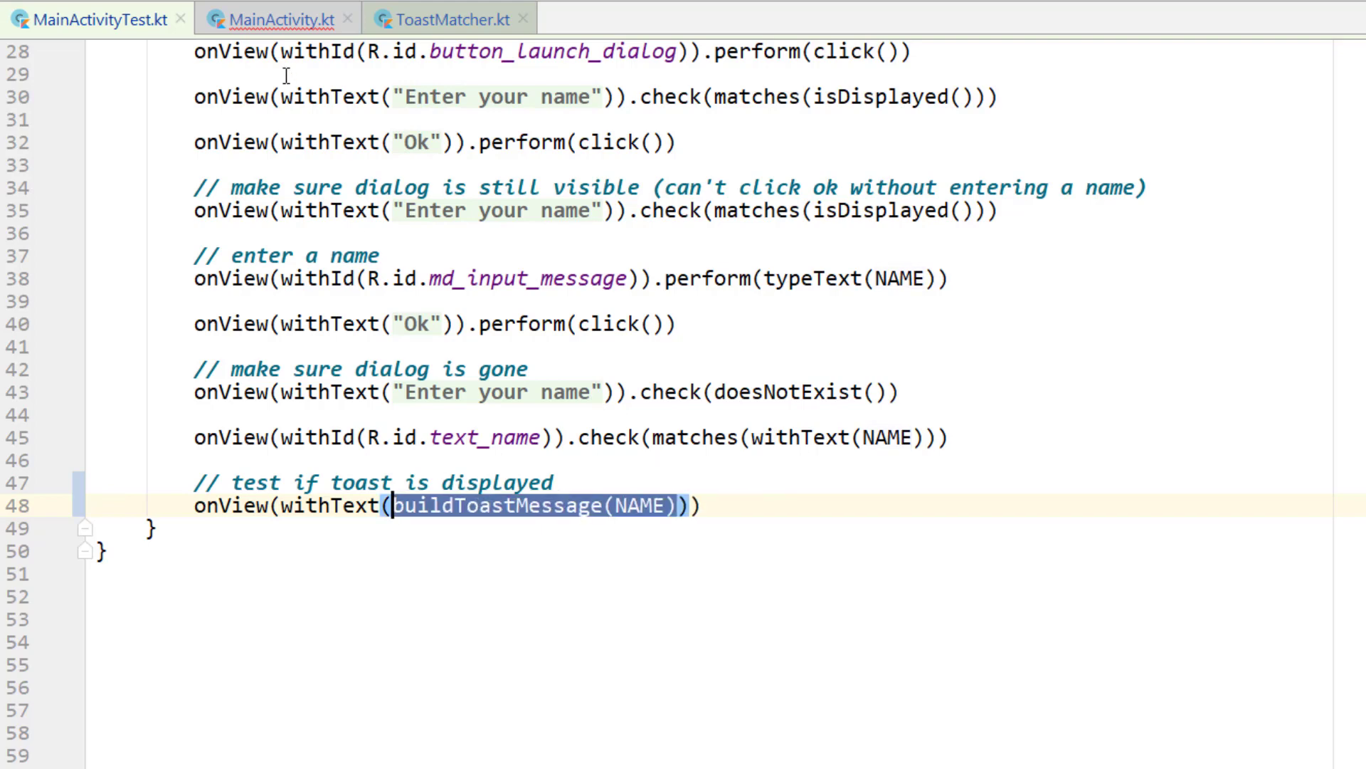
left_click(275, 18)
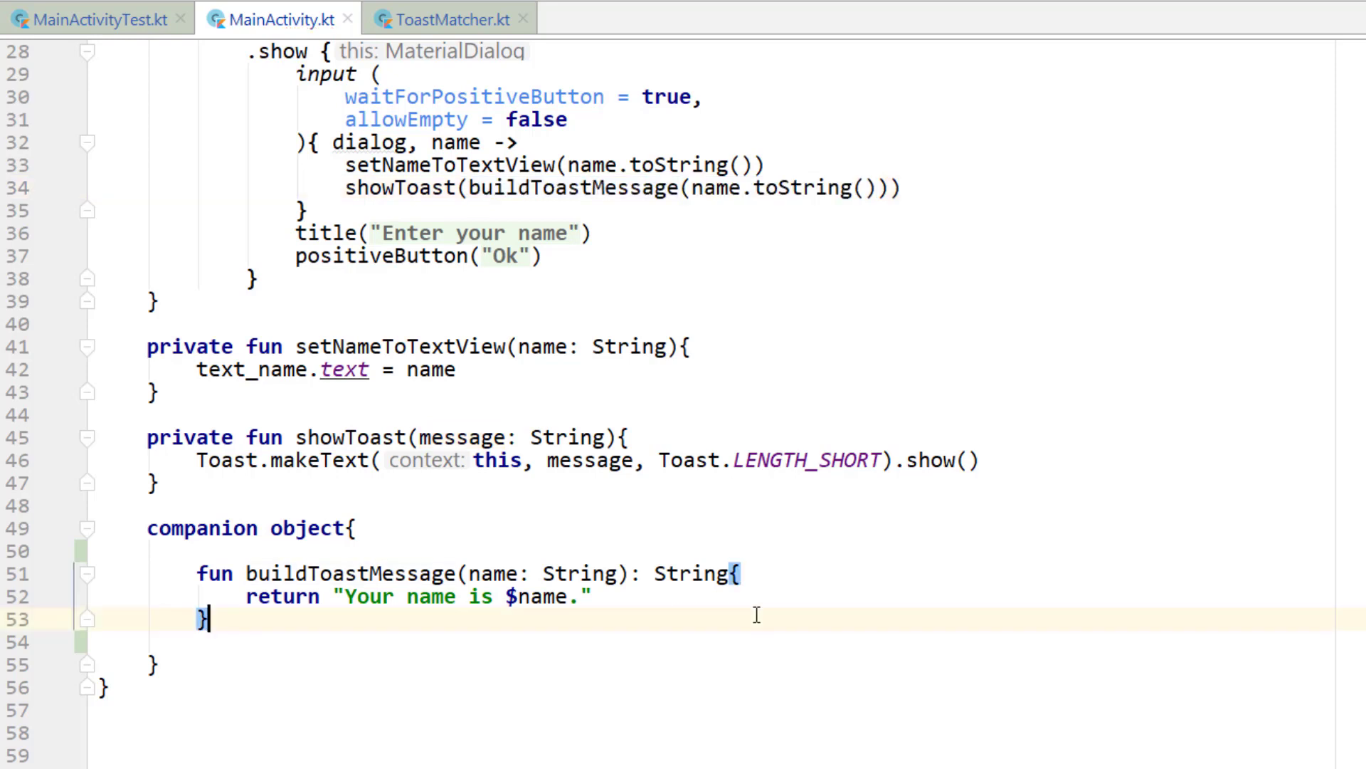
mouse_move(610, 597)
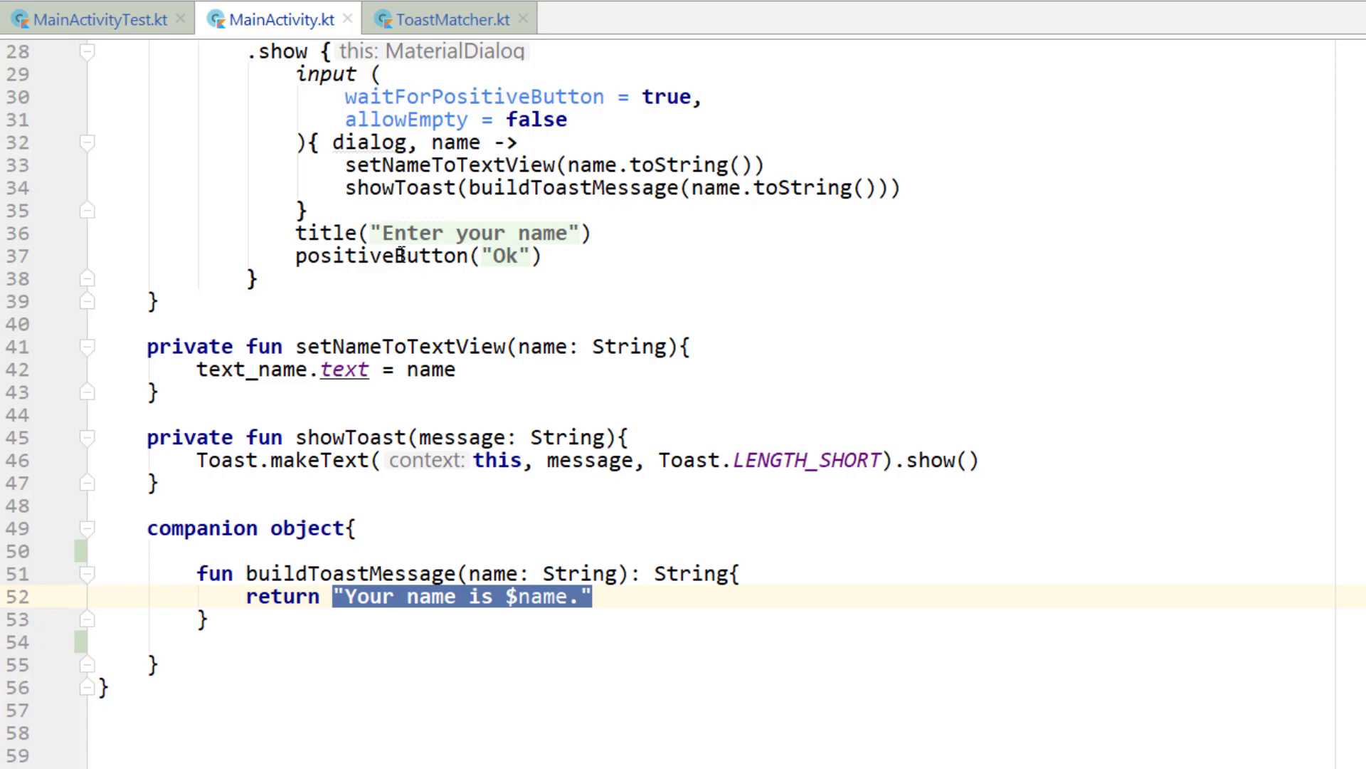
Chain .inRoot(ToastMatcher()).check(matches(isDisplayed())) onto the toast onView line.
left_click(96, 19)
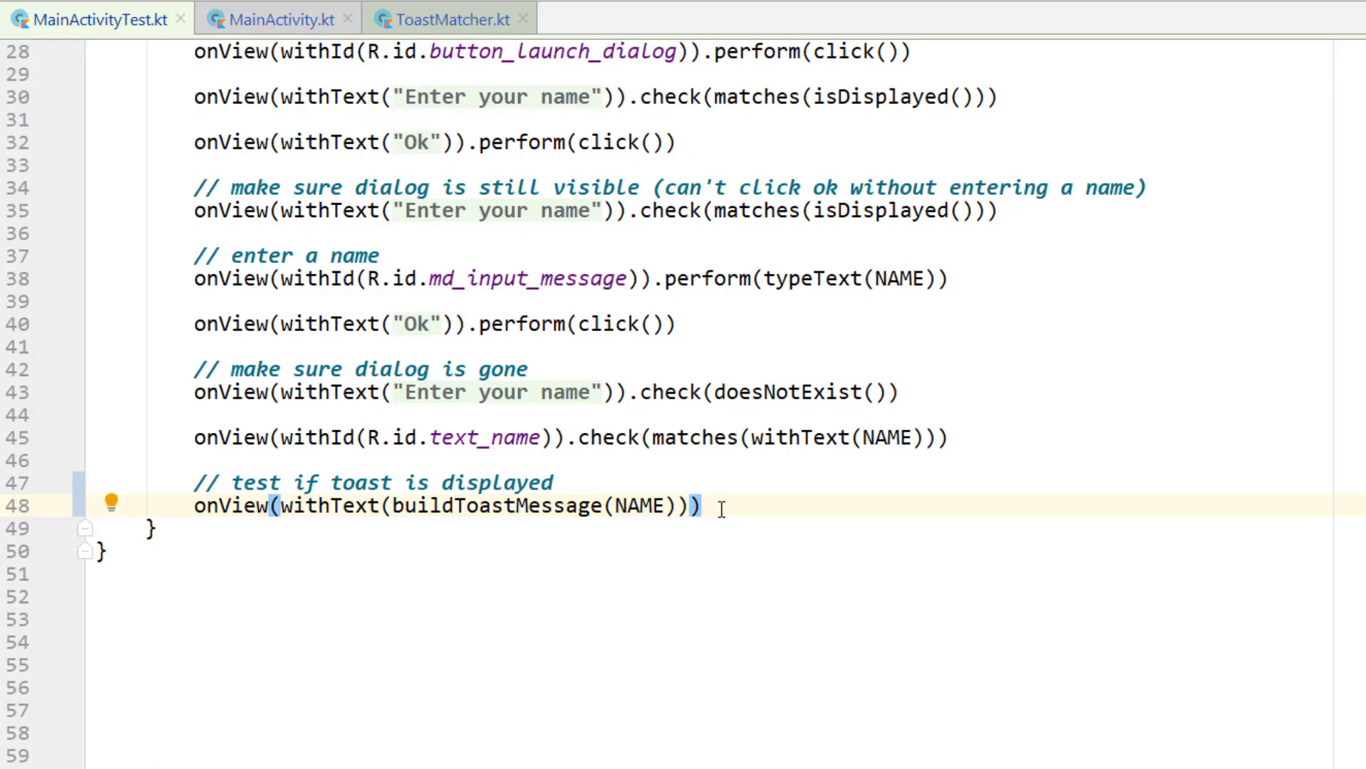
type(".inro")
type(".check(matches")
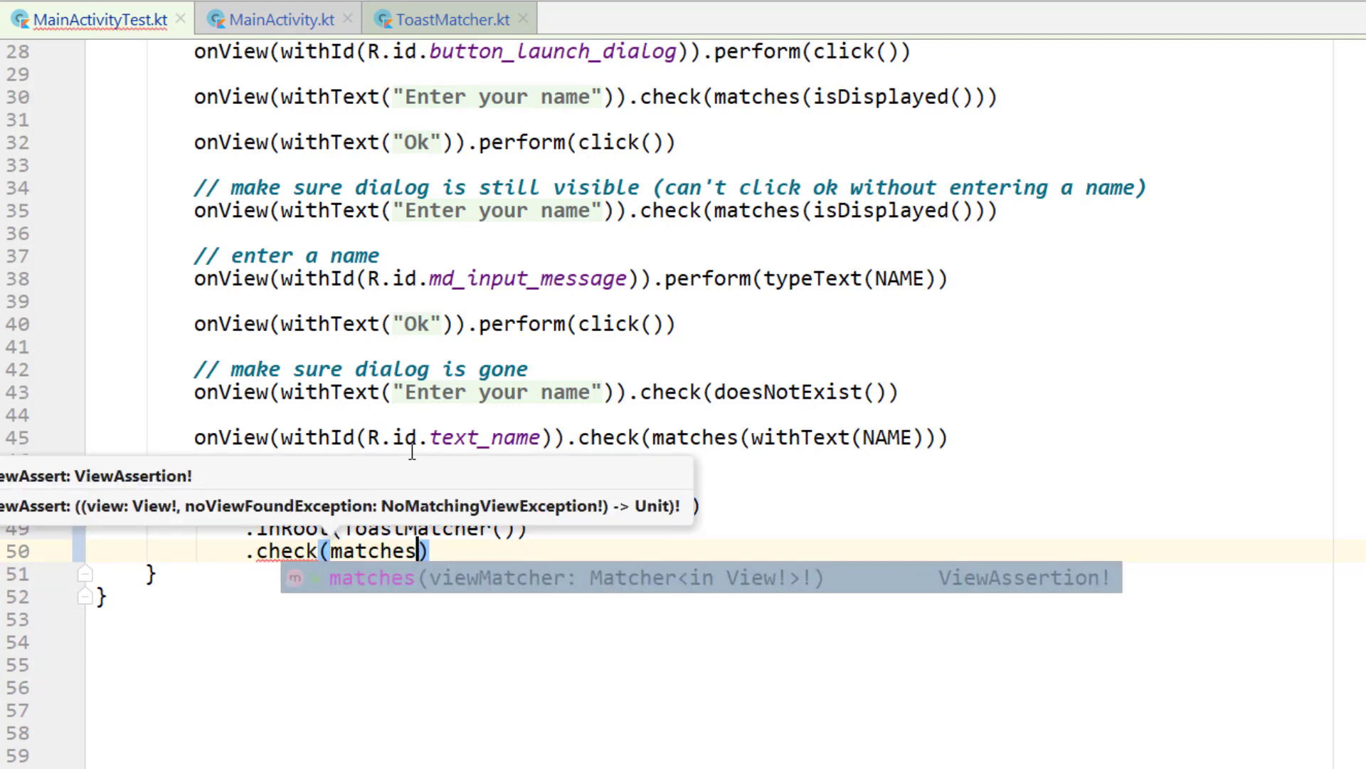
type("isDisplayed()")
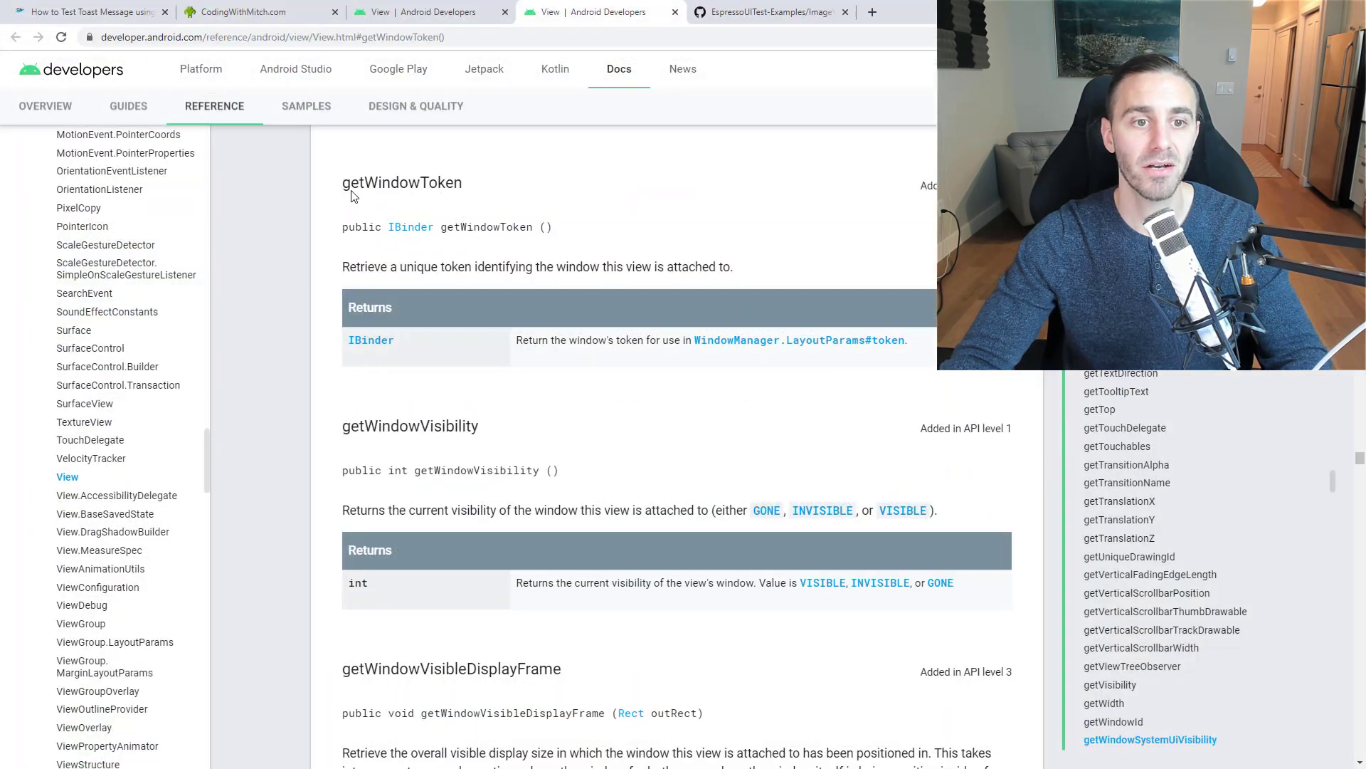
Return to the qaautomated 'How to Test Toast Message' article in Chrome.
left_click(93, 11)
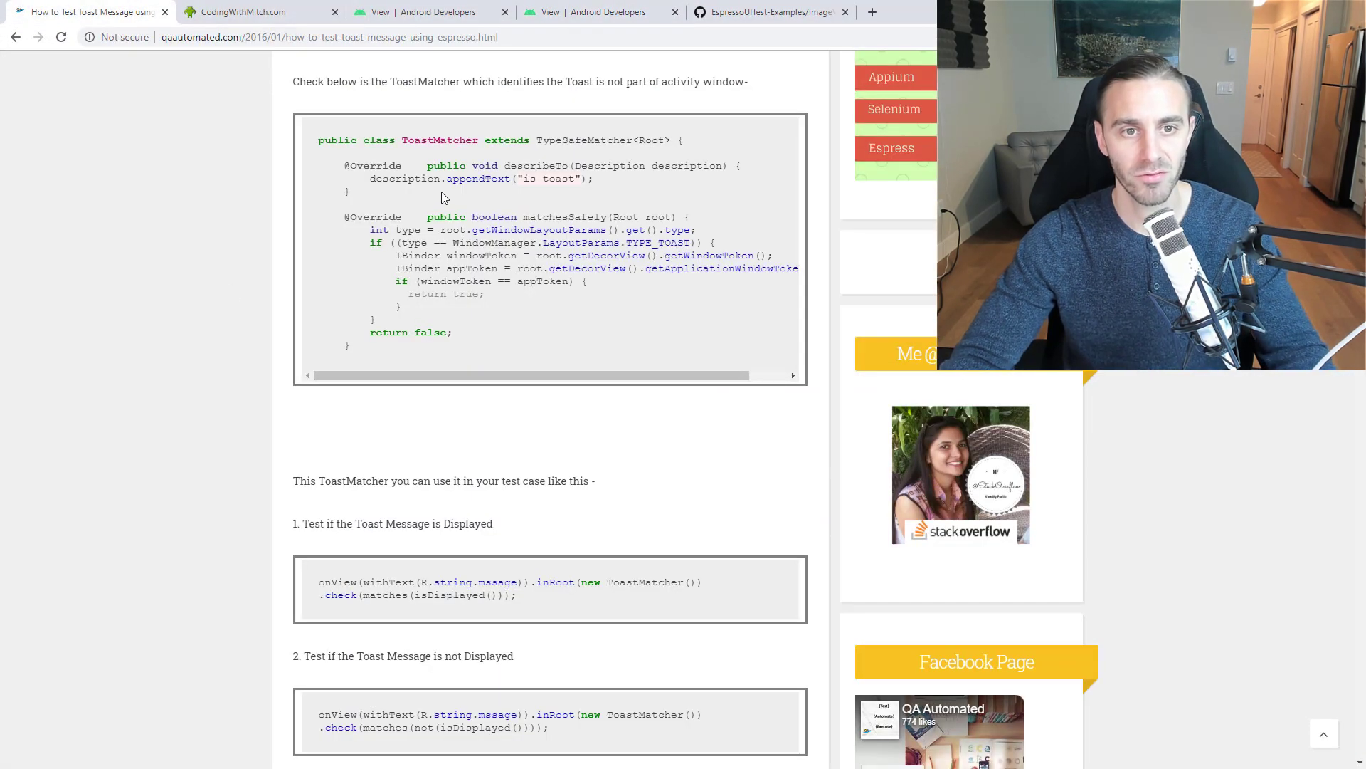